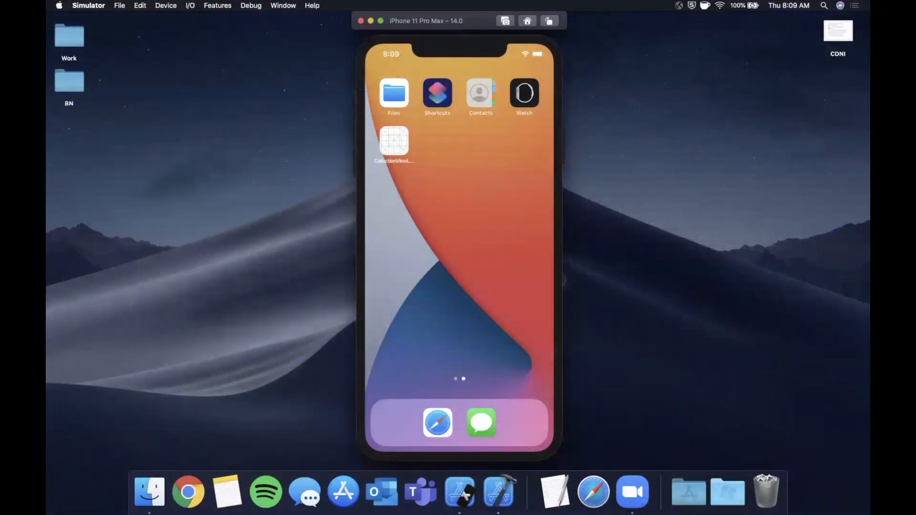
mouse_move(507, 195)
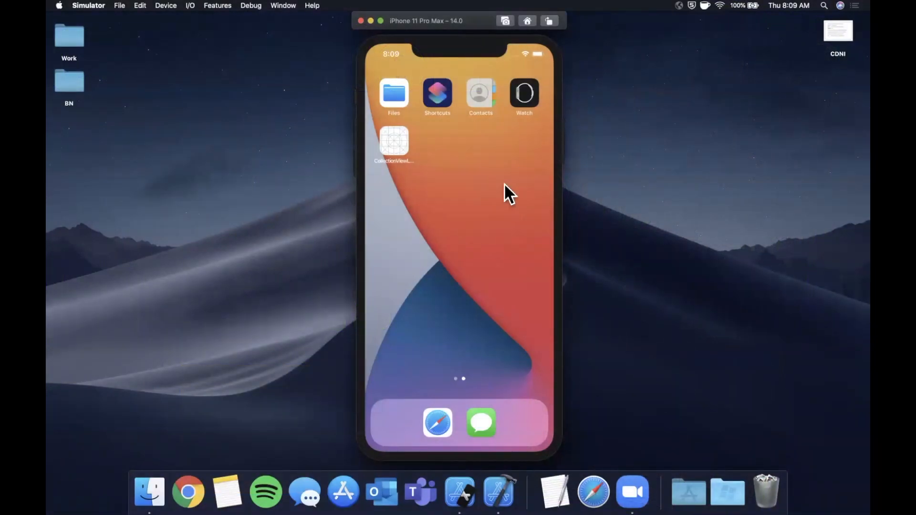
mouse_move(431, 171)
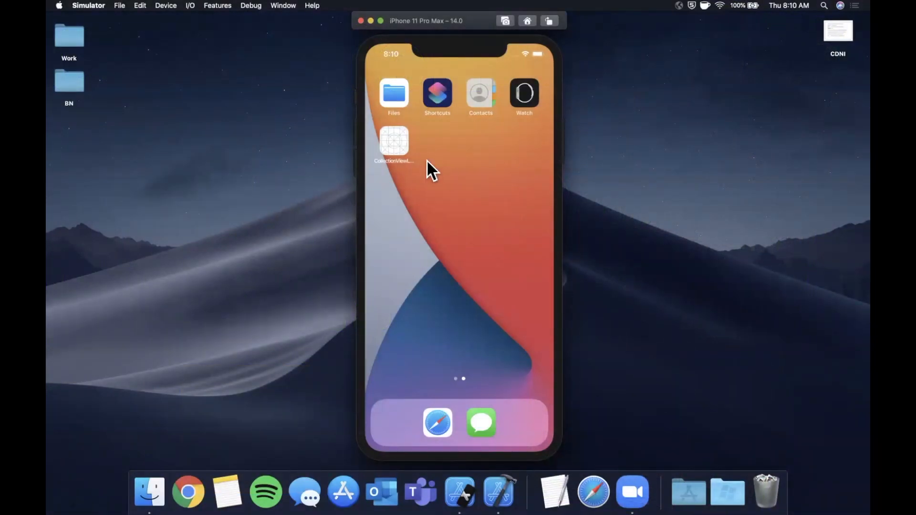
- Launch the CollectionViewLayout app and scroll through the puppy grid from five-column to three-column rows
left_click(394, 142)
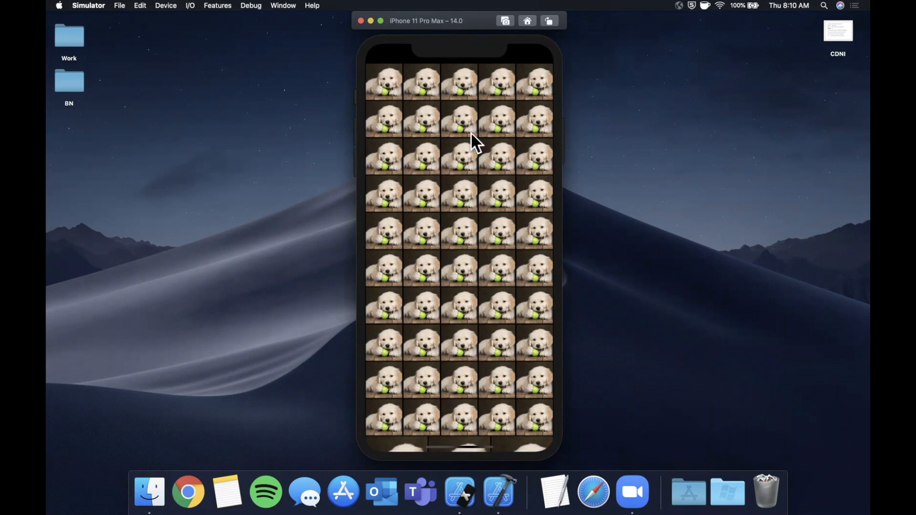
mouse_move(503, 146)
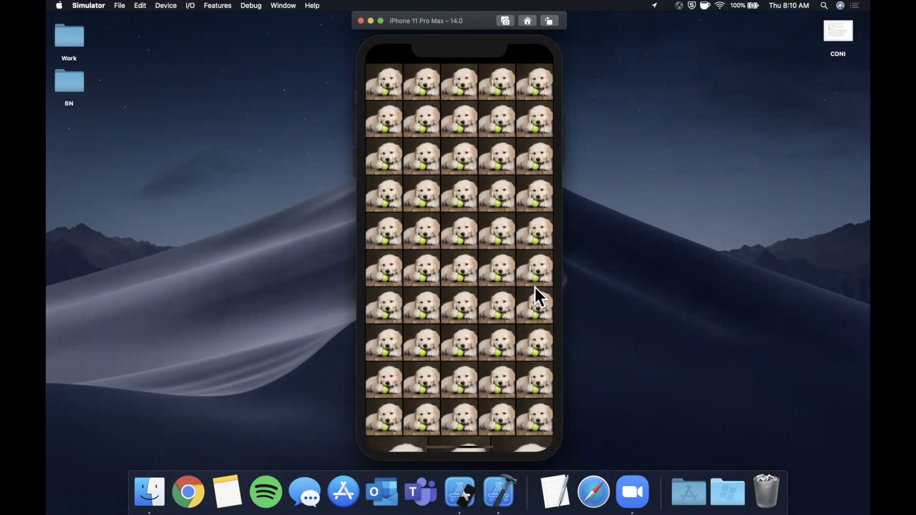
scroll("down", 3)
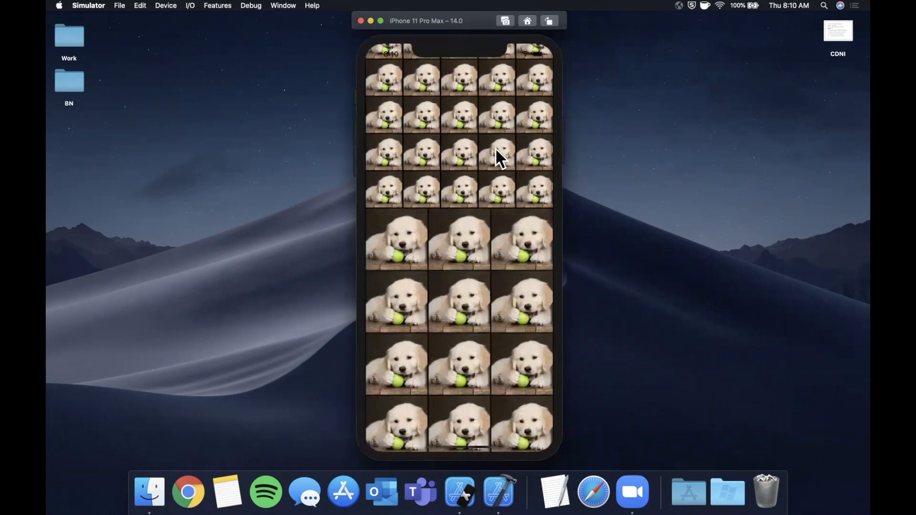
scroll("down", 3)
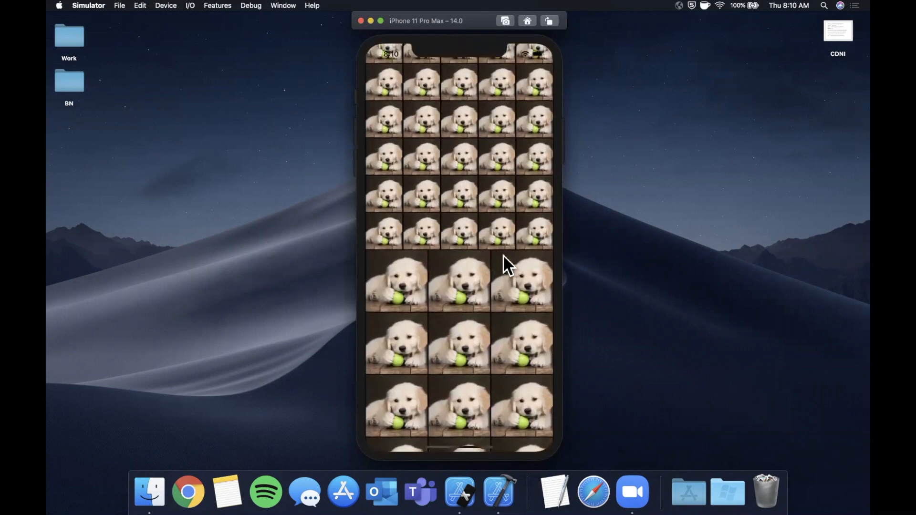
mouse_move(582, 240)
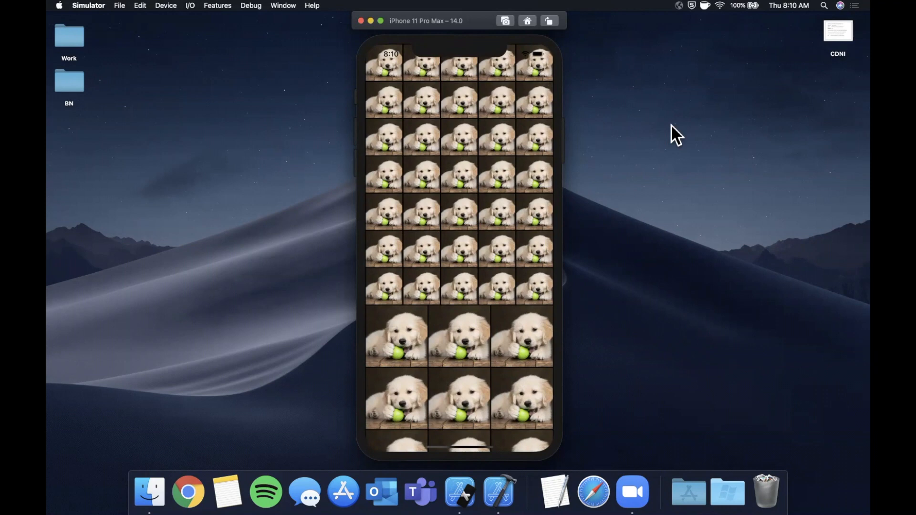
mouse_move(439, 135)
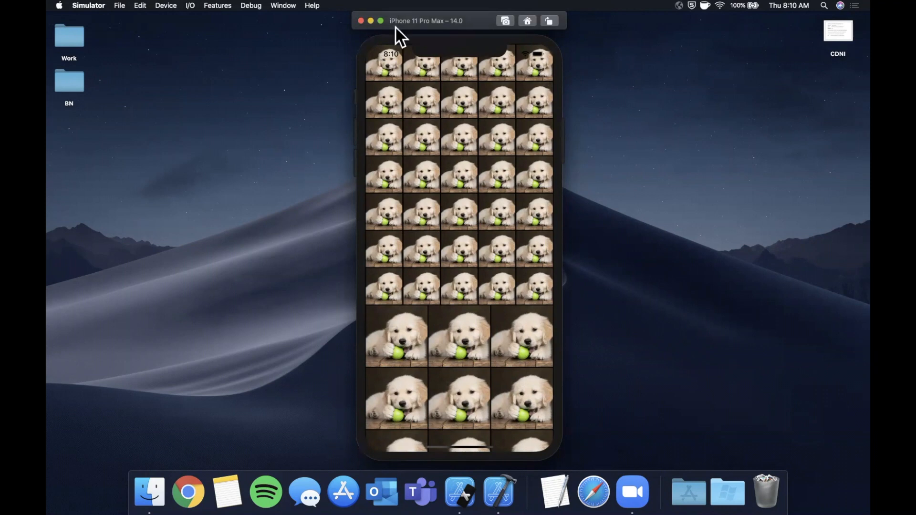
mouse_move(586, 11)
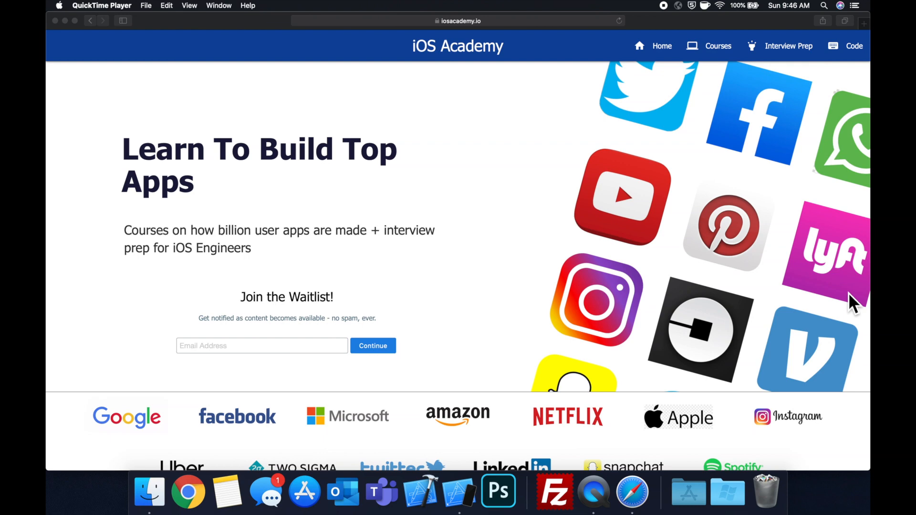
scroll("down", 3)
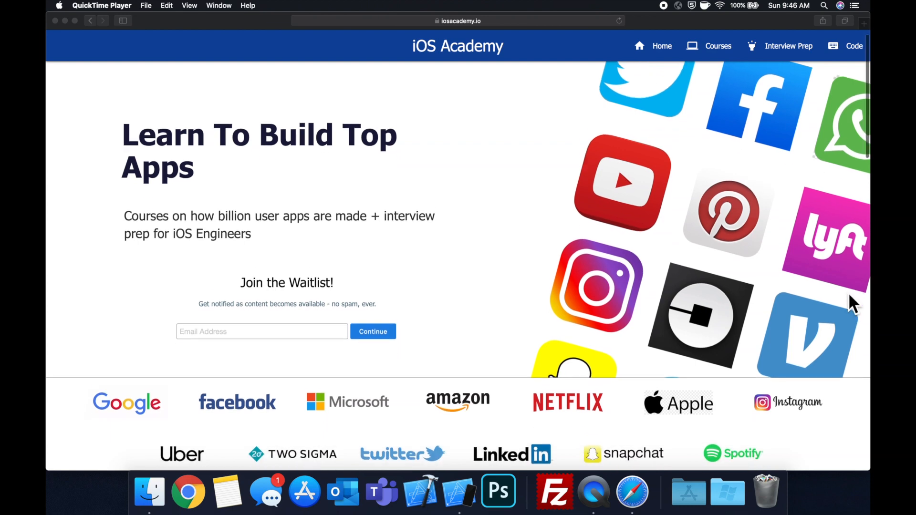
scroll("down", 3)
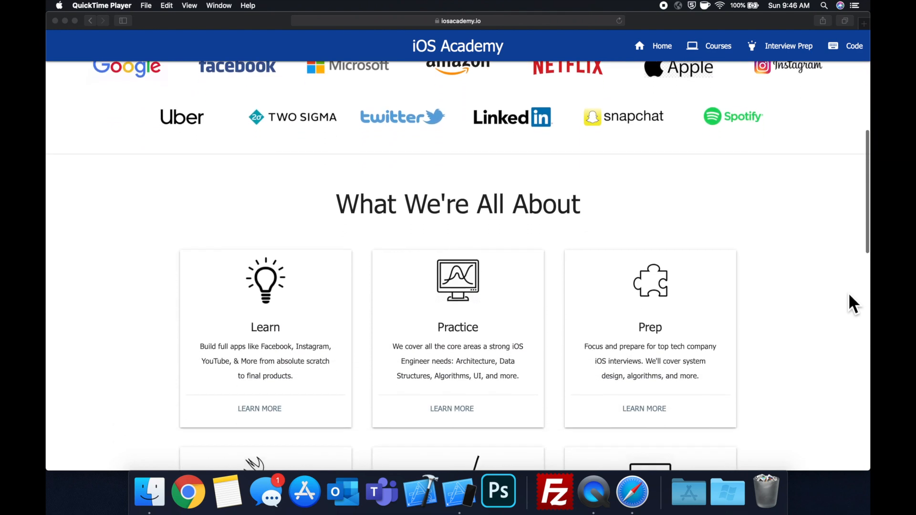
scroll("down", 3)
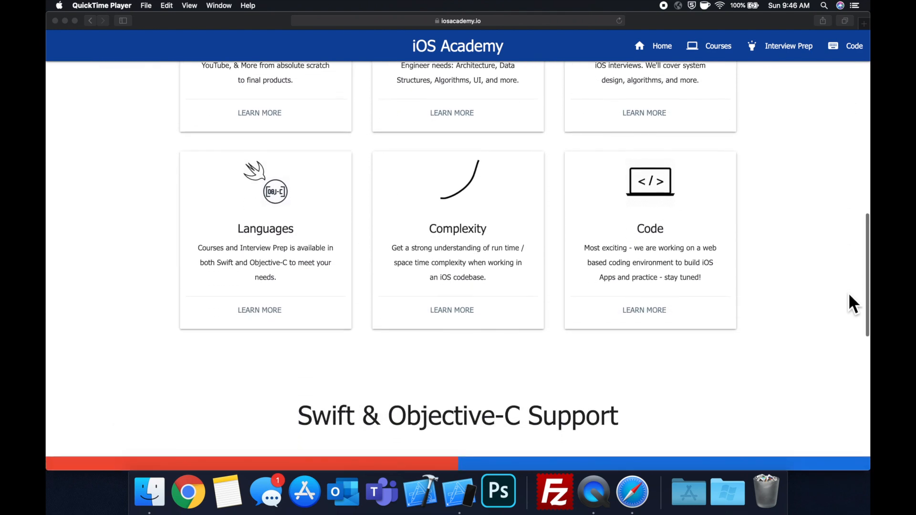
scroll("down", 3)
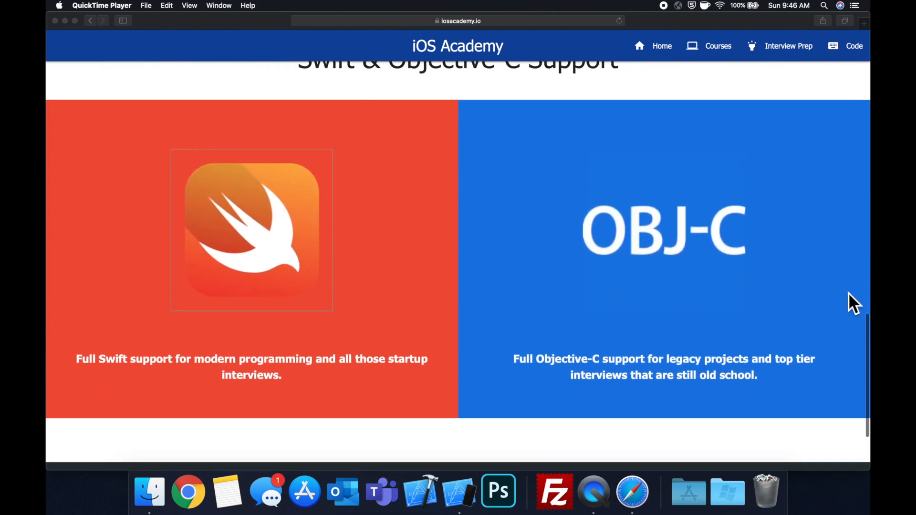
scroll("up", 3)
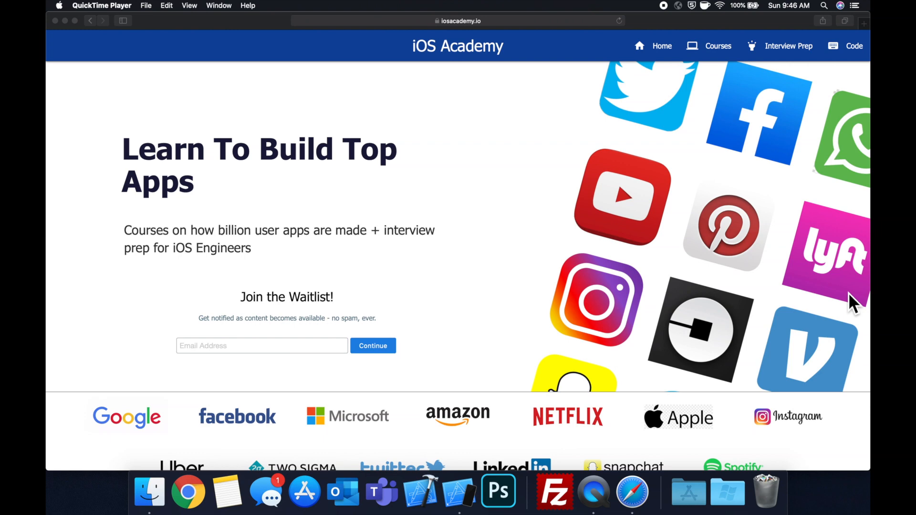
mouse_move(537, 228)
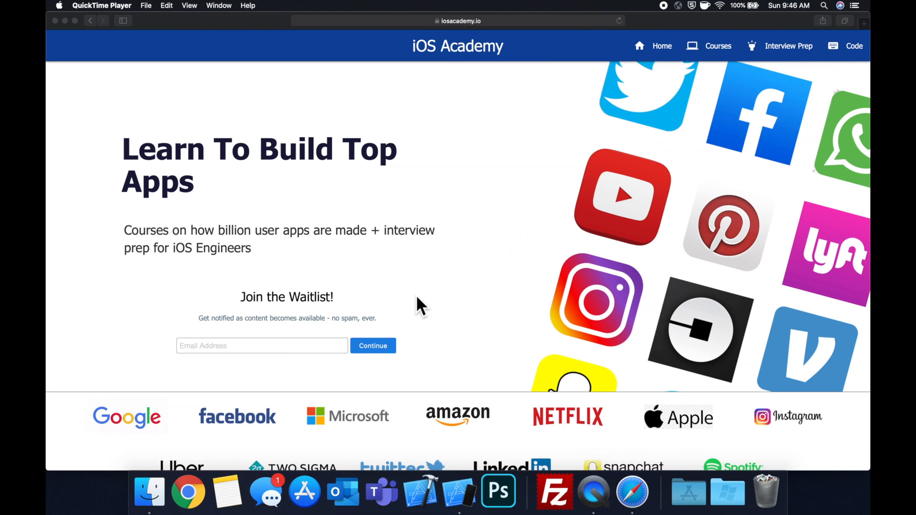
mouse_move(290, 403)
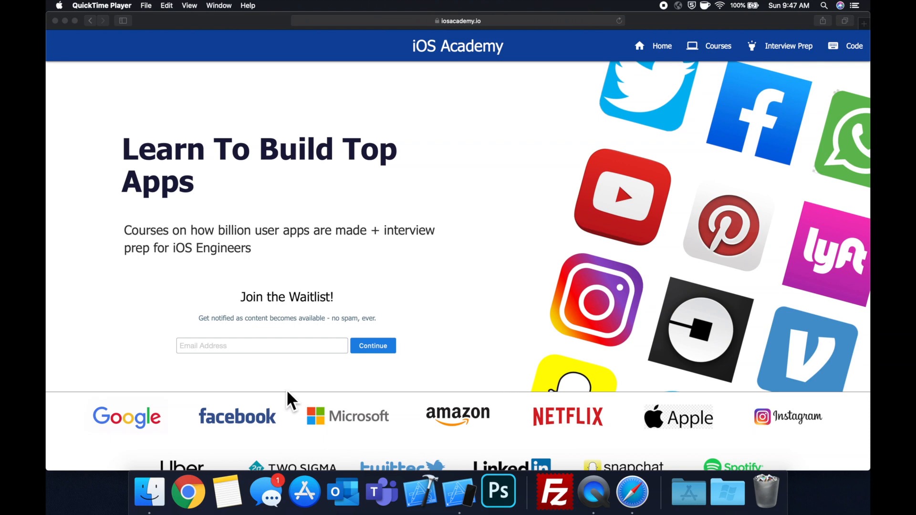
mouse_move(380, 394)
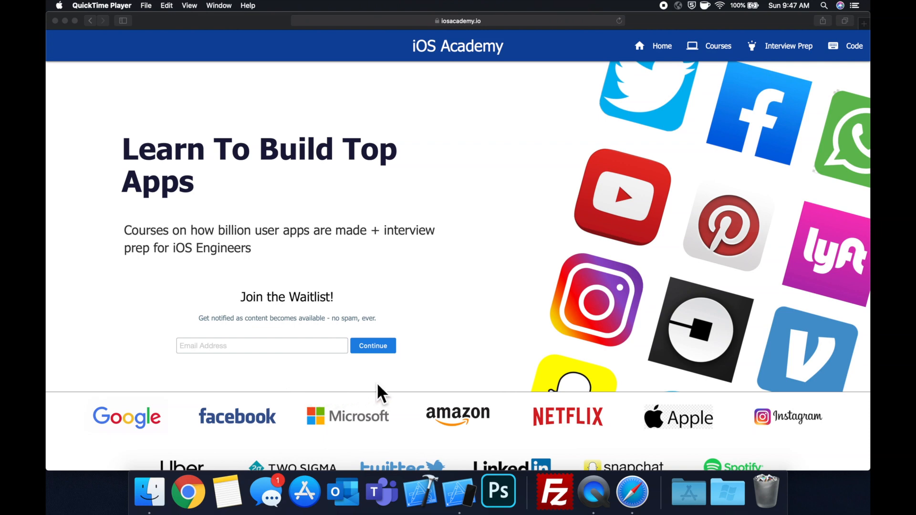
mouse_move(387, 390)
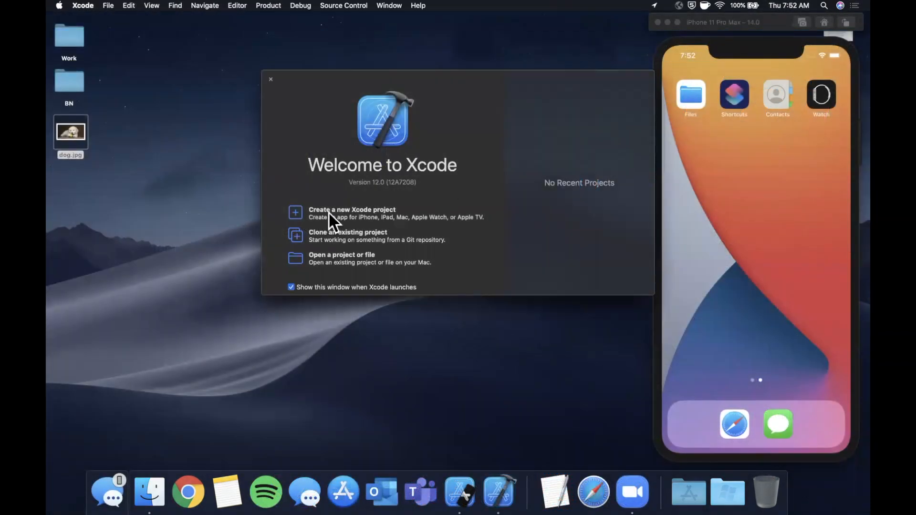
- Create a Swift Storyboard app named CollectionViewLayout and save it to the Desktop
left_click(270, 79)
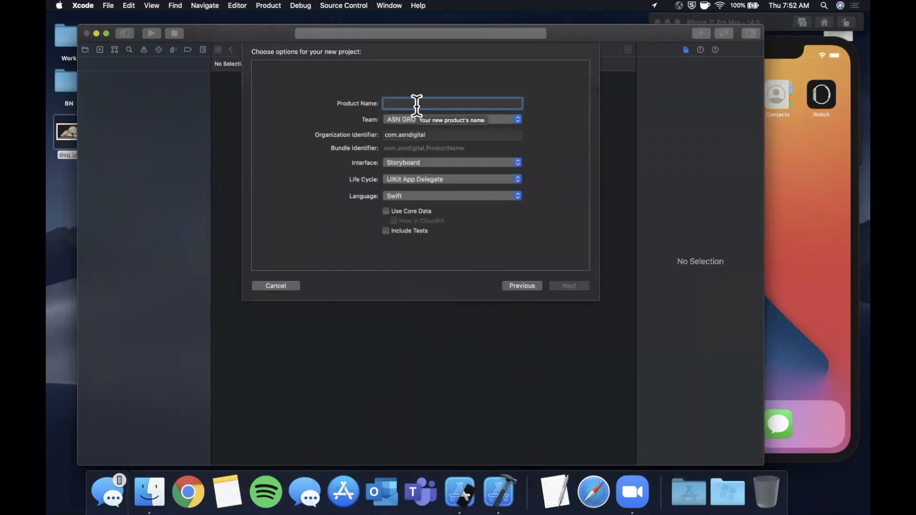
type("CollectionViewLay")
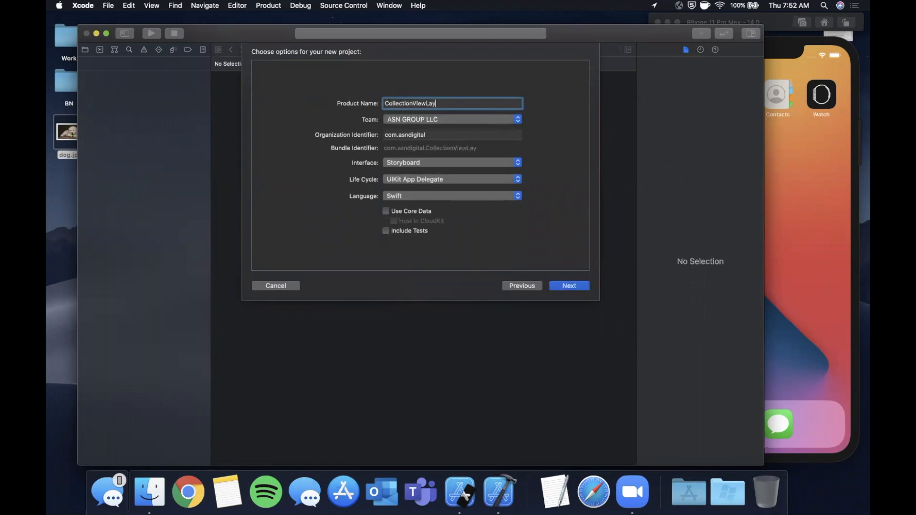
type("out")
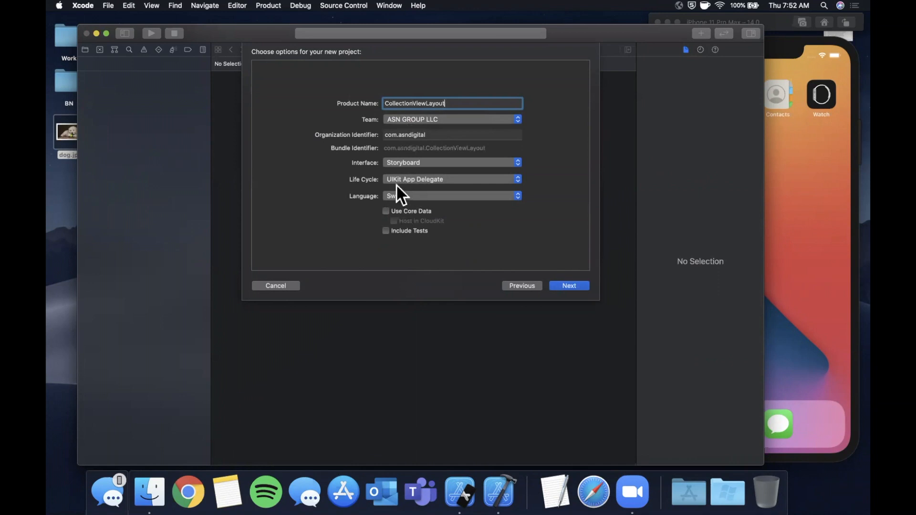
mouse_move(597, 290)
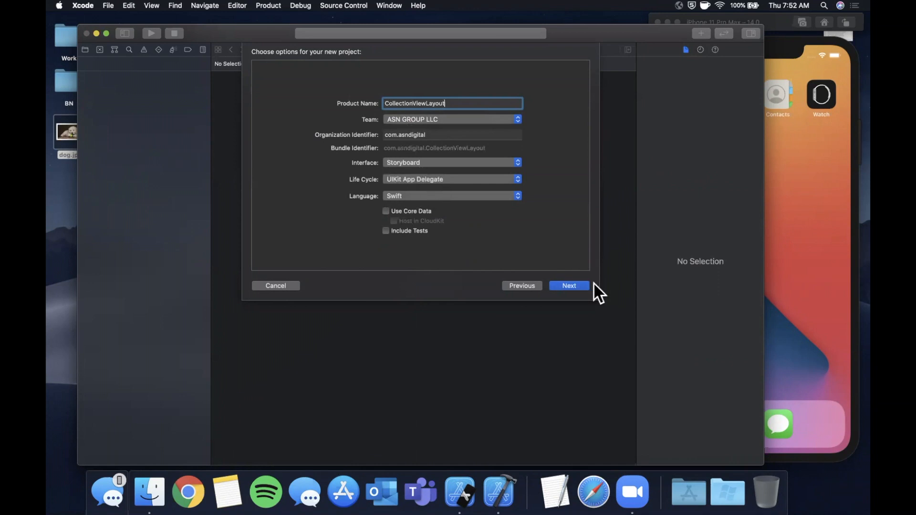
left_click(567, 285)
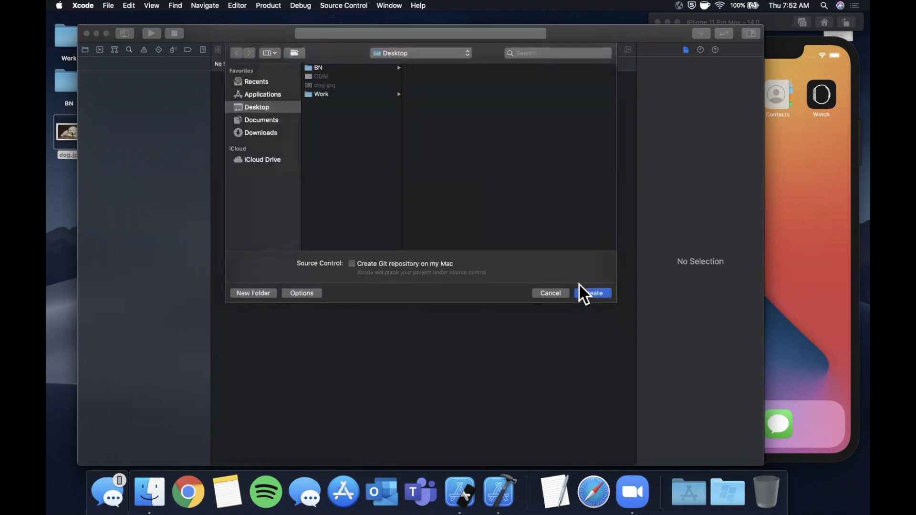
left_click(593, 293)
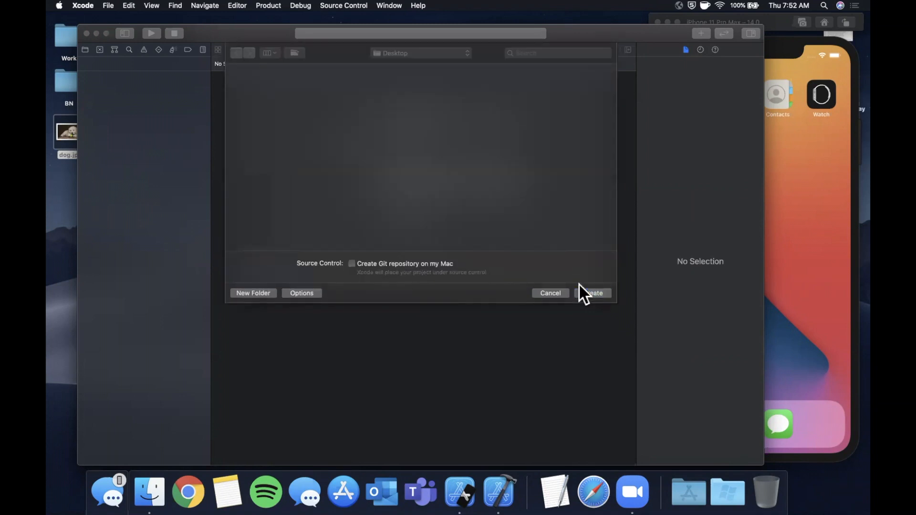
left_click(591, 293)
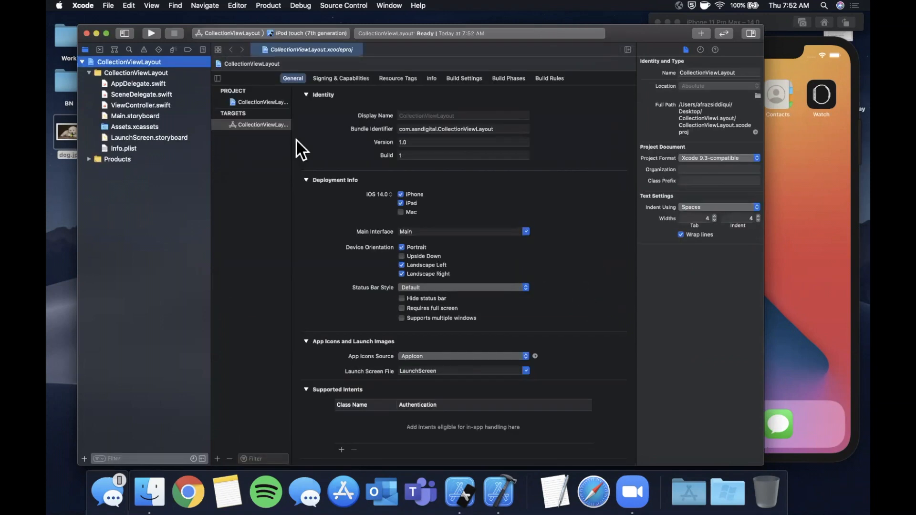
- Import dog.jpg into Assets.xcassets as the dog image set
left_click(63, 134)
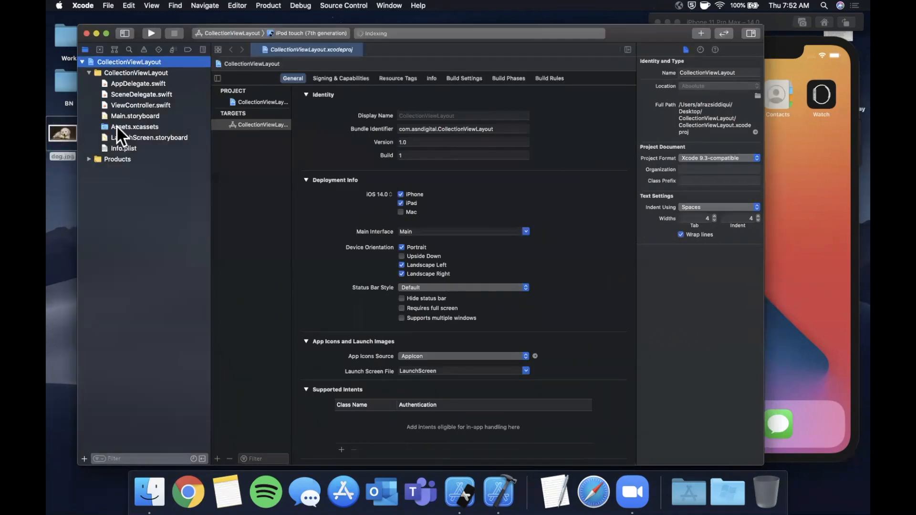
right_click(134, 127)
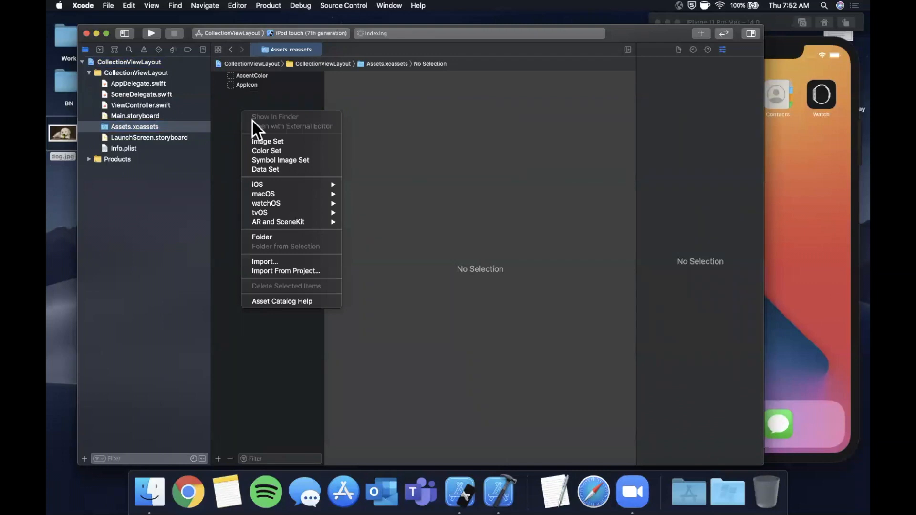
left_click(267, 141)
type("dog")
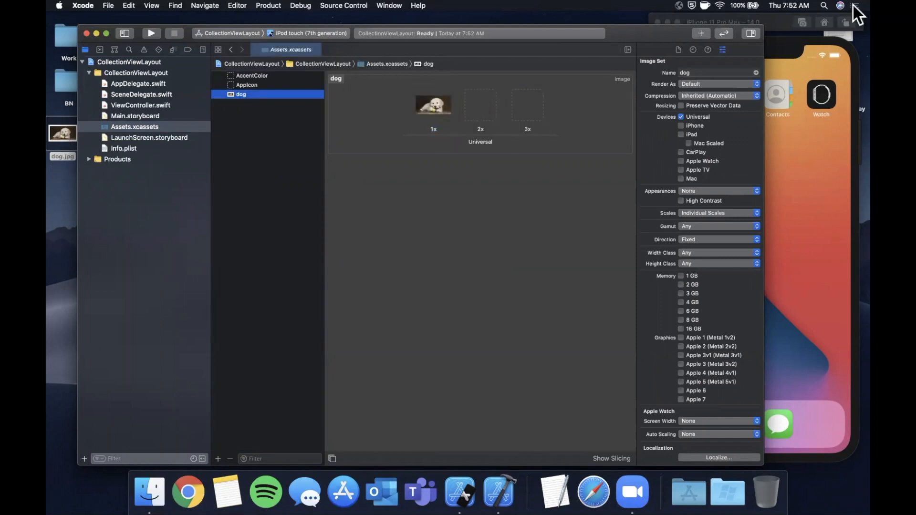
left_click(750, 33)
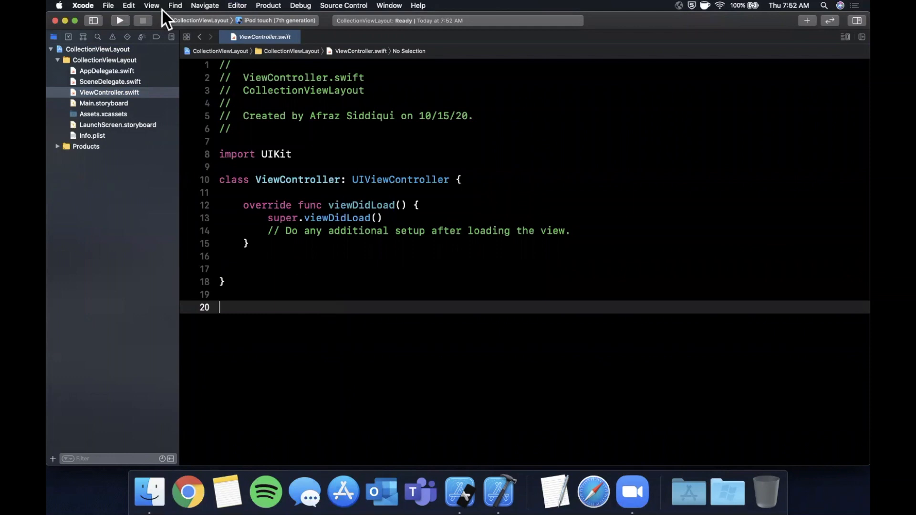
- Set the run destination to iPhone 11 Pro Max and run the app on it
left_click(275, 20)
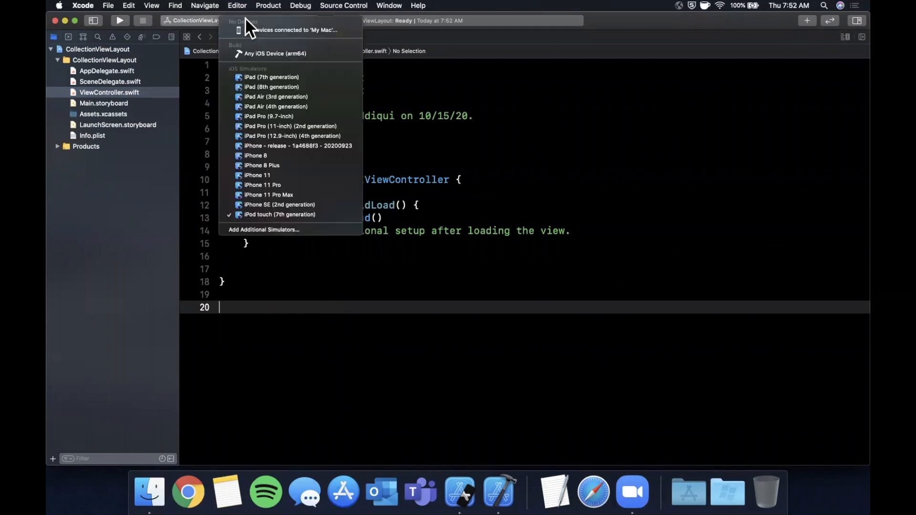
mouse_move(280, 204)
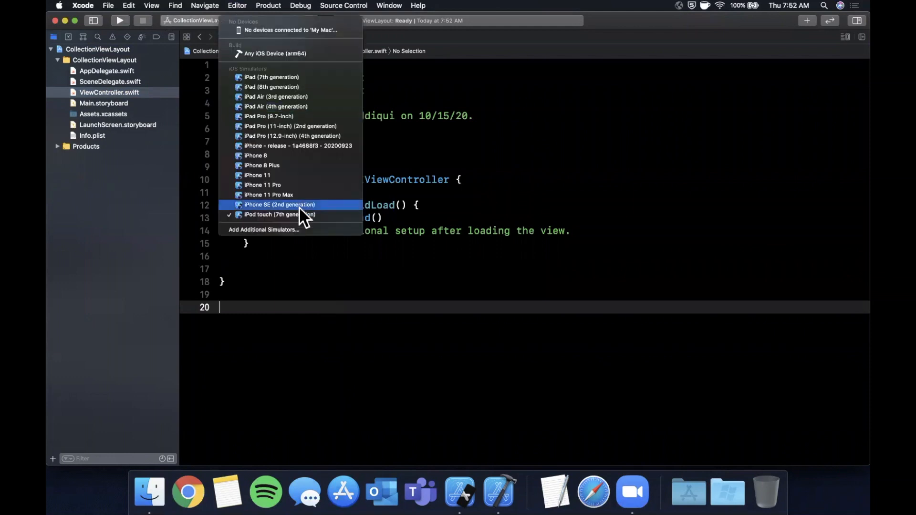
left_click(269, 194)
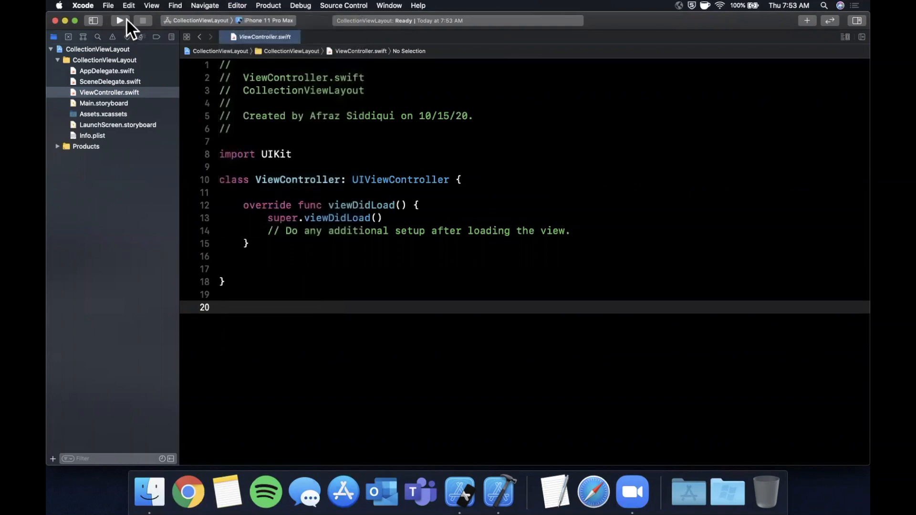
left_click(119, 20)
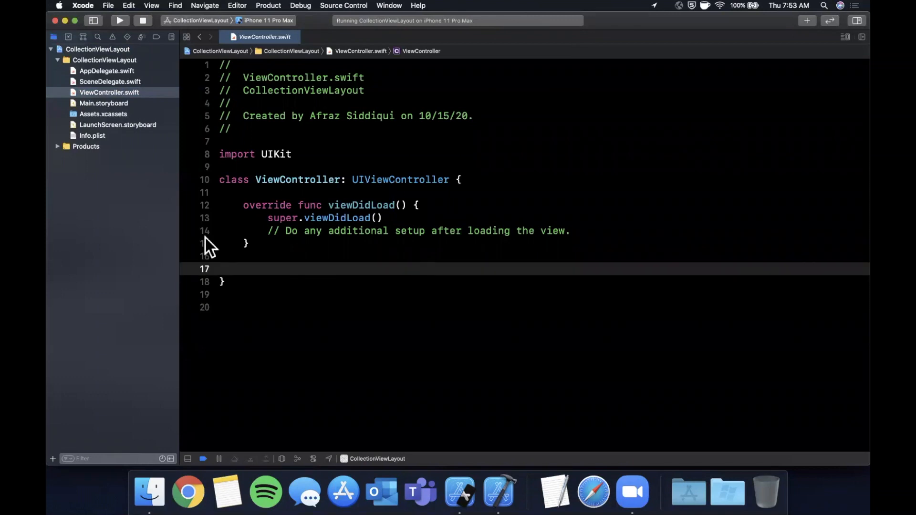
mouse_move(316, 206)
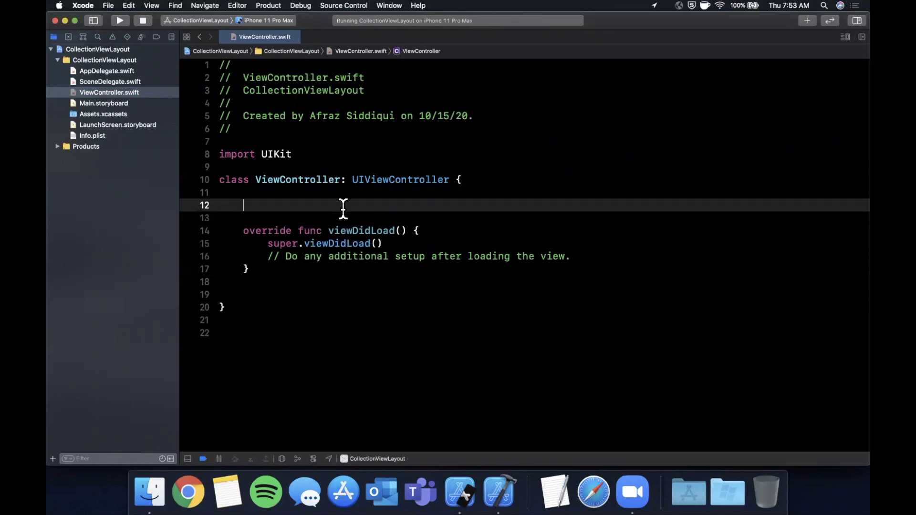
- Declare a private optional UICollectionView property and instantiate it in viewDidLoad
type("private var collectionView:")
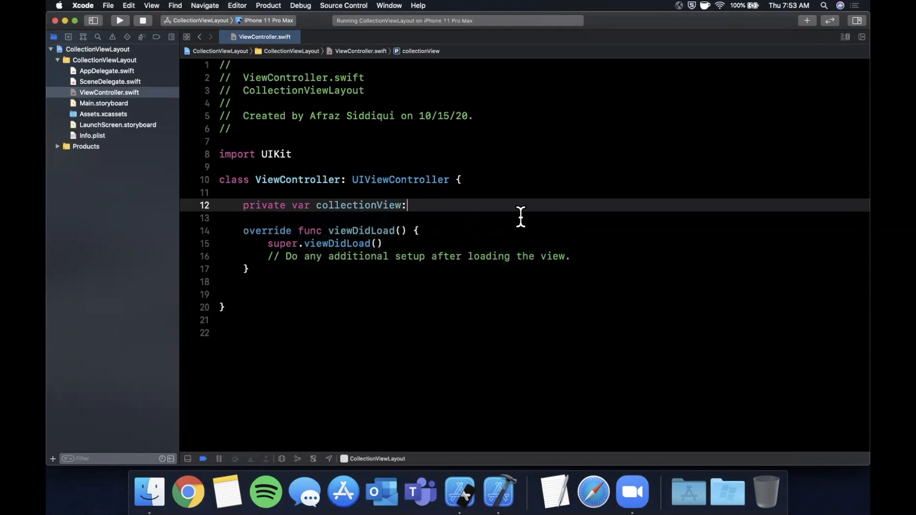
type("UICollectionView")
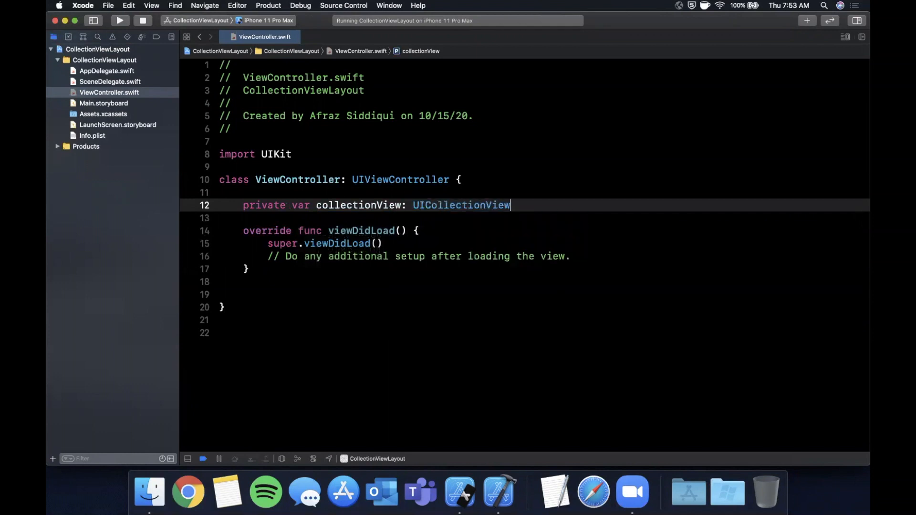
type("?")
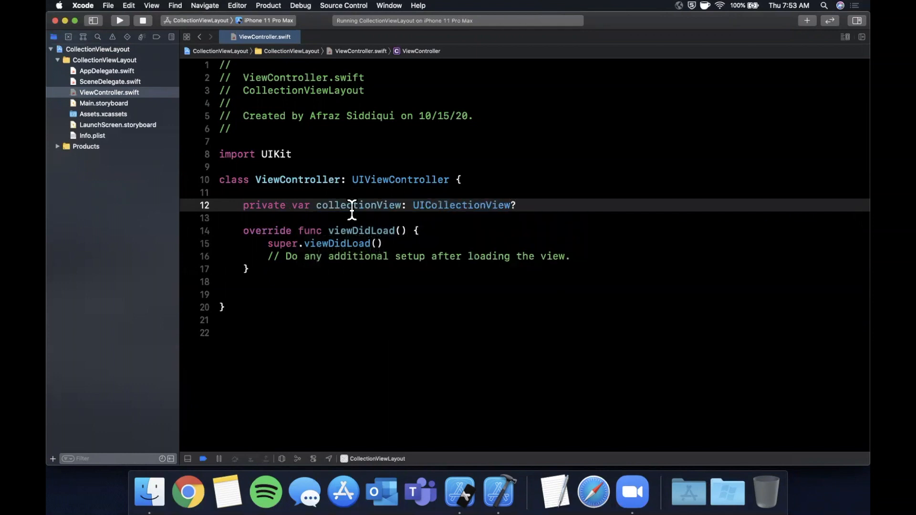
left_click(248, 269)
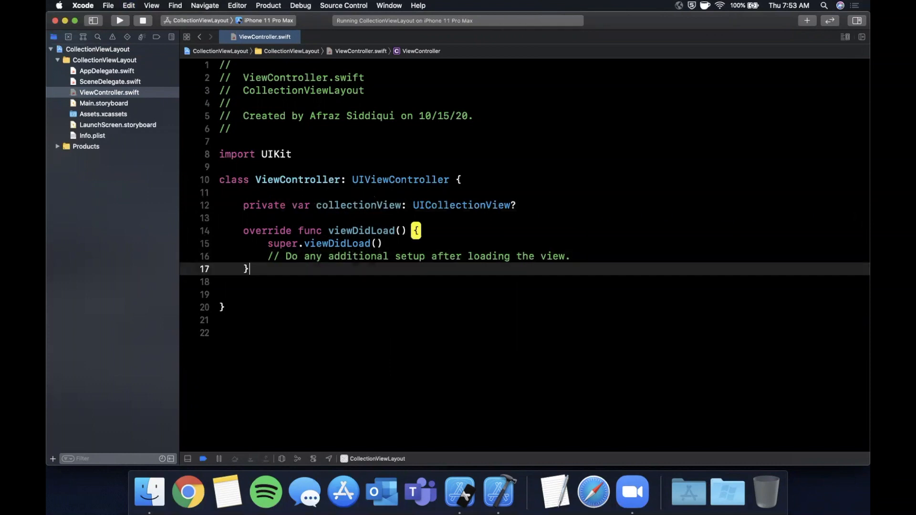
type("collectionView")
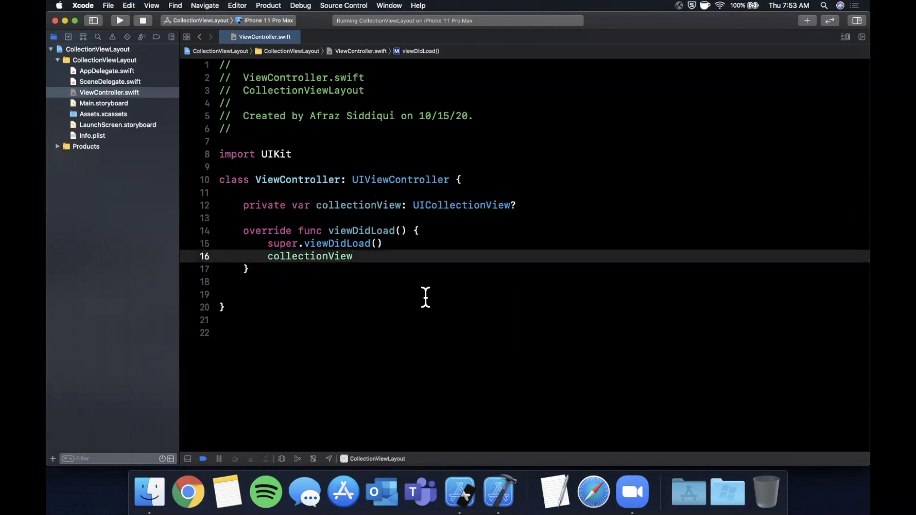
type("= uicollecti")
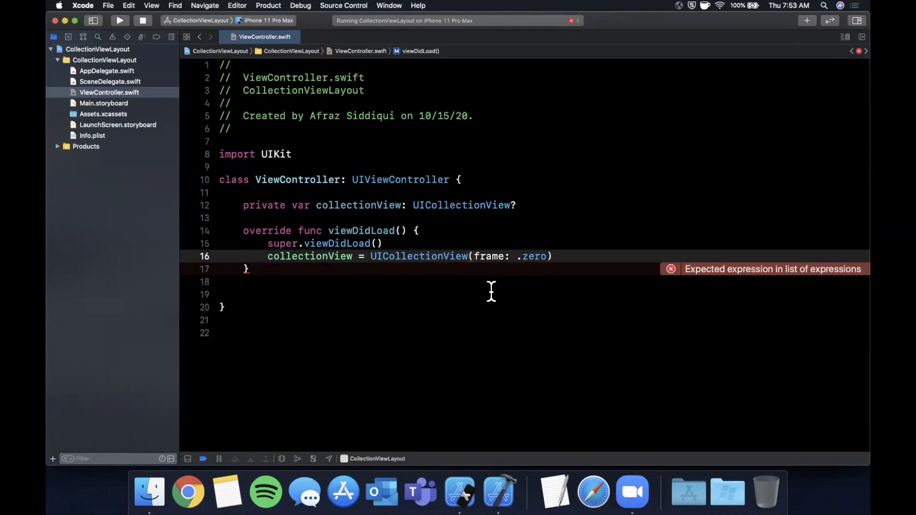
- Set the collection view's delegate and dataSource to self, guard-unwrap it and add it as a subview
type("collectionView")
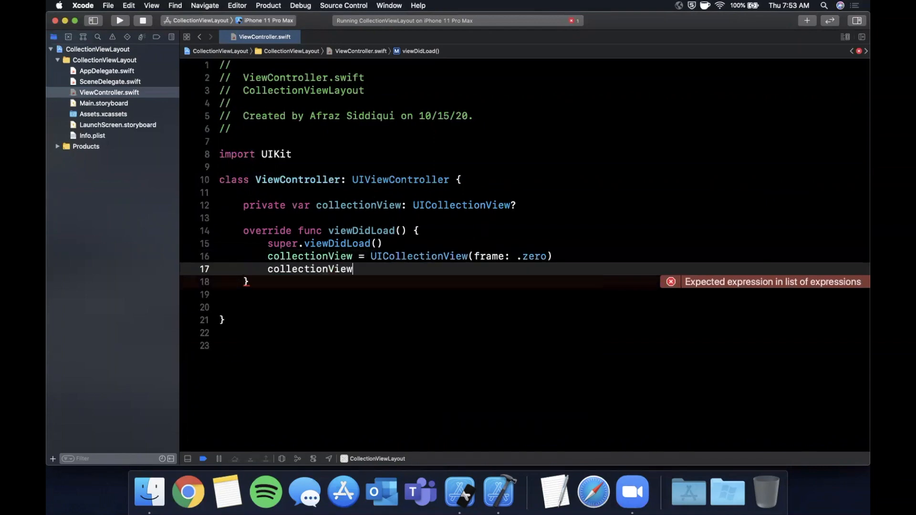
type(".")
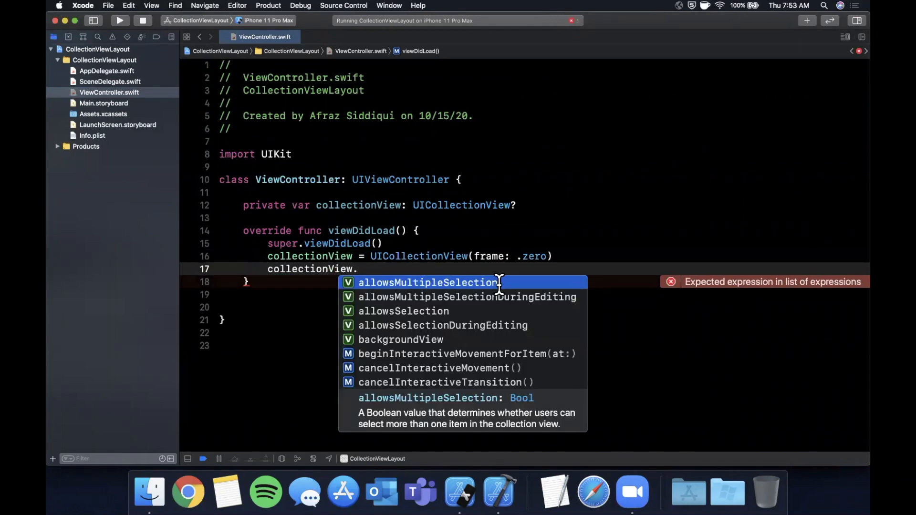
type("?.delegate= self")
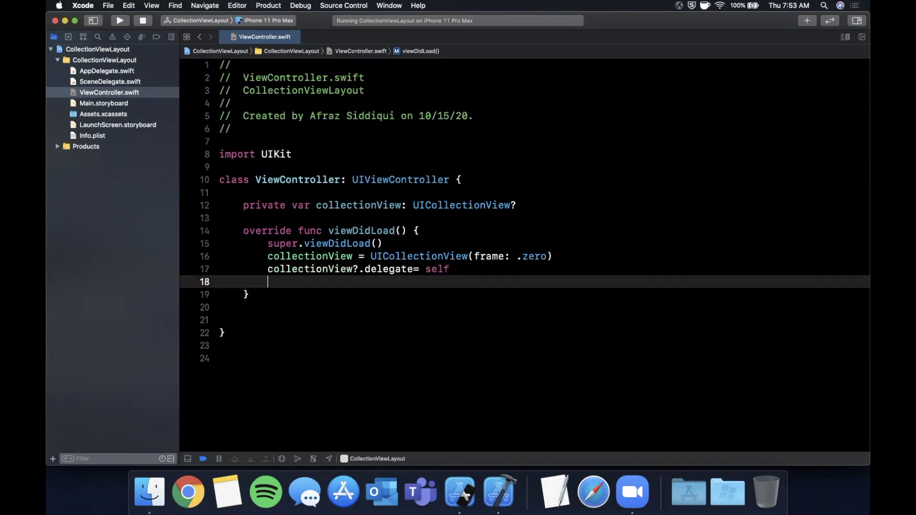
type("collectionView?.dataSource = self")
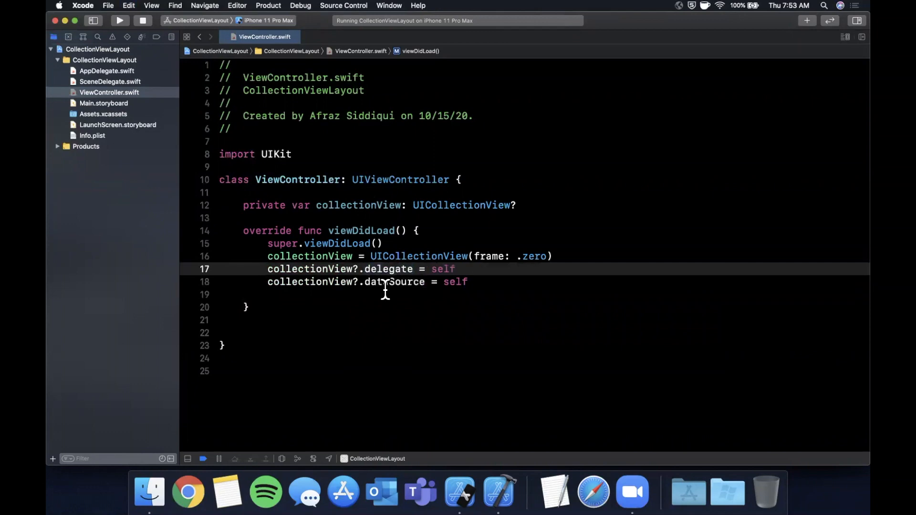
type("gu")
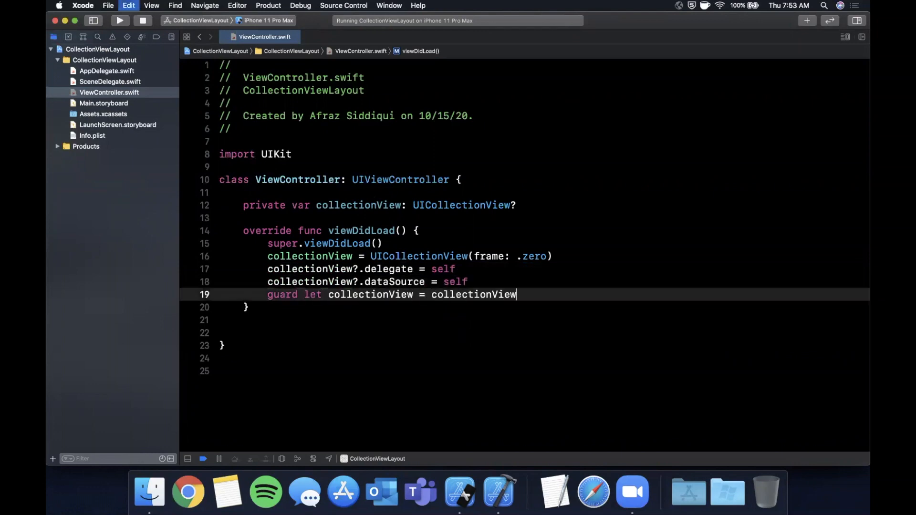
type("else {")
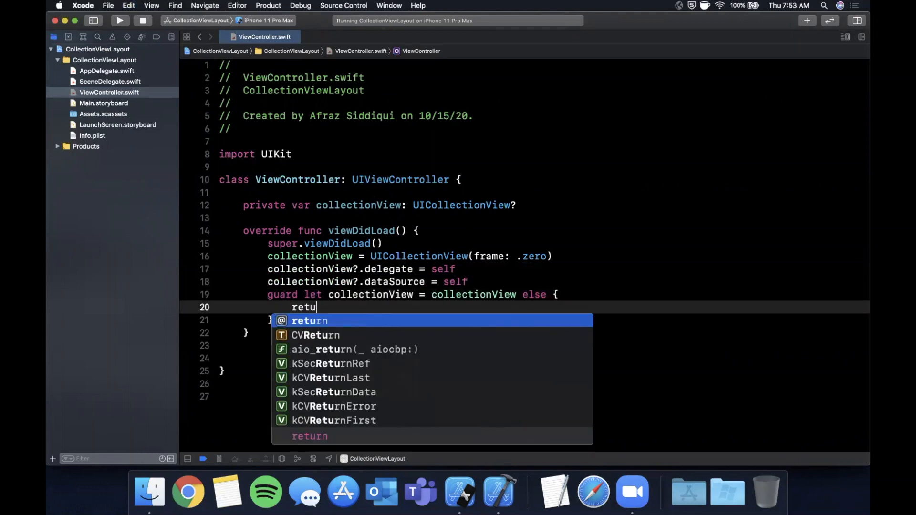
type("view.adds")
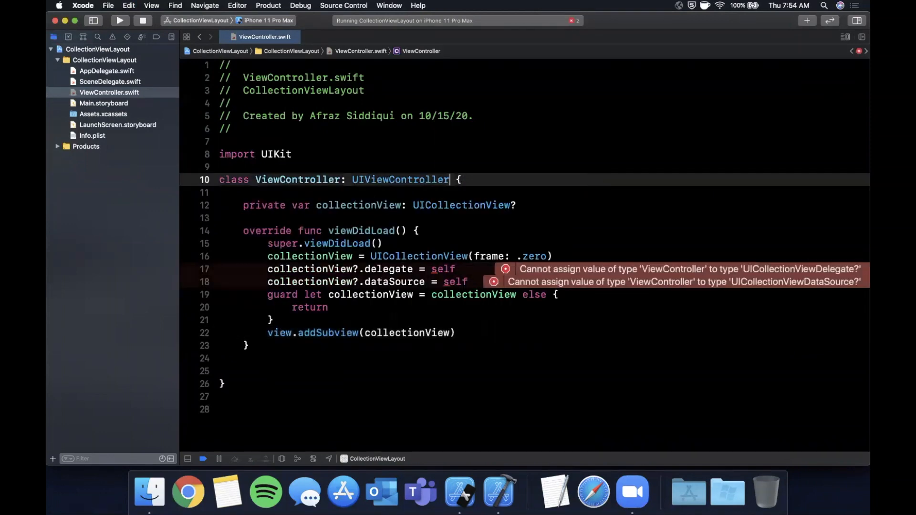
- Make ViewController conform to UICollectionViewDelegate and UICollectionViewDataSource
type(", uicollectionveiw")
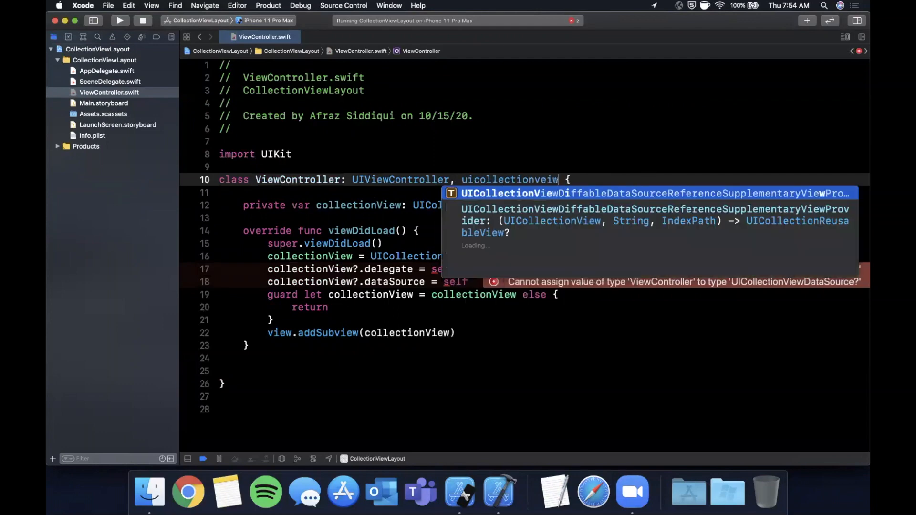
key("backspace")
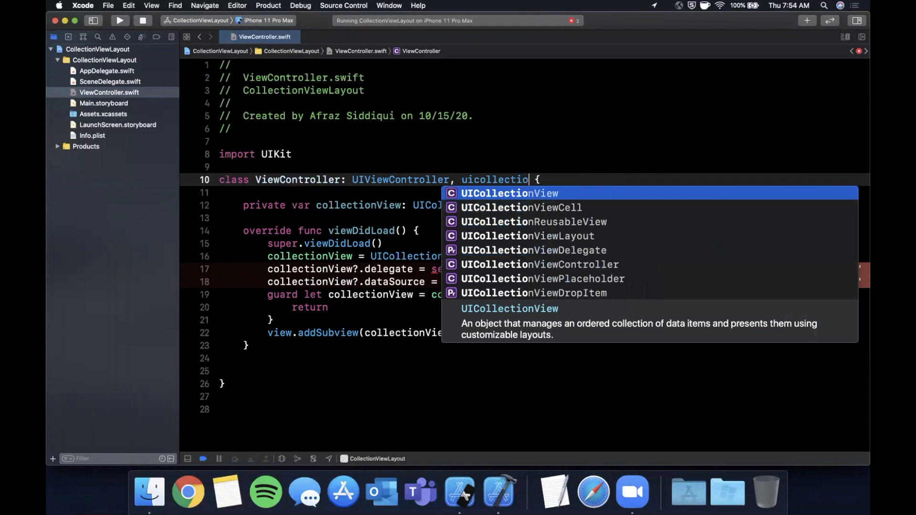
type("nveiwde")
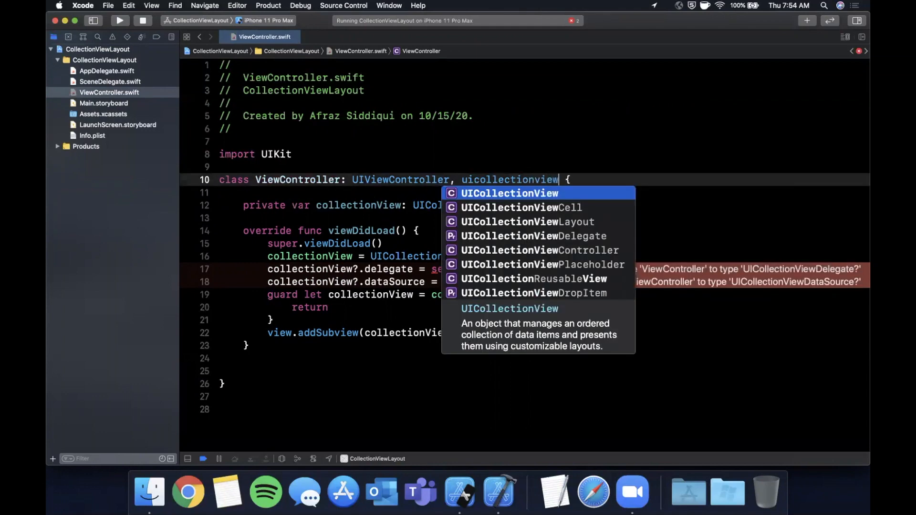
key("Backspace")
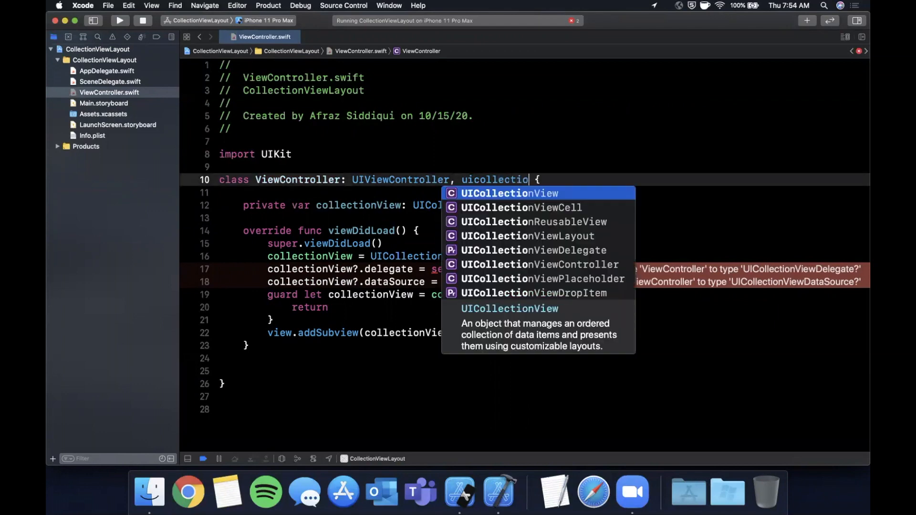
type("nviewde")
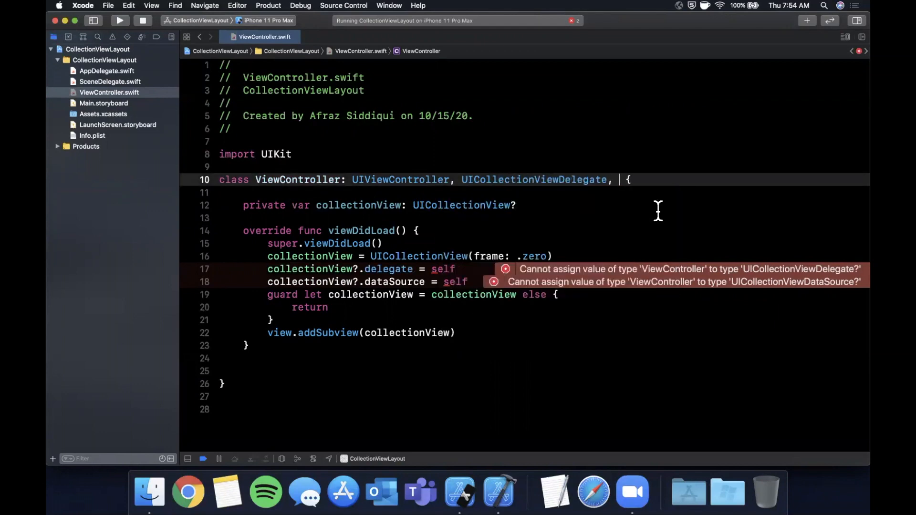
type("uicolle")
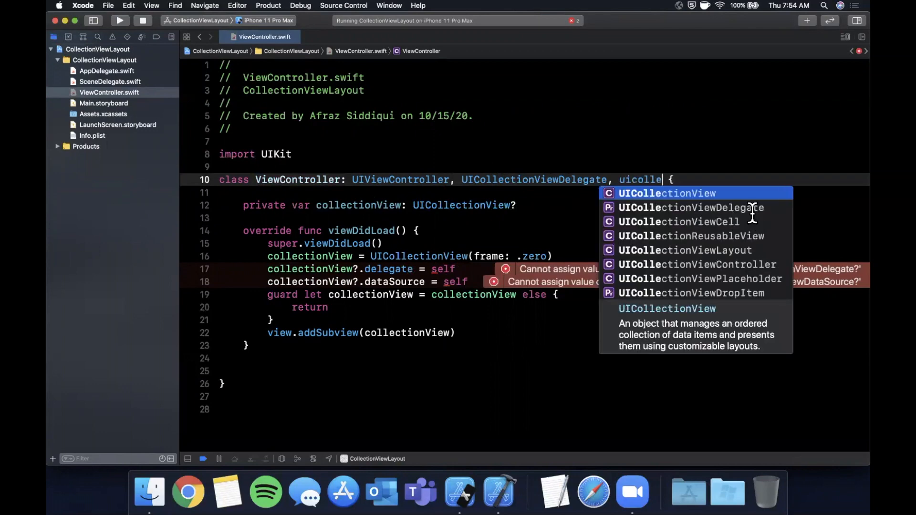
type("tionViewDataSource")
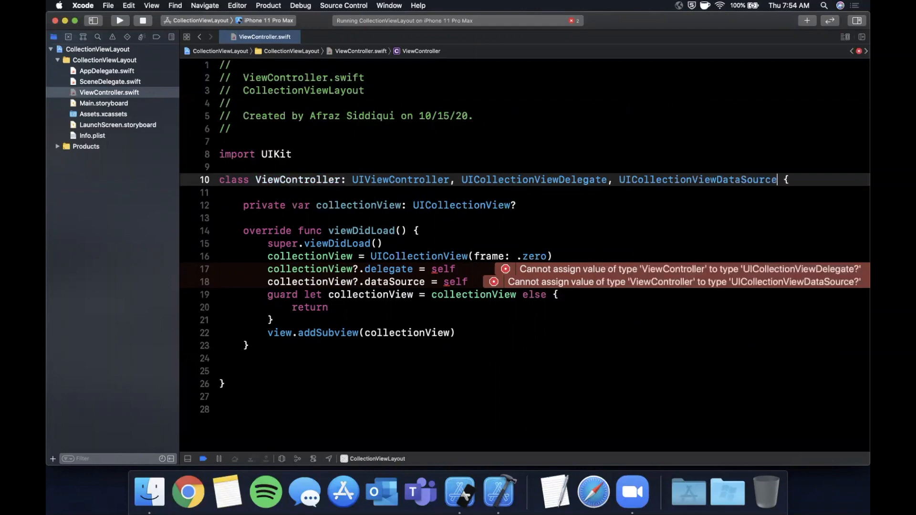
left_click(279, 357)
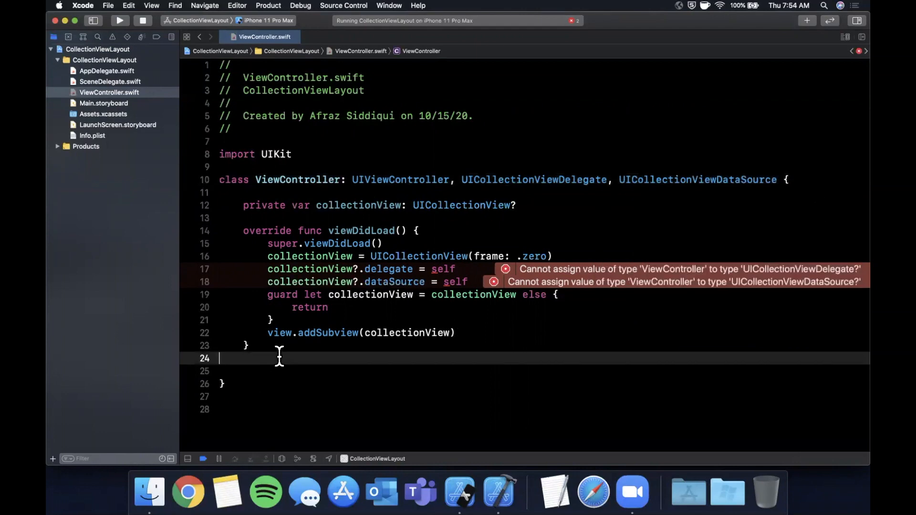
- Add numberOfItemsInSection returning 100 and start the cellForItemAt function
type("numberof")
type("return")
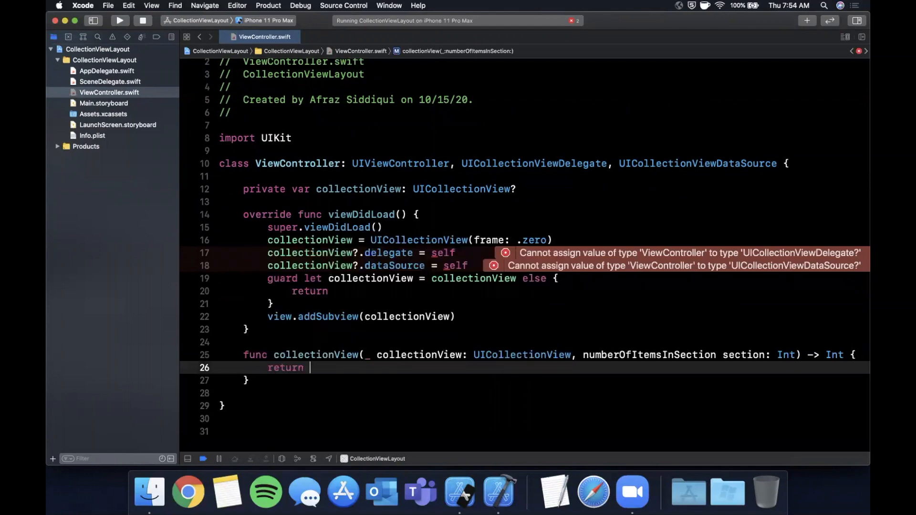
type("100")
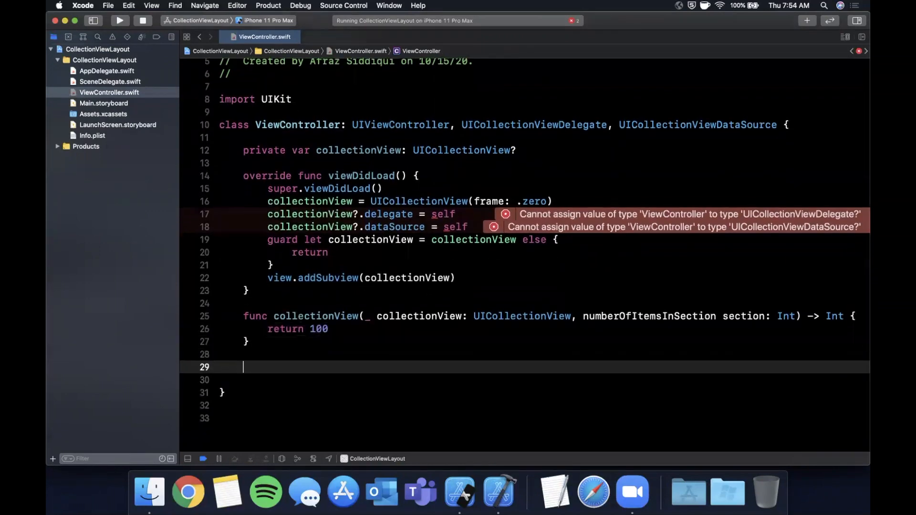
type("func collectionView(_ collectionView: UICollectionView, cellForItemAt indexPath: IndexPath) -> UICollectionViewCell {")
type("let")
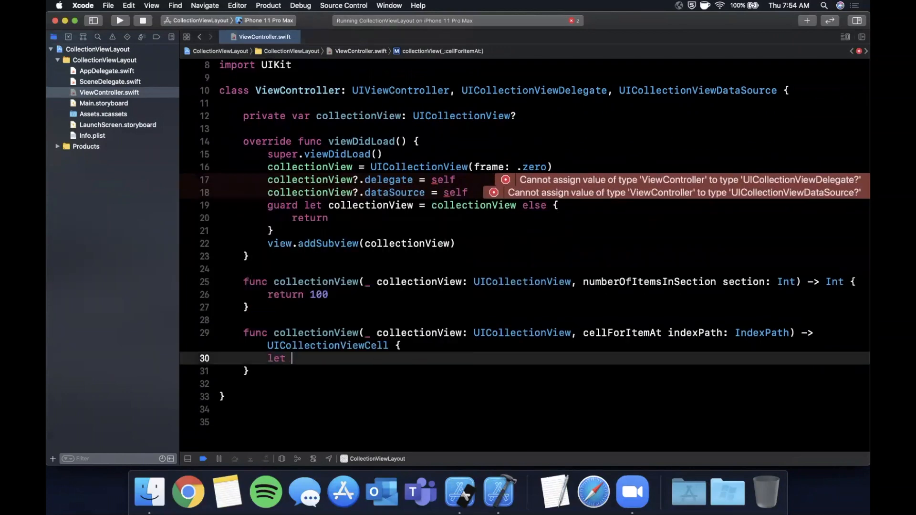
type("cell = collectionView")
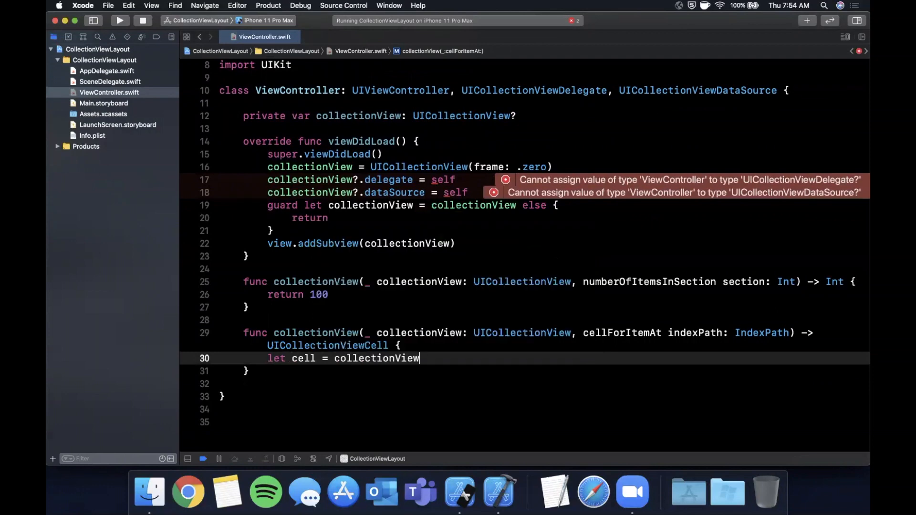
- Dequeue a reusable cell with identifier "cell" and return it from cellForItemAt
type(".dequeue")
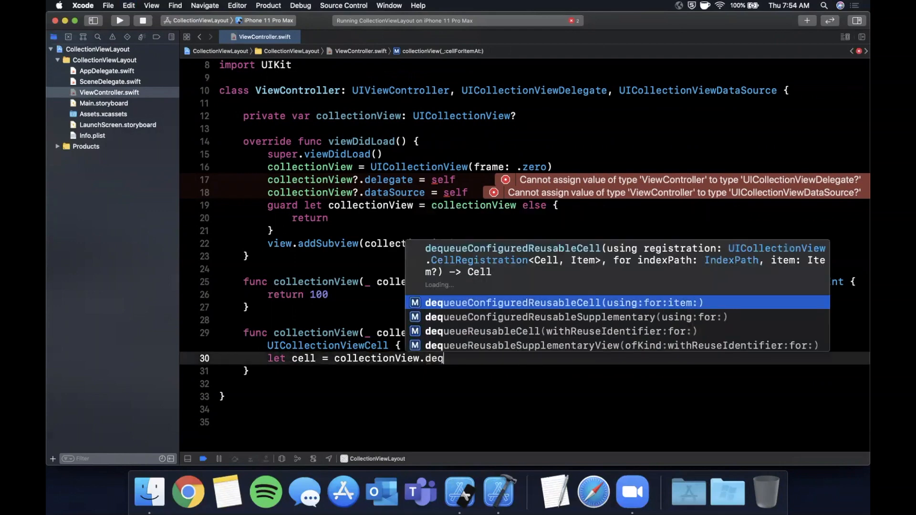
type("ueueReusableCell(withReuseIdentifier: \"\", for: IndexPath")
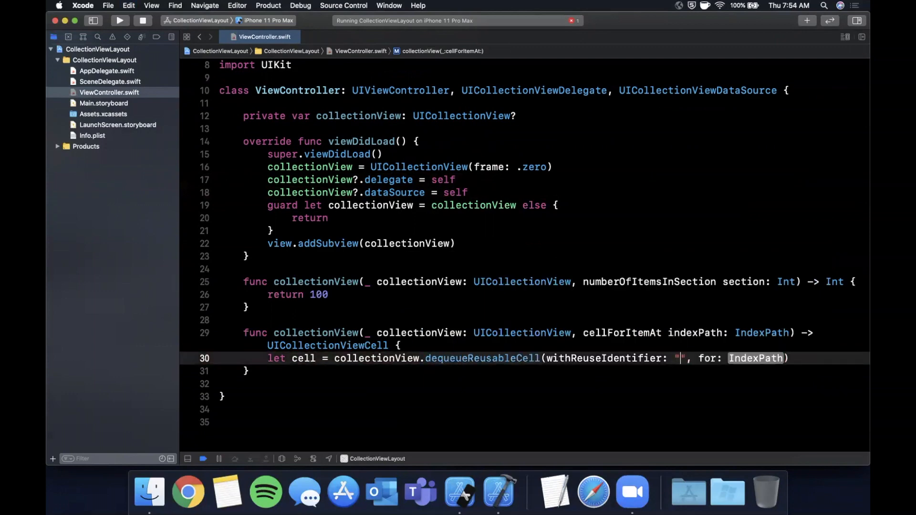
type("cell")
type("return ce")
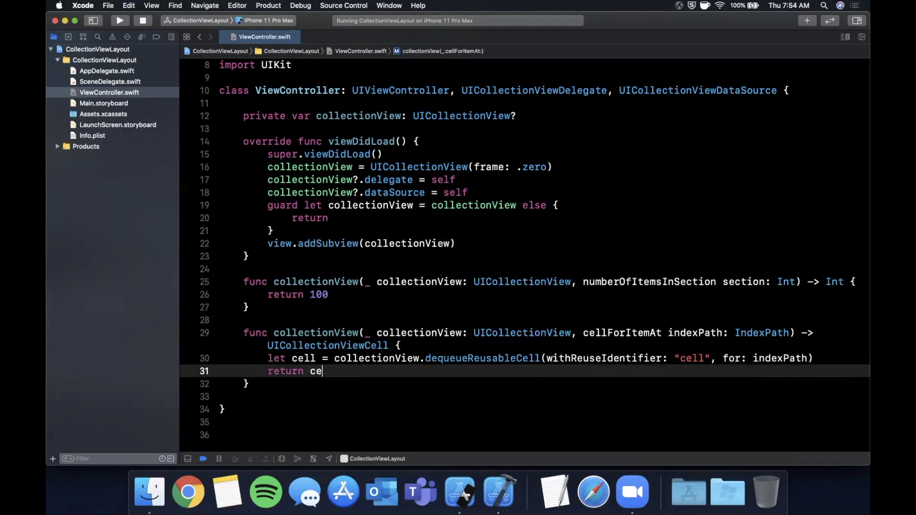
type("ll")
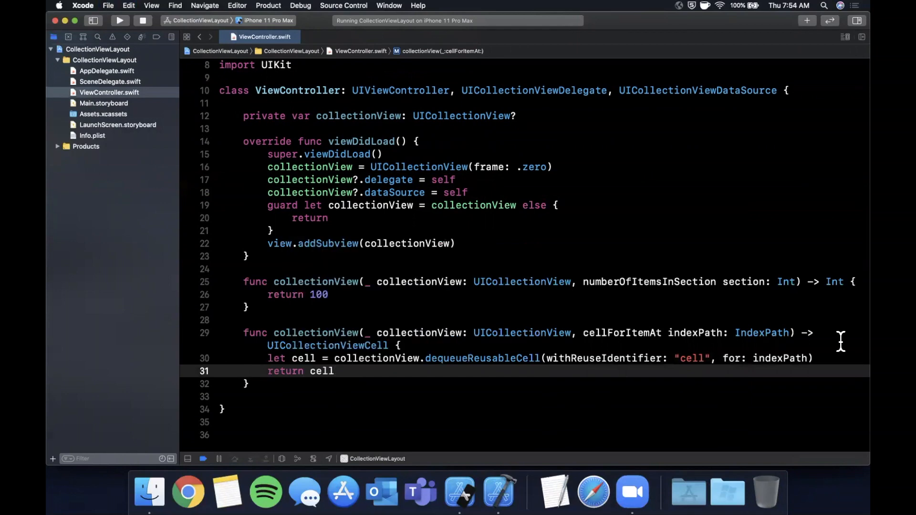
scroll("down", 3)
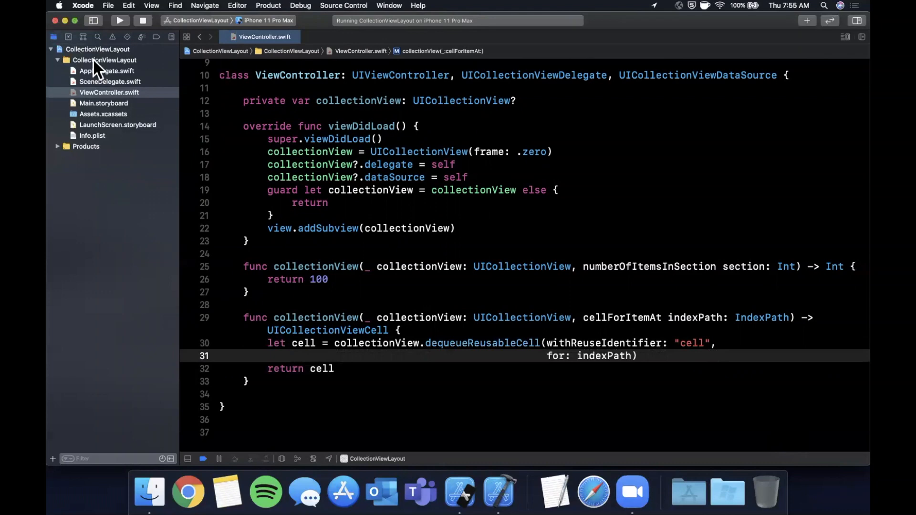
- Create a Cocoa Touch Class PhotoCollectionViewCell subclassing UICollectionViewCell in the project
right_click(105, 59)
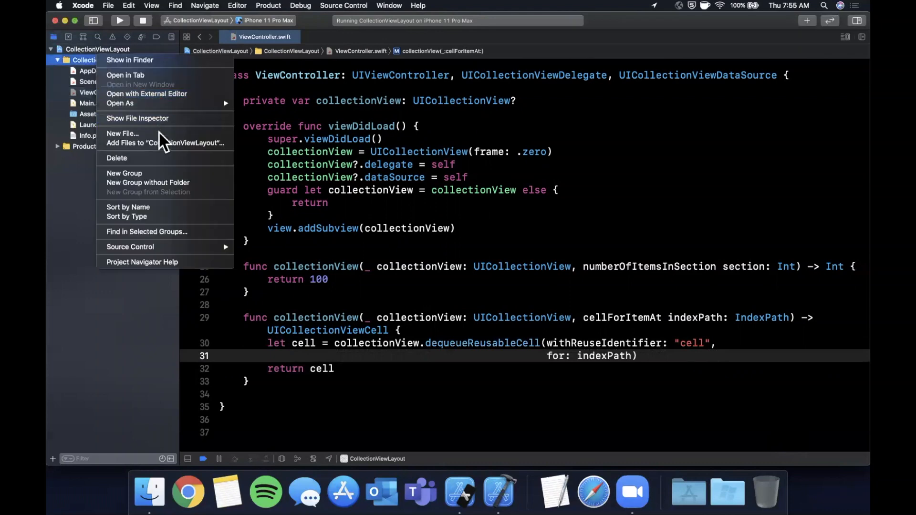
left_click(122, 134)
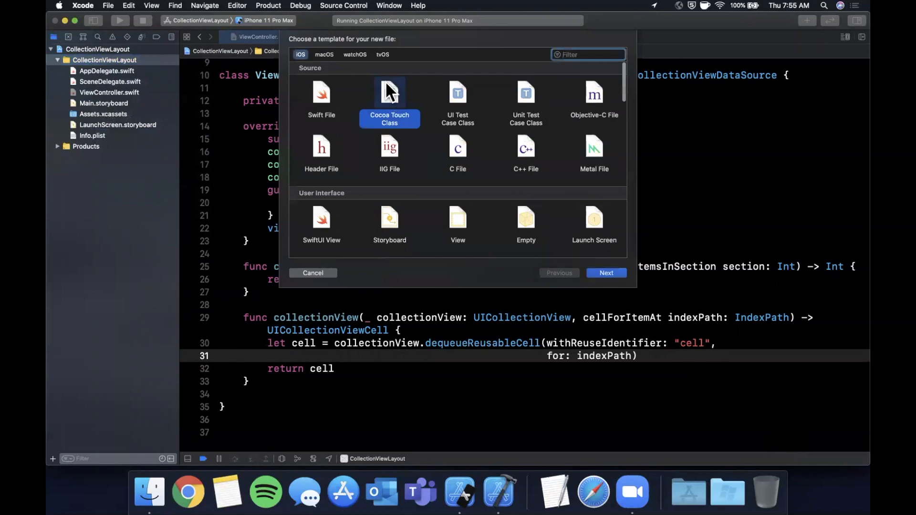
left_click(605, 273)
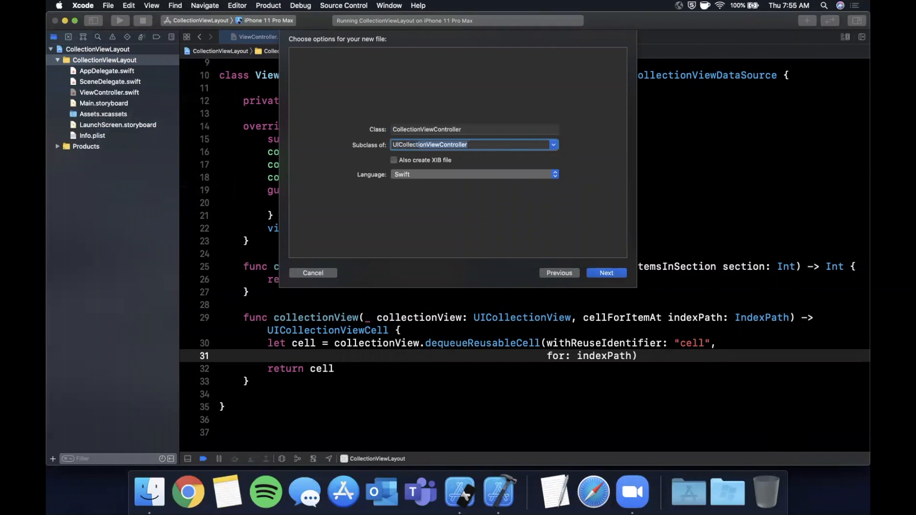
left_click(467, 144)
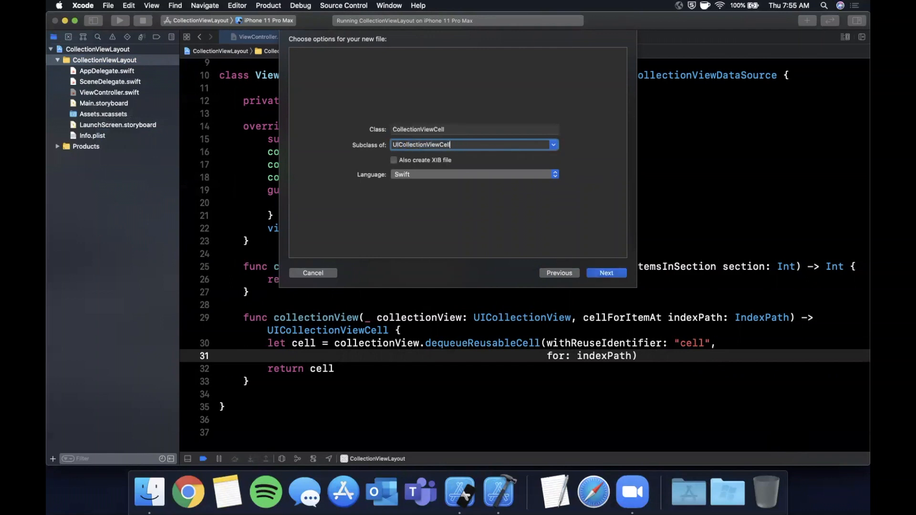
type("Phot")
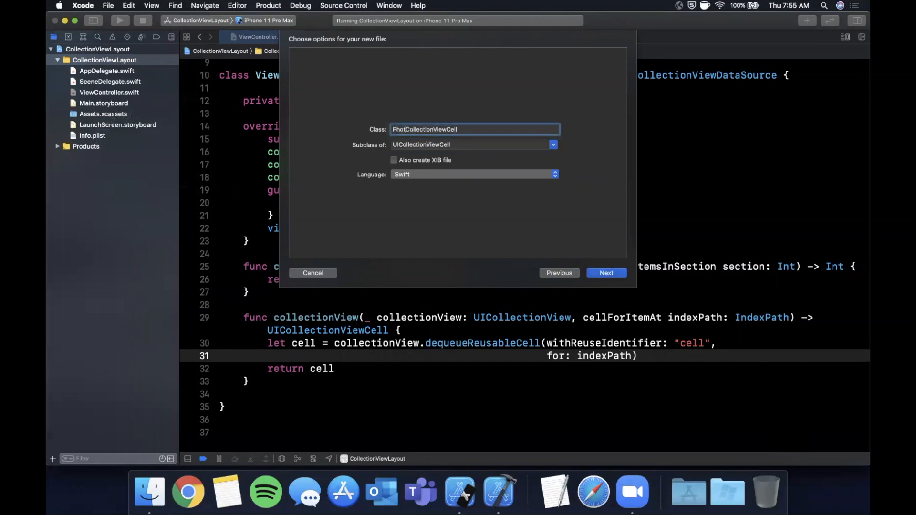
double_click(431, 129)
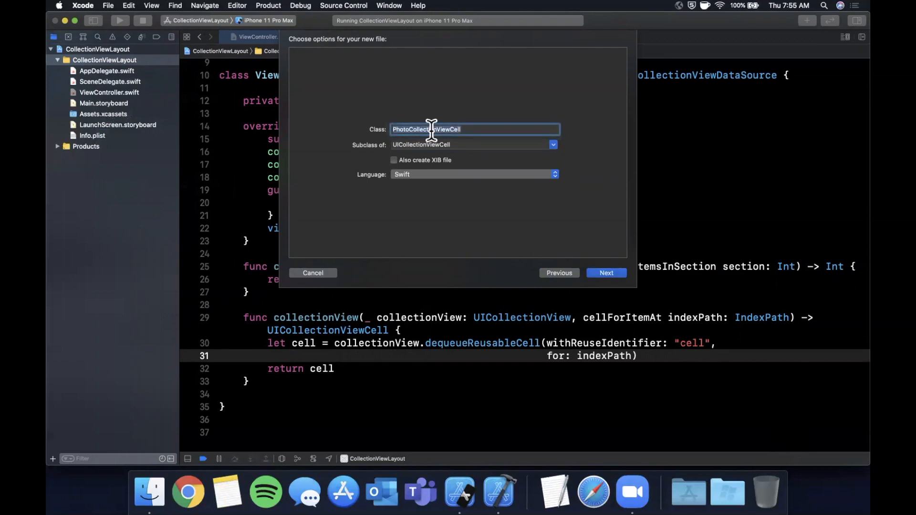
left_click(605, 273)
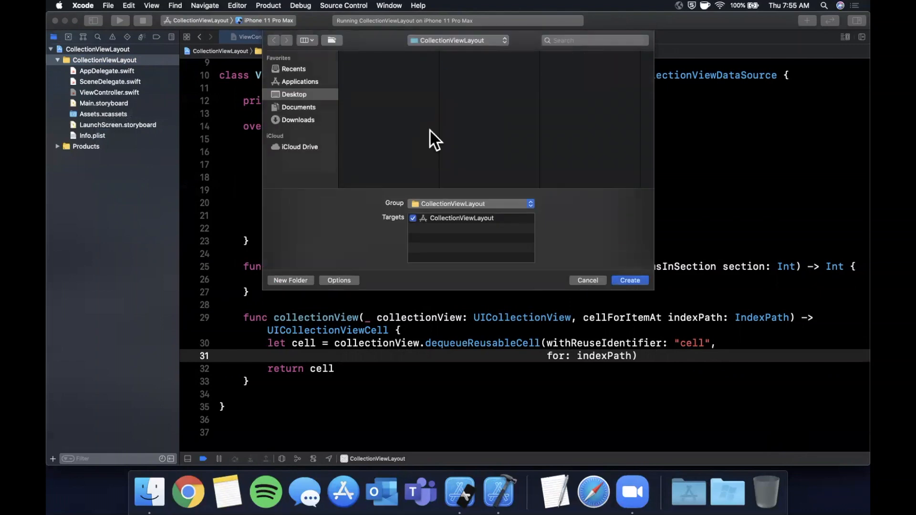
left_click(630, 280)
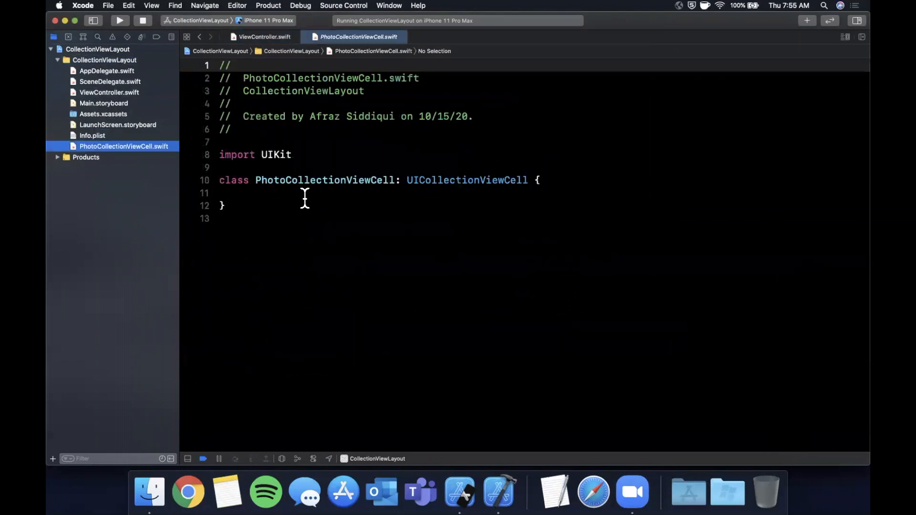
- Add a static identifier "PhotoCollectionViewCell", init(frame:) and required init?(coder:) with fatalError()
type("static let identifier =")
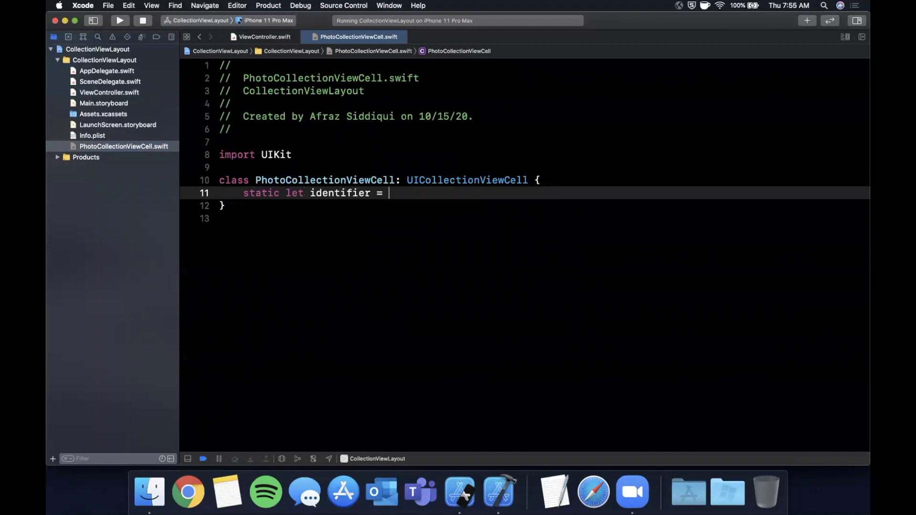
type("\"PhotoCollectionViewCell\"")
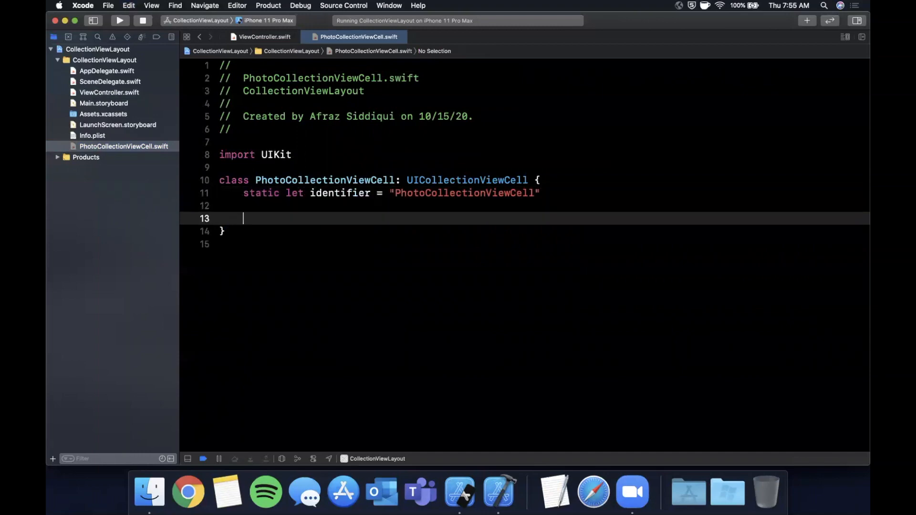
type("init(frame: frame")
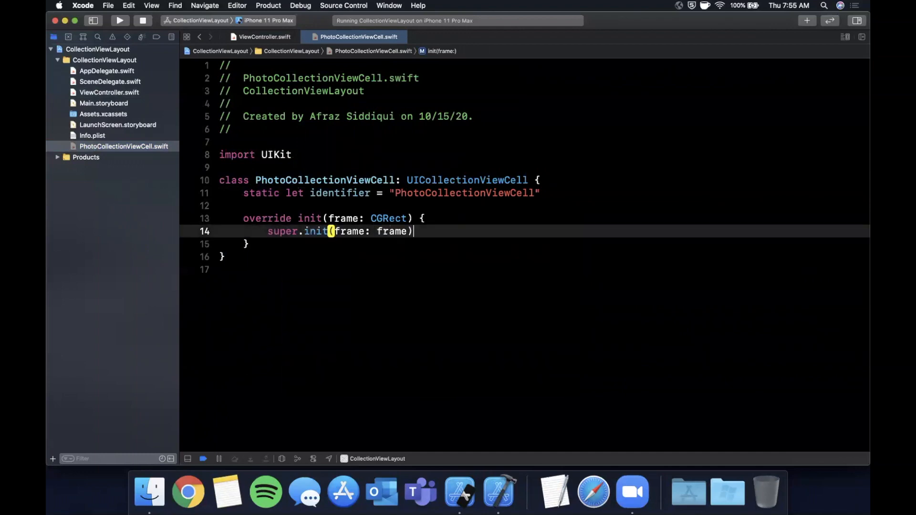
type("f")
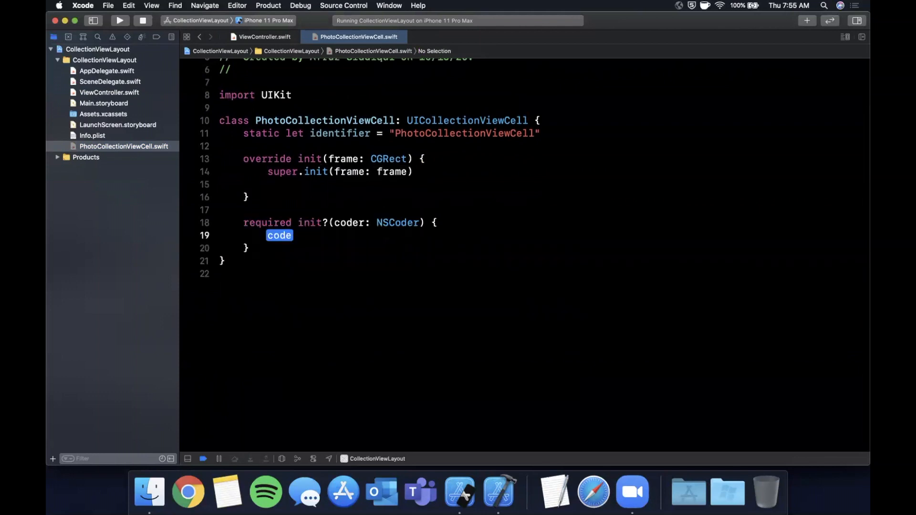
type("fatal")
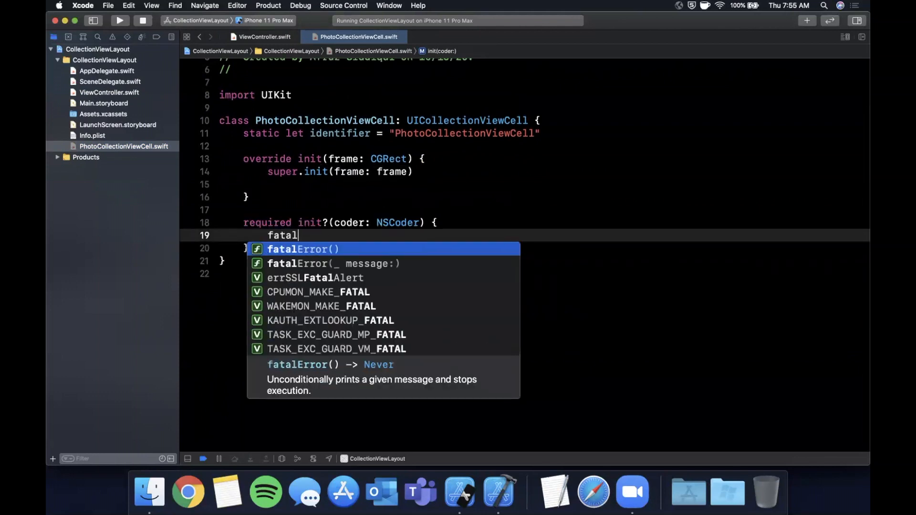
key("return")
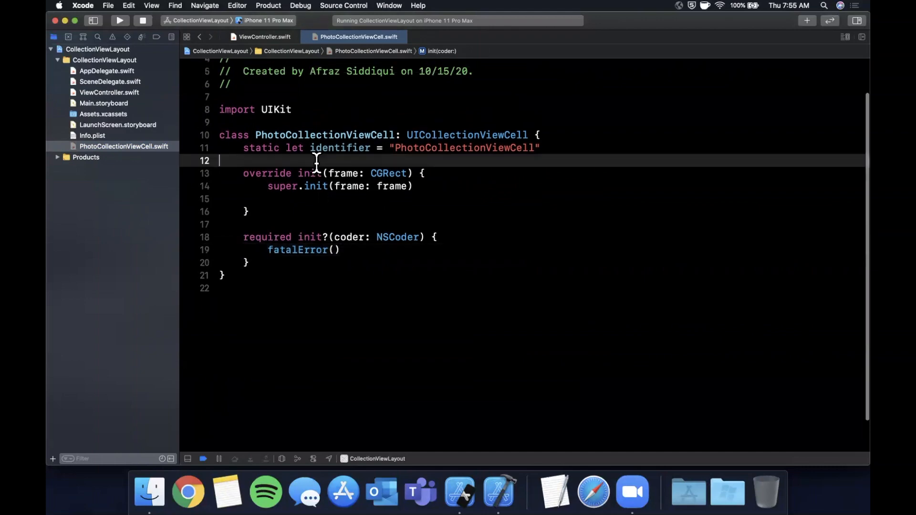
- Add a private imageView closure with contentMode scaleAspectFill and add it to contentView
type("private let im")
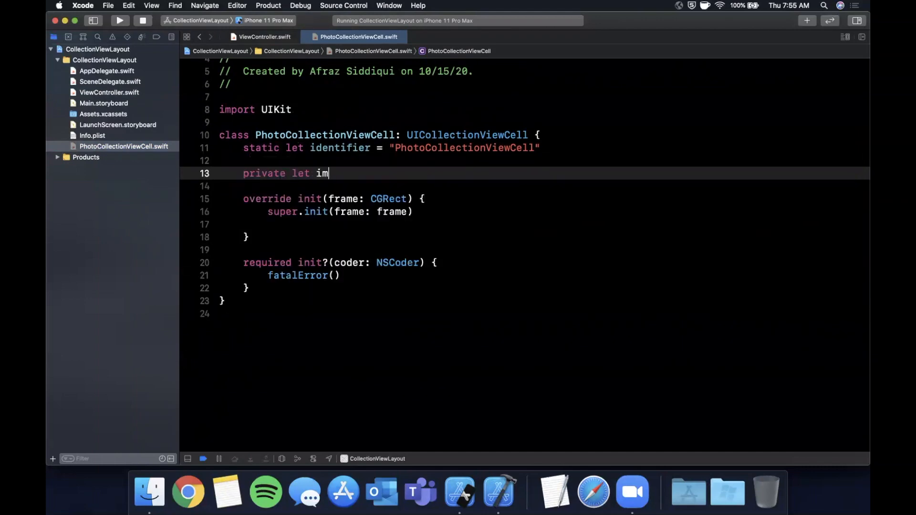
type("ageView:")
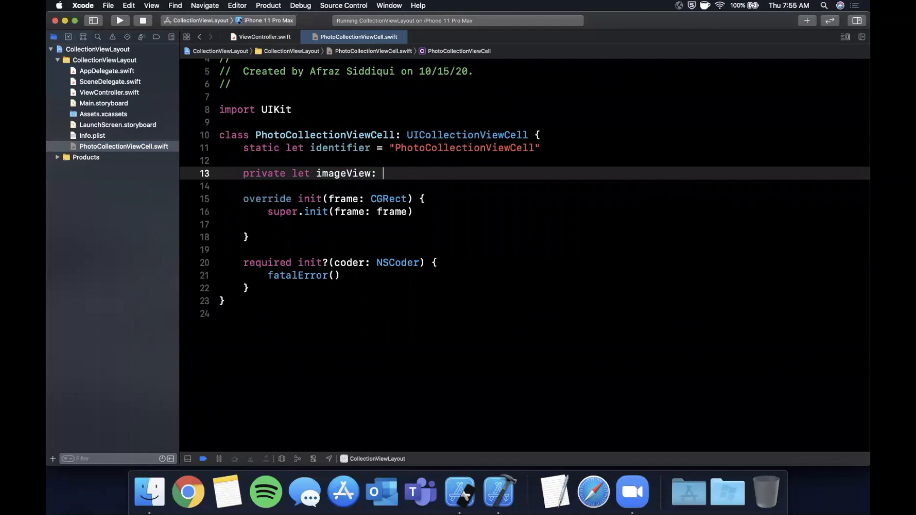
type("UIImageView = {}")
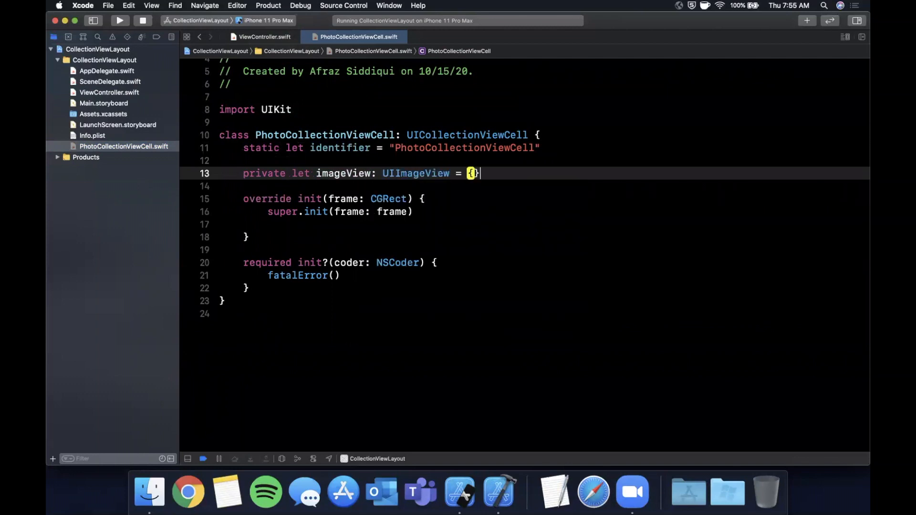
type("let imageView = UIImageView")
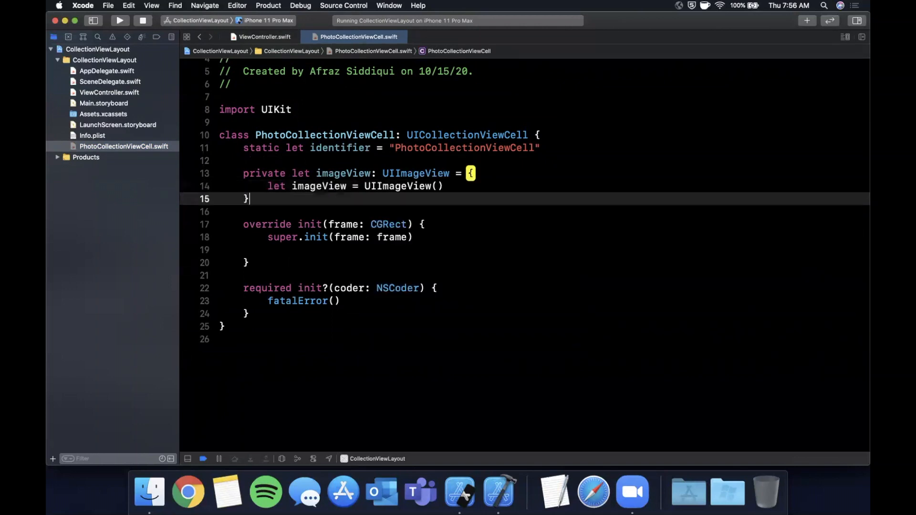
type("()")
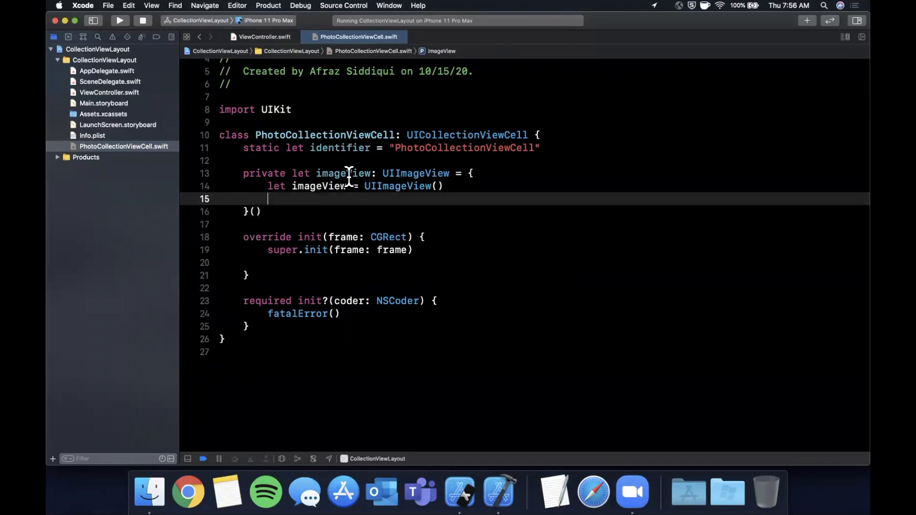
type("return imageView")
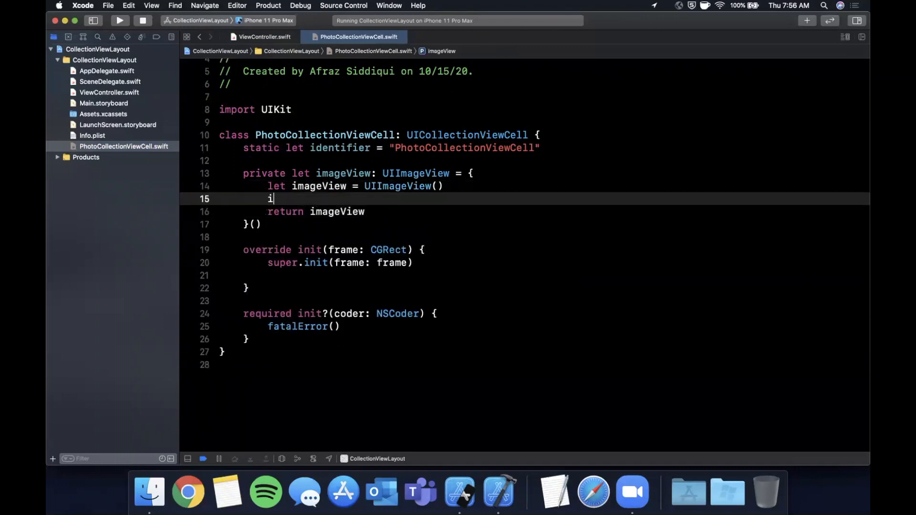
type("mageView.")
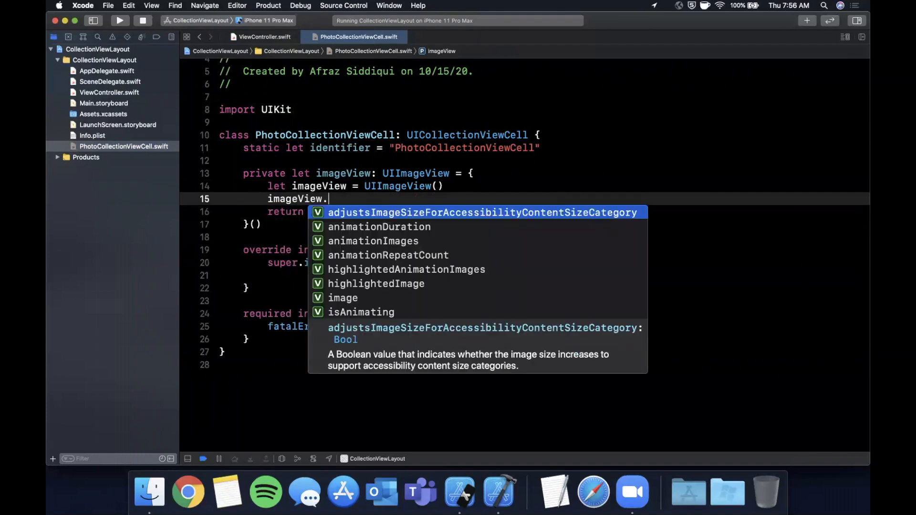
type("contentMode")
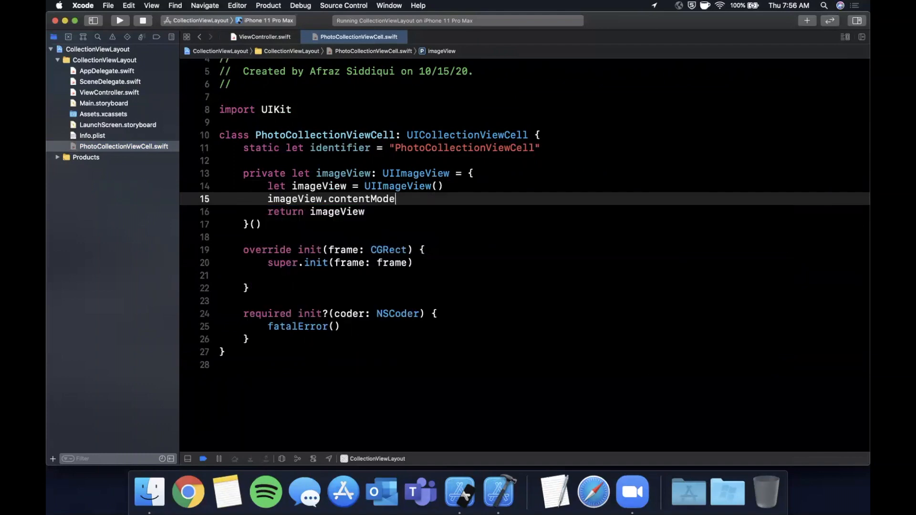
type("= ..")
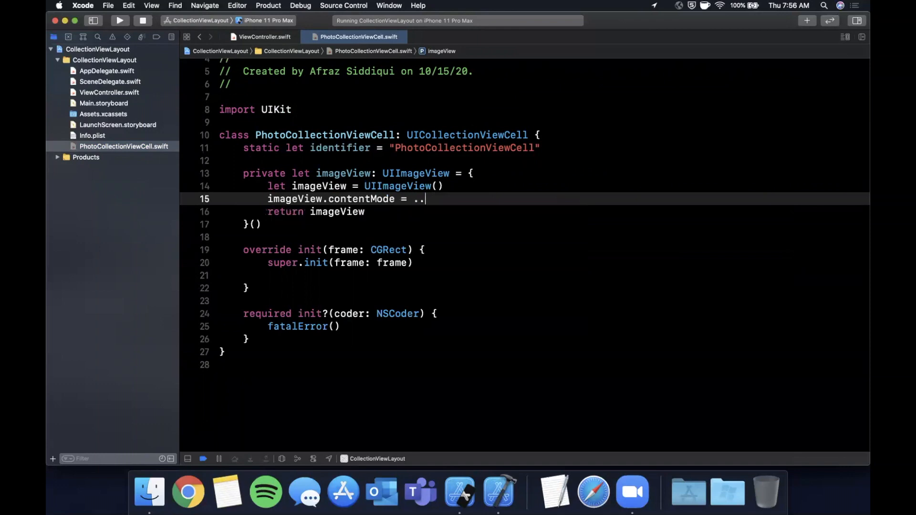
type("scaleAspectFill")
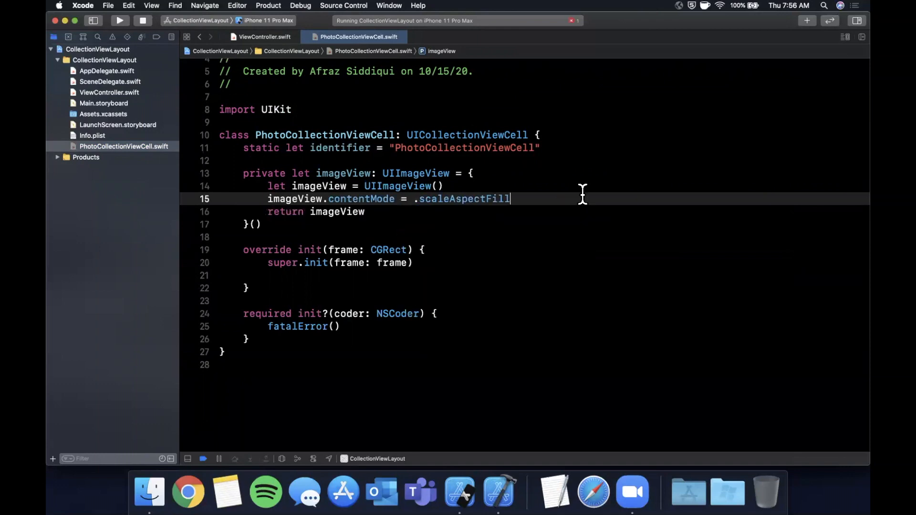
type("contentView.addSubview(imageView")
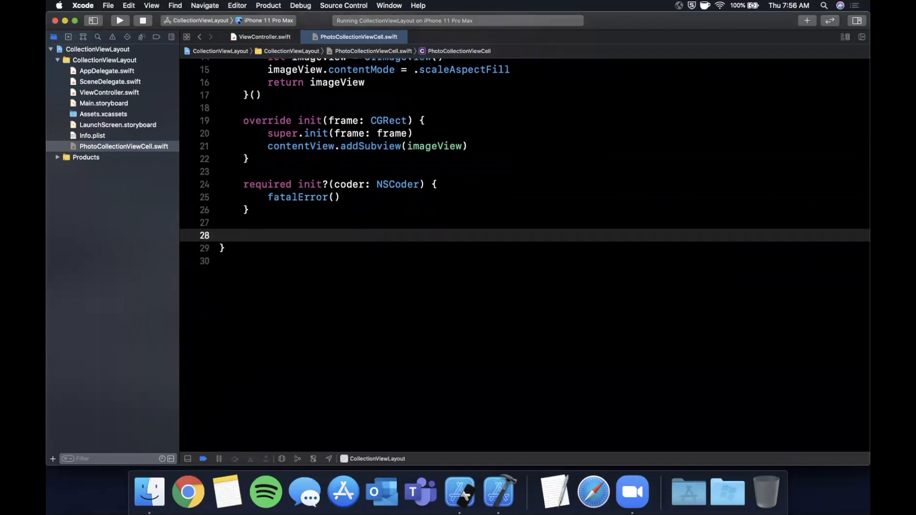
- Add configure(with:) and override layoutSubviews to set imageView.frame to contentView.bounds
type("func config")
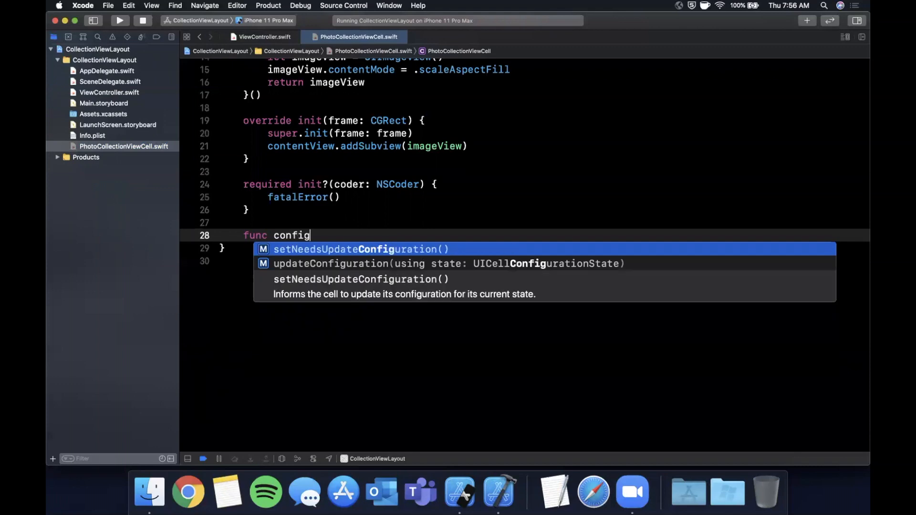
type("ure(with image)")
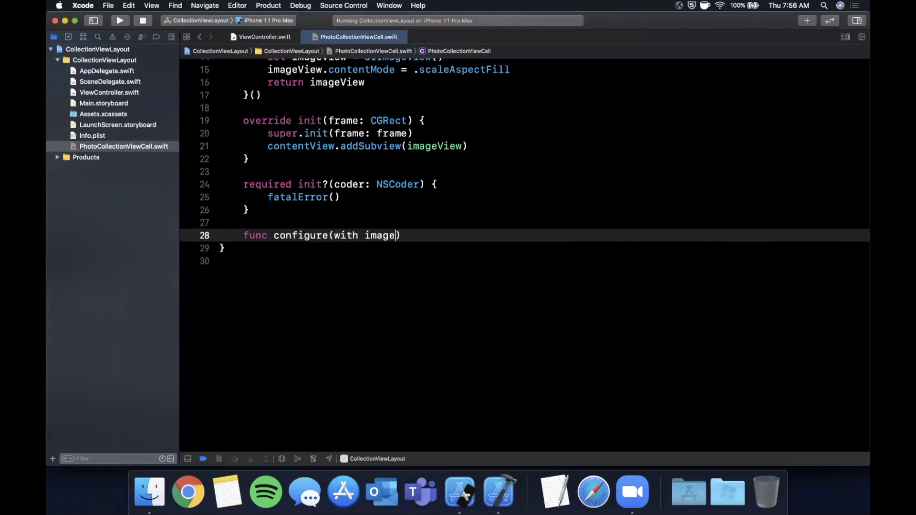
type(": UIImage")
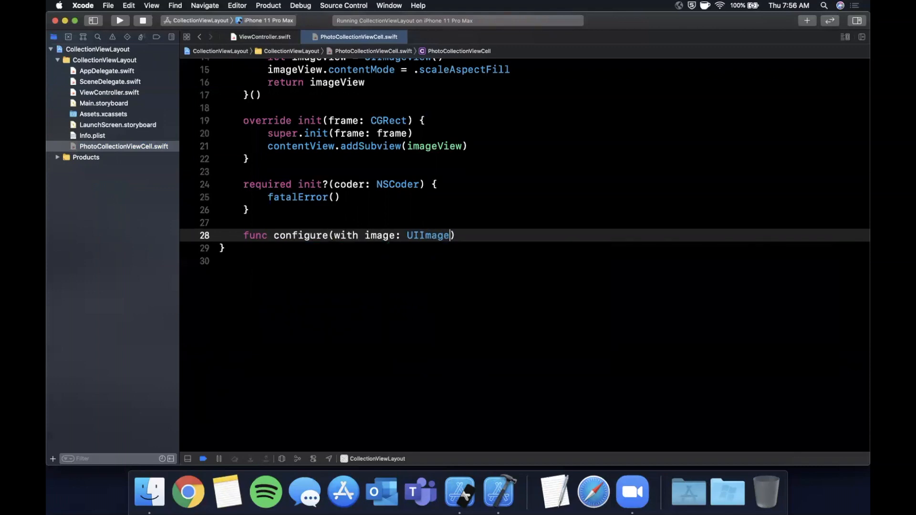
type("?) {")
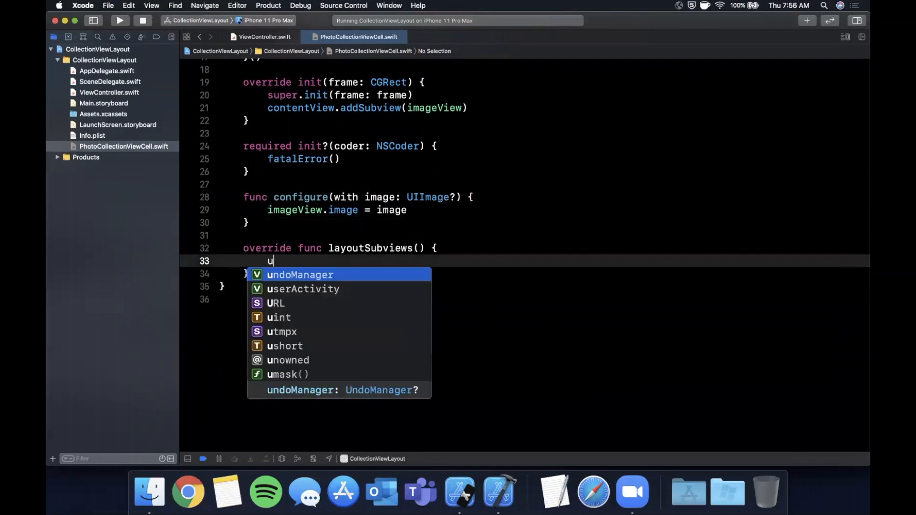
type("super.layoutSubviews()")
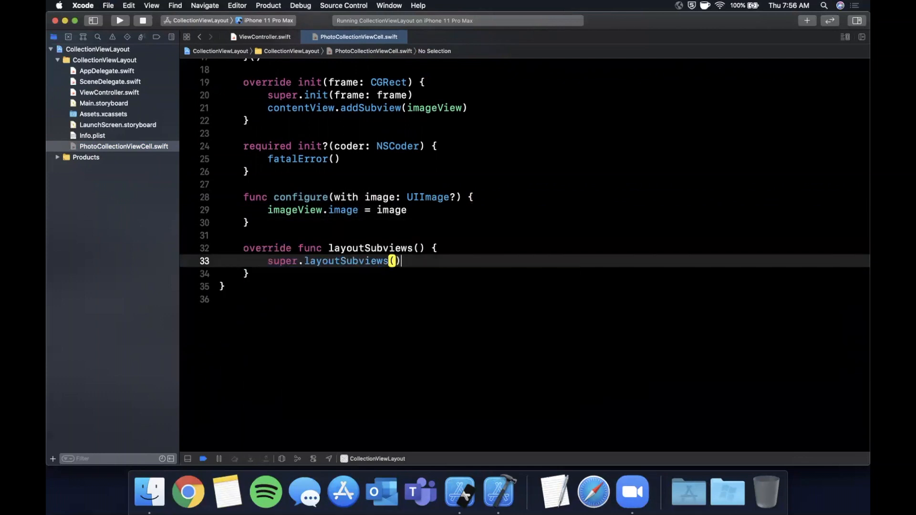
type("i")
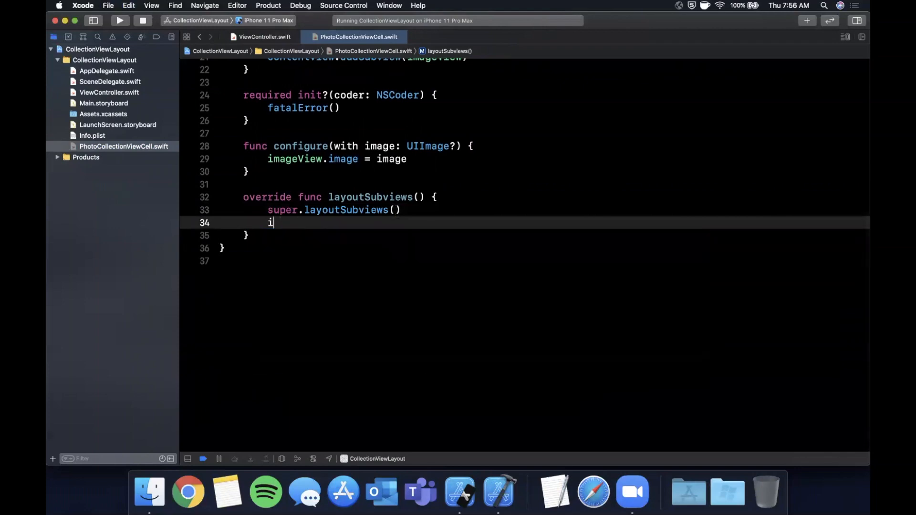
type("mageView.frame =")
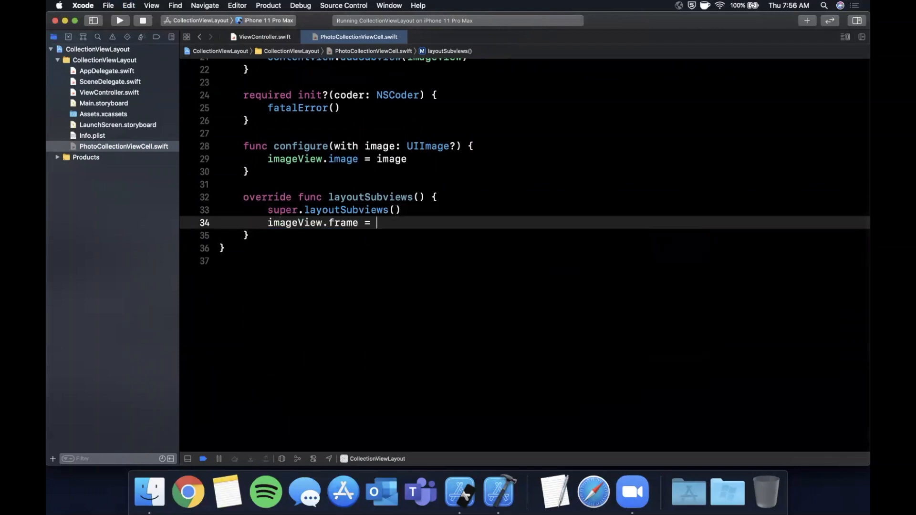
type("contentView")
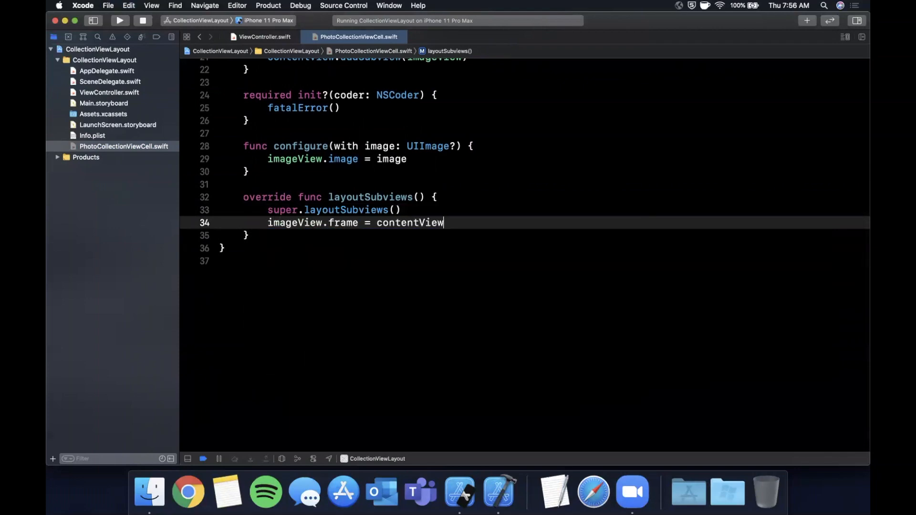
type(".bounds")
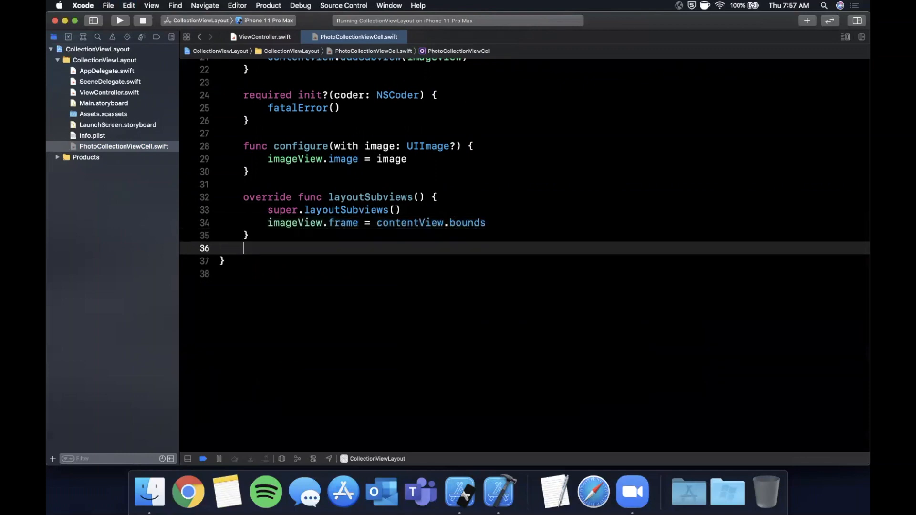
- Override prepareForReuse to set imageView.image to nil
type("prepareForReuse() {")
type("i")
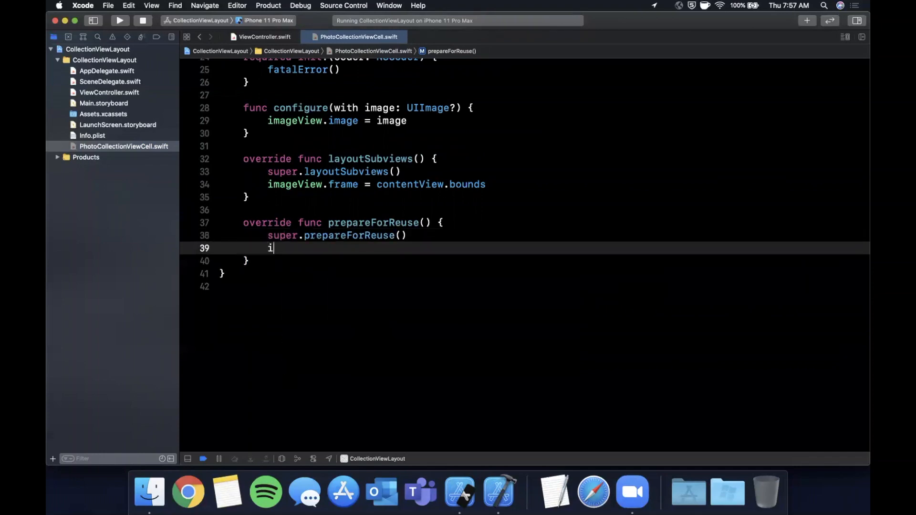
type("mageView.image")
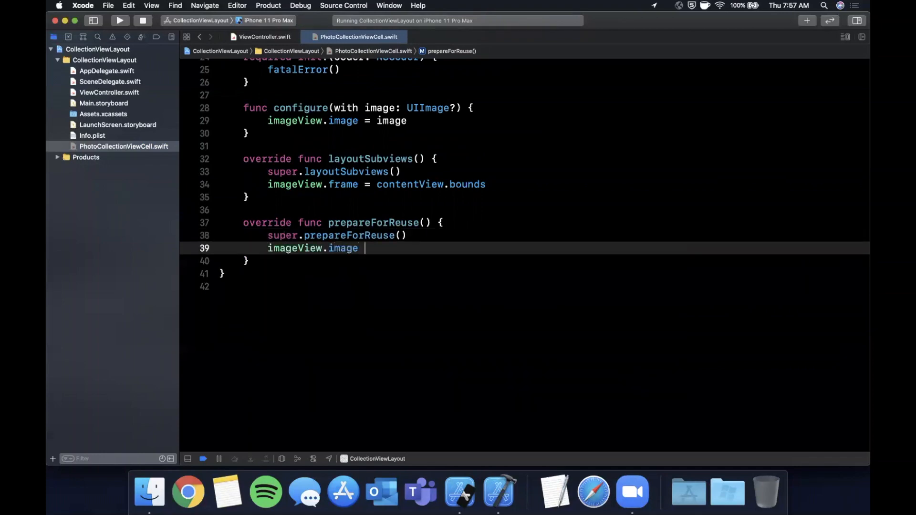
type("= nil")
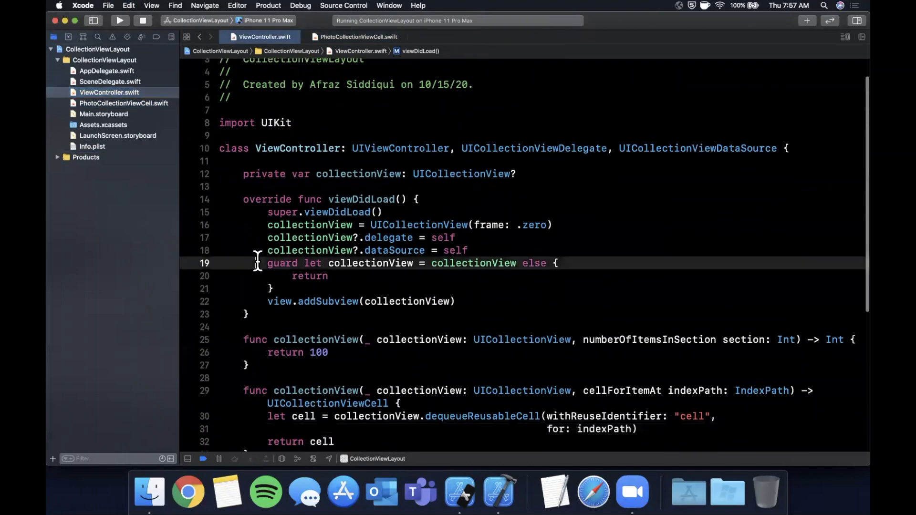
- Register PhotoCollectionViewCell on the collection view using its identifier
type("collectionView?")
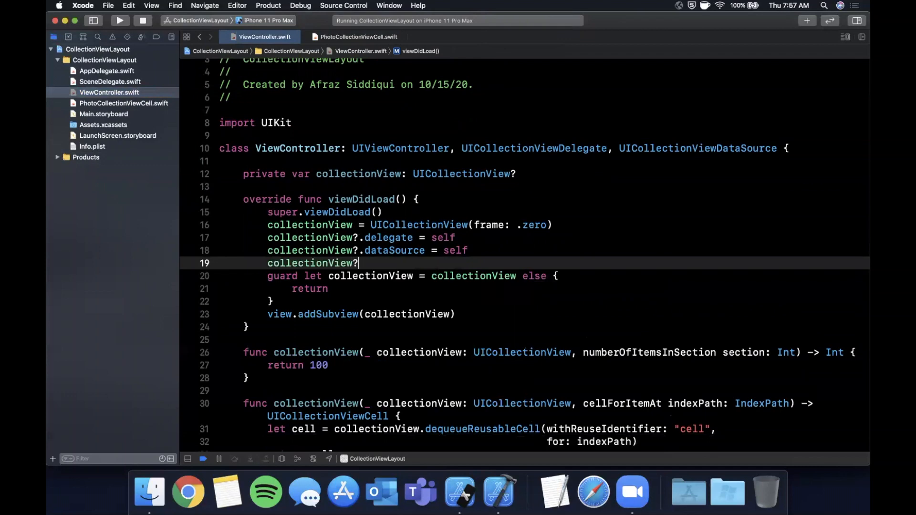
type(".register(PhotoCollectionViewCell.self,")
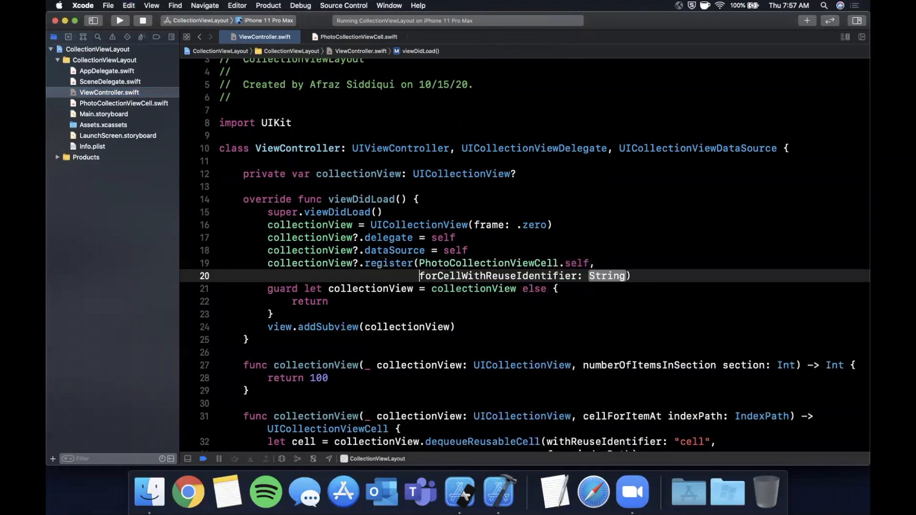
type("PhotoCollectionViewCell.identifier")
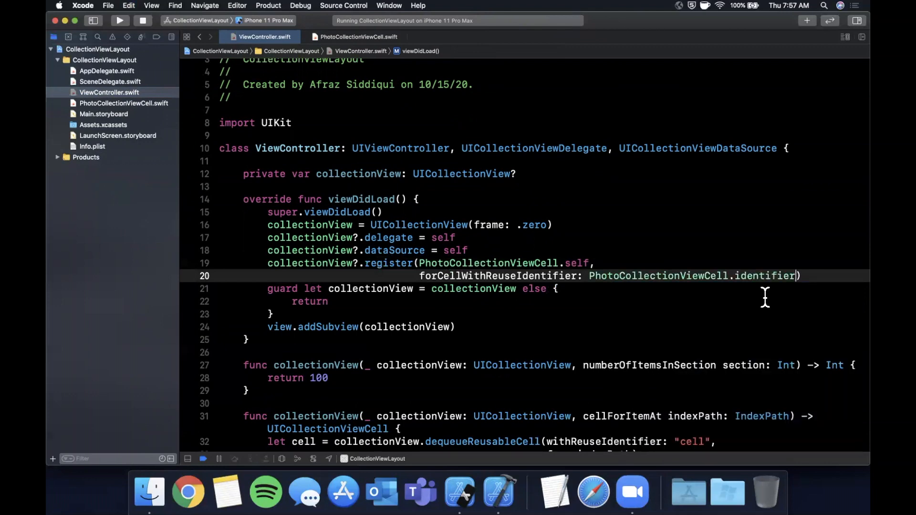
- Dequeue cells by PhotoCollectionViewCell.identifier, guard-cast to PhotoCollectionViewCell, and fatalError() on failure
scroll("down", 3)
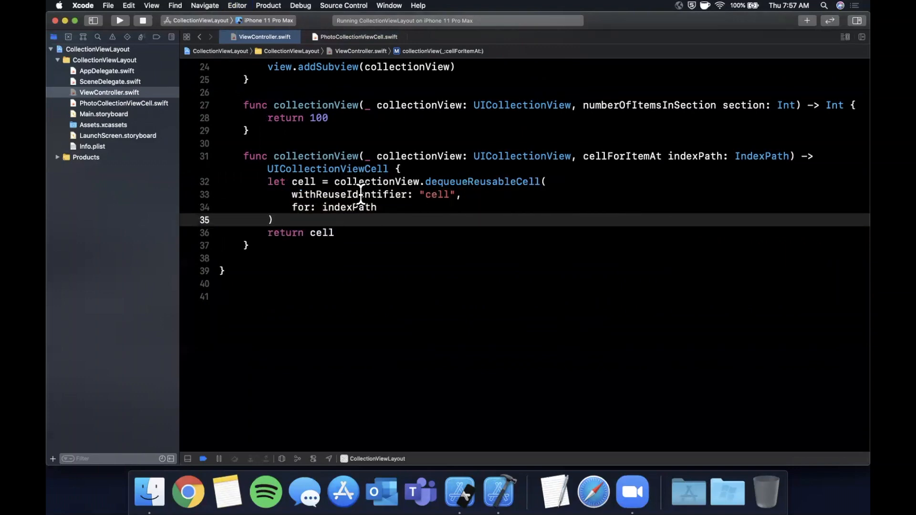
type("PhotoCollectionViewCell")
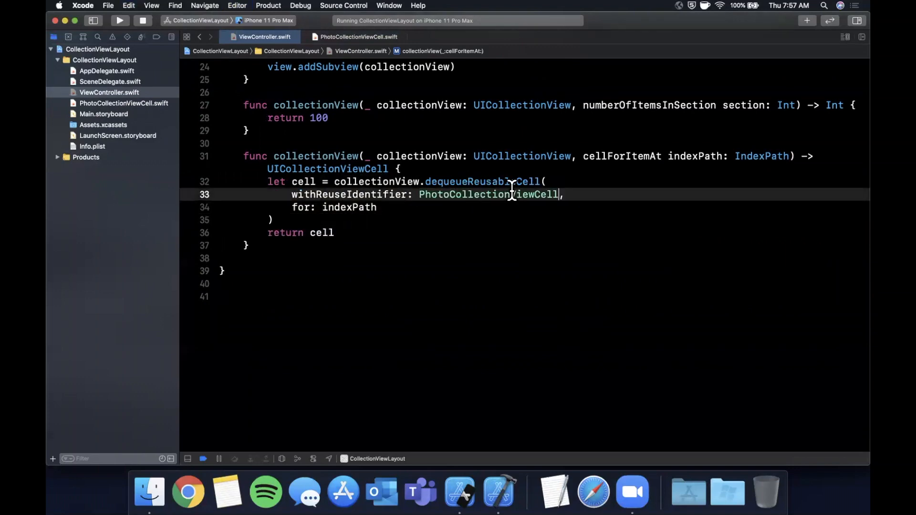
type(".identifier")
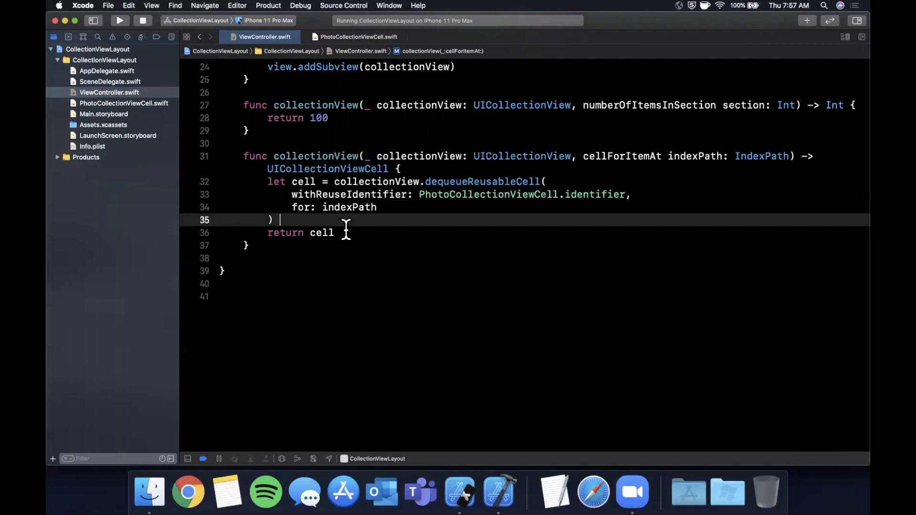
type("as? PhotoCollectionViewCell else {")
left_click(409, 181)
type("gua")
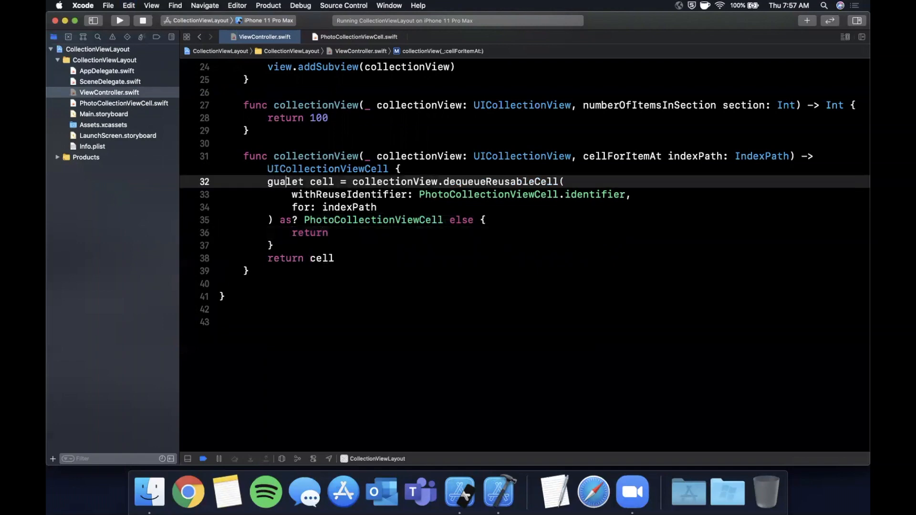
double_click(309, 233)
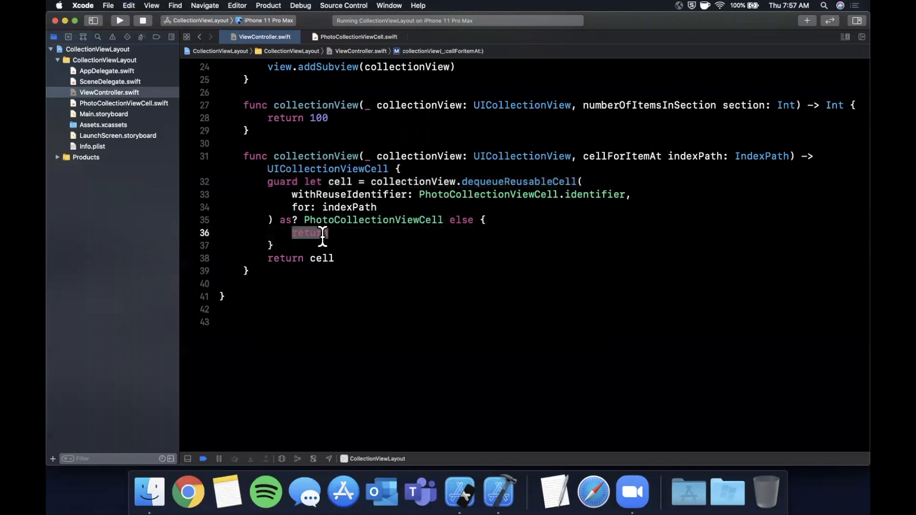
type("fatalError()")
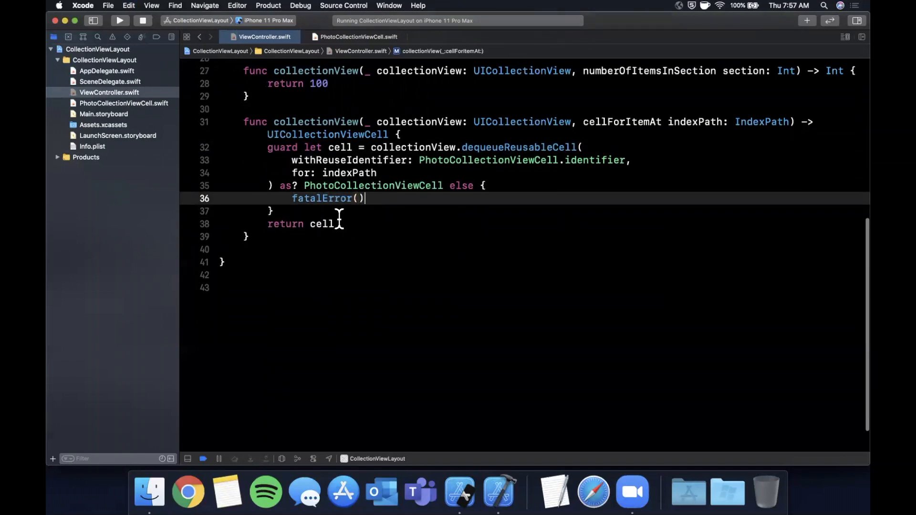
- Configure each cell with UIImage(named: "dog")
type("cell.configure(with: UIImage(named: \"")
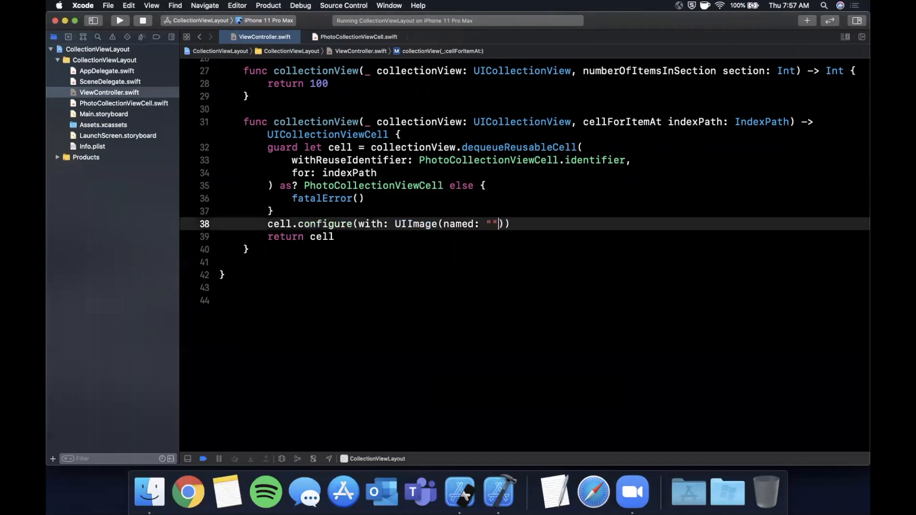
type("dog")
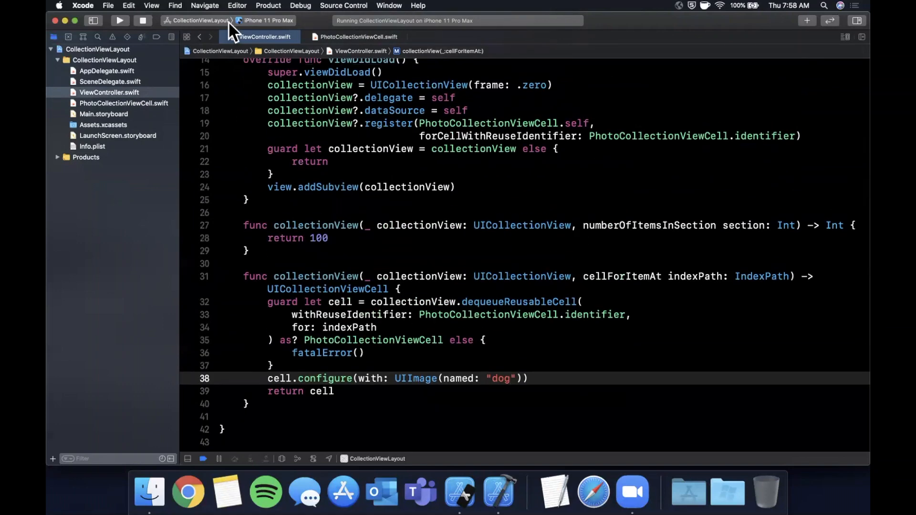
- Run the app and read the non-nil layout exception in the debug console
left_click(119, 20)
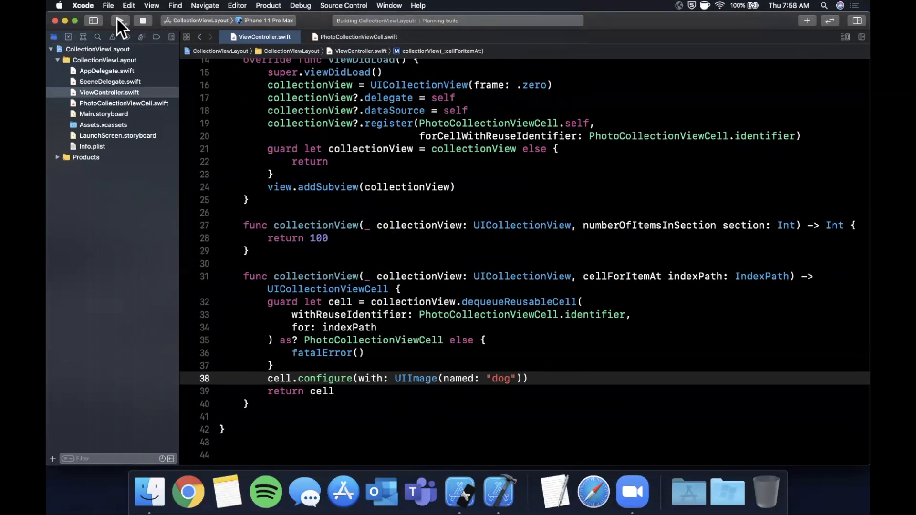
left_click(120, 20)
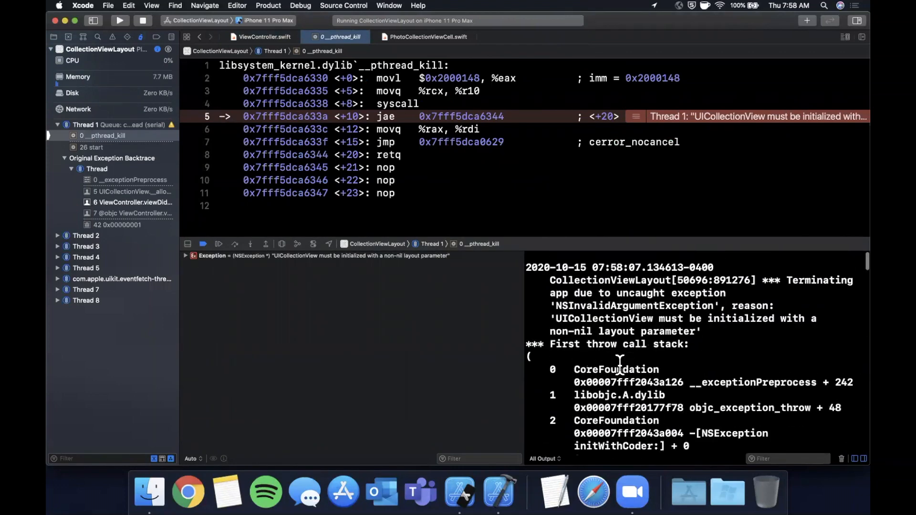
scroll("down", 3)
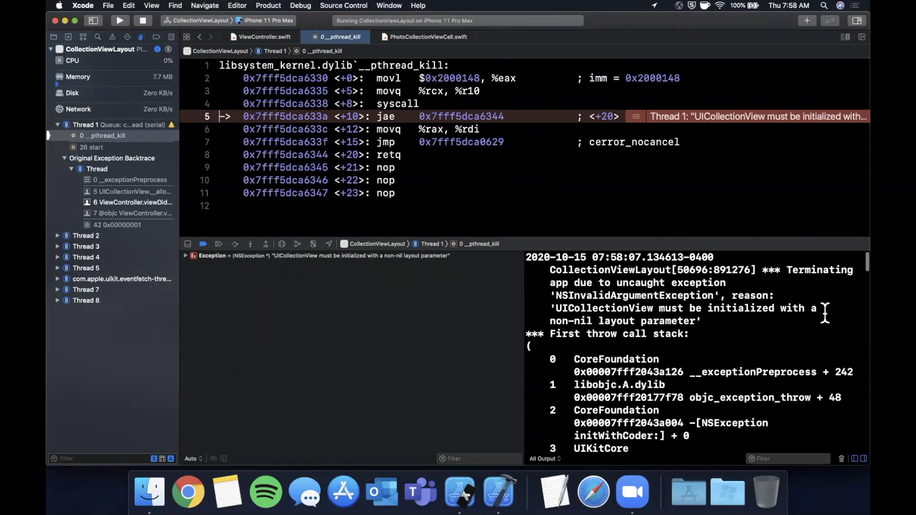
mouse_move(555, 336)
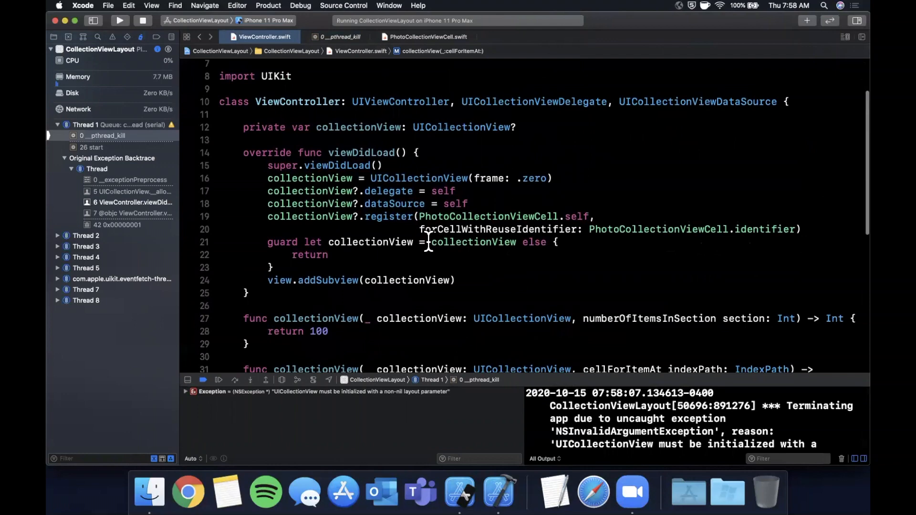
mouse_move(558, 188)
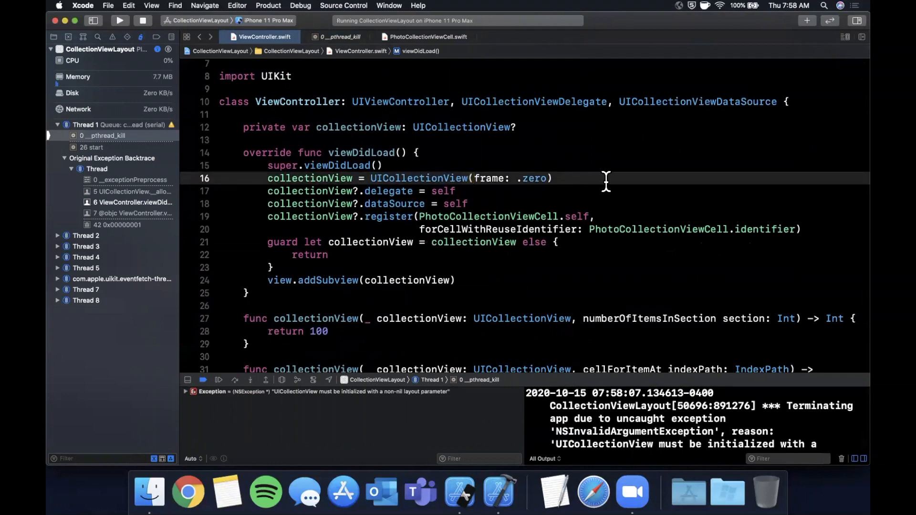
- Create a UICollectionViewFlowLayout and pass it as the collectionViewLayout argument
type(", layout:")
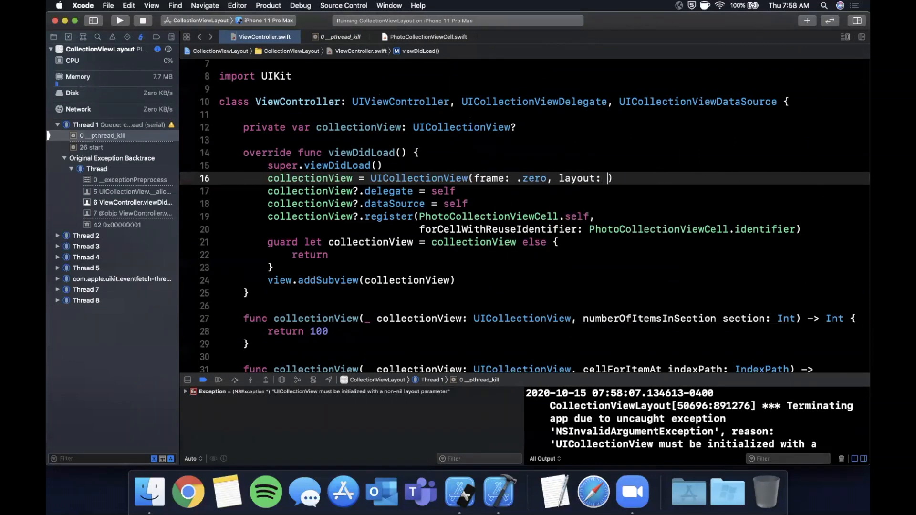
type("layout")
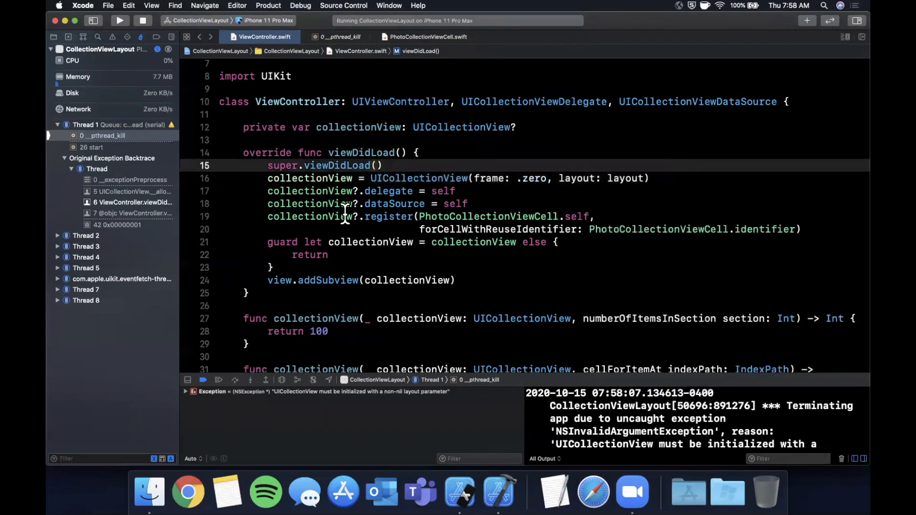
type("let layout =")
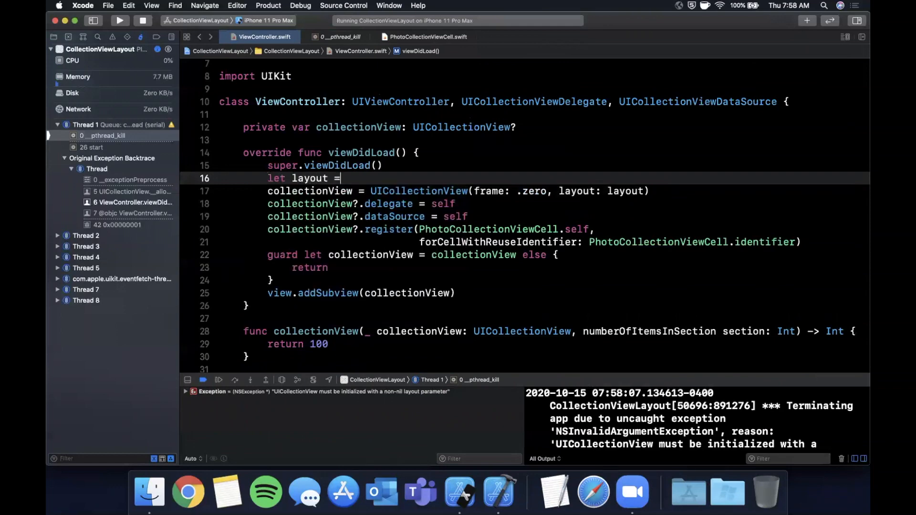
type("uicollectionvie")
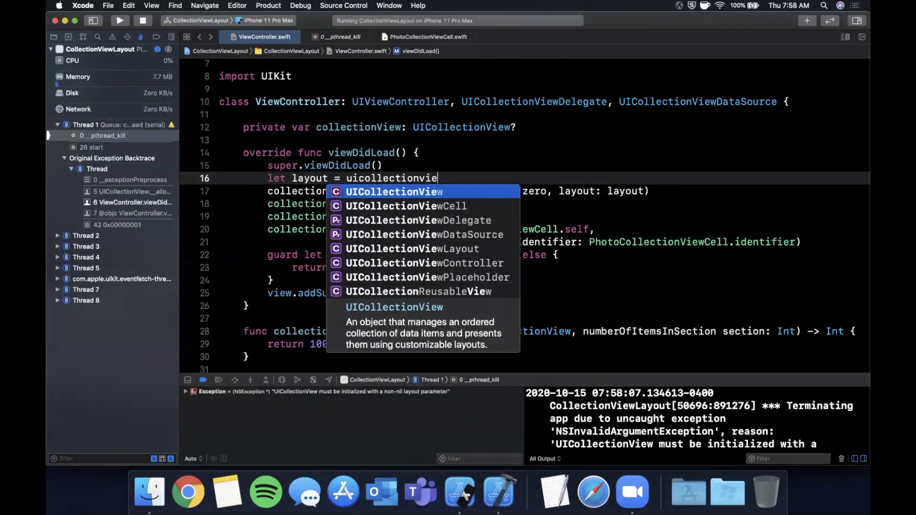
type("wflowLayout(")
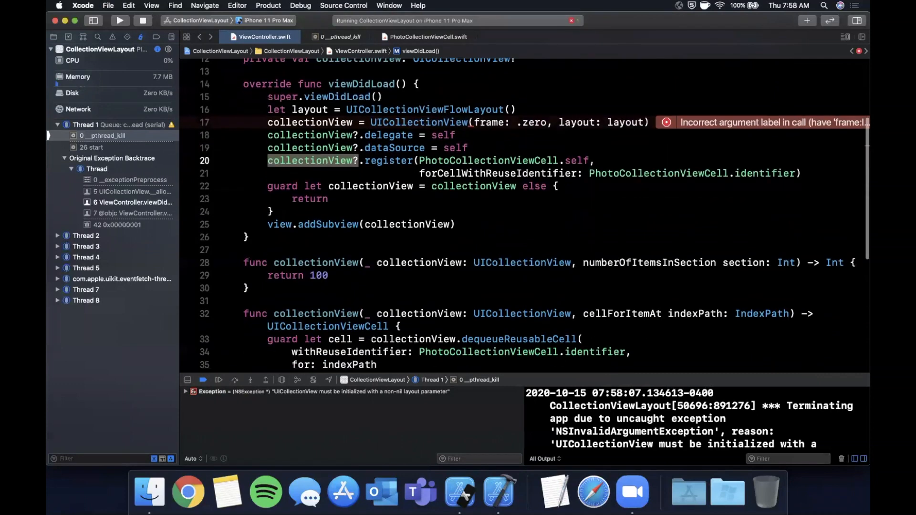
- Set the collection view's frame to the view bounds and run the app
type("collectionView?")
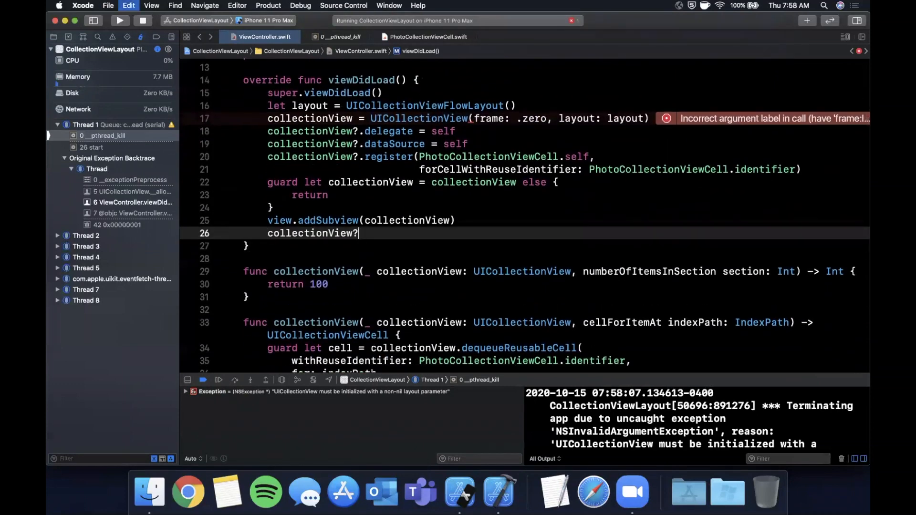
type(".frame = view.bounds")
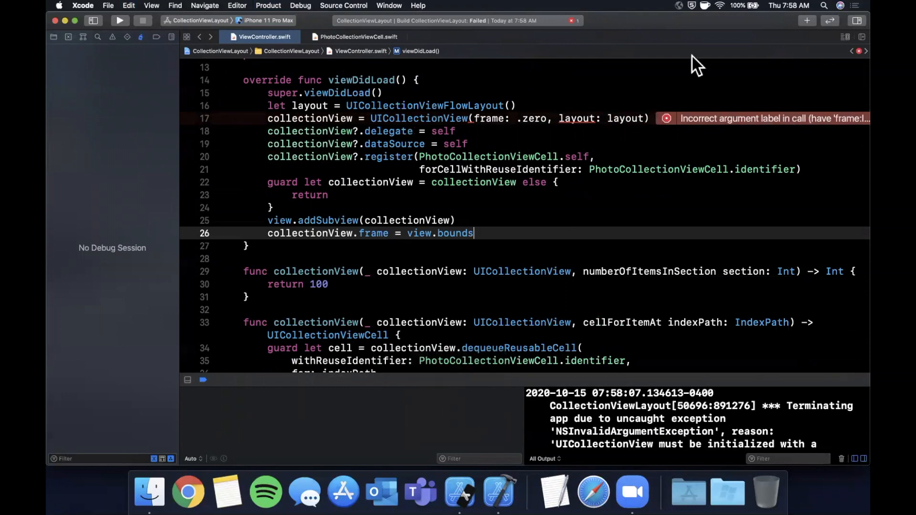
mouse_move(535, 141)
type("collectionViewL")
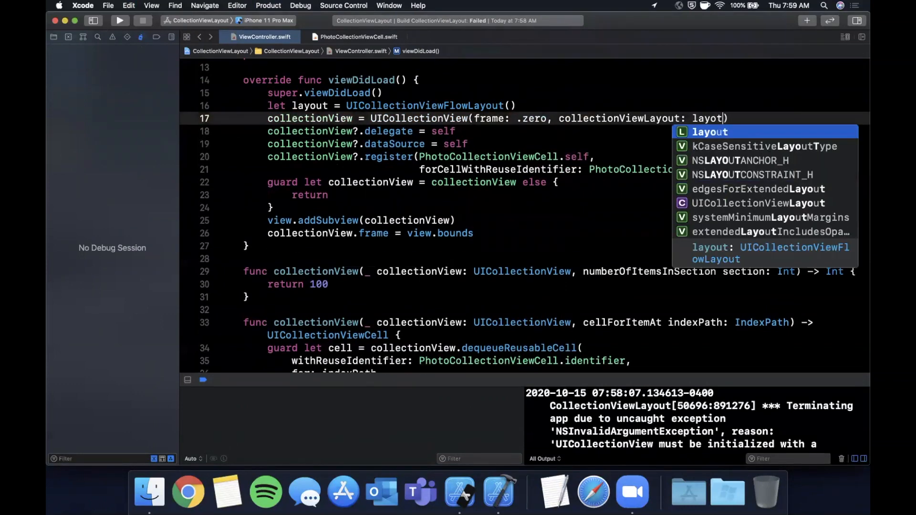
left_click(119, 20)
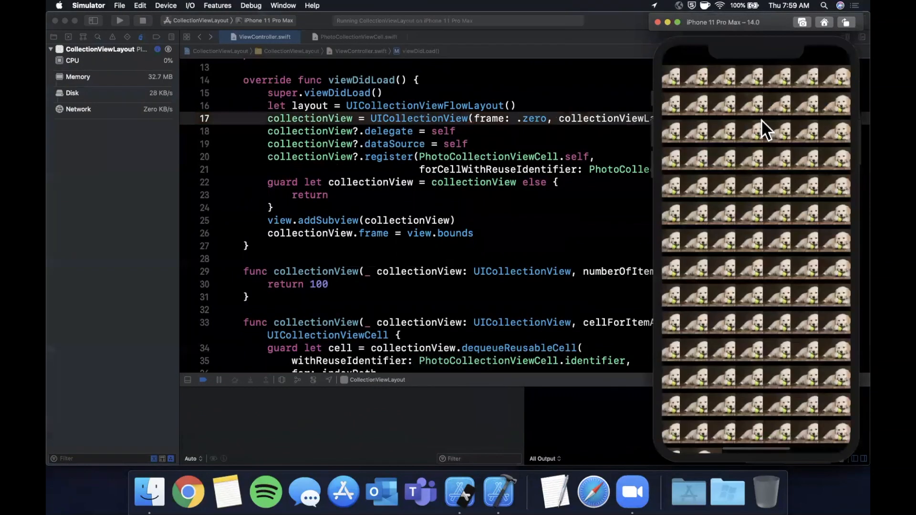
mouse_move(823, 85)
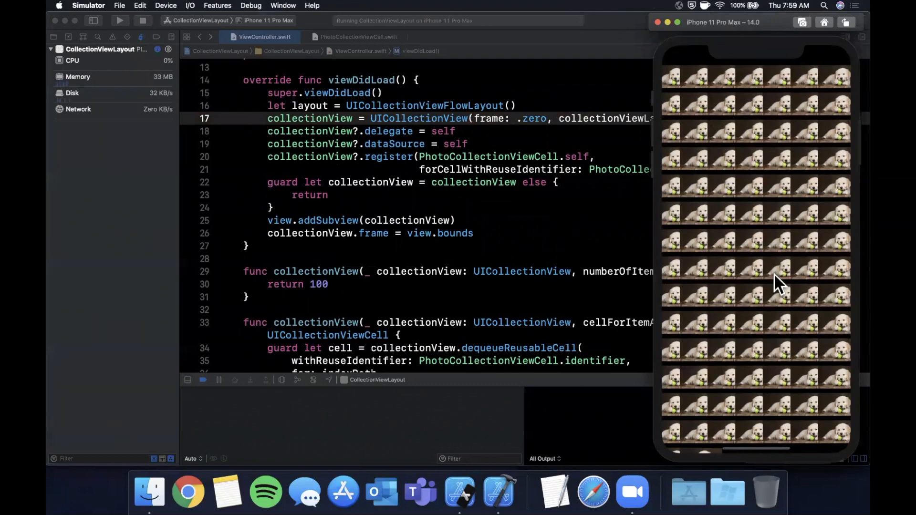
mouse_move(858, 151)
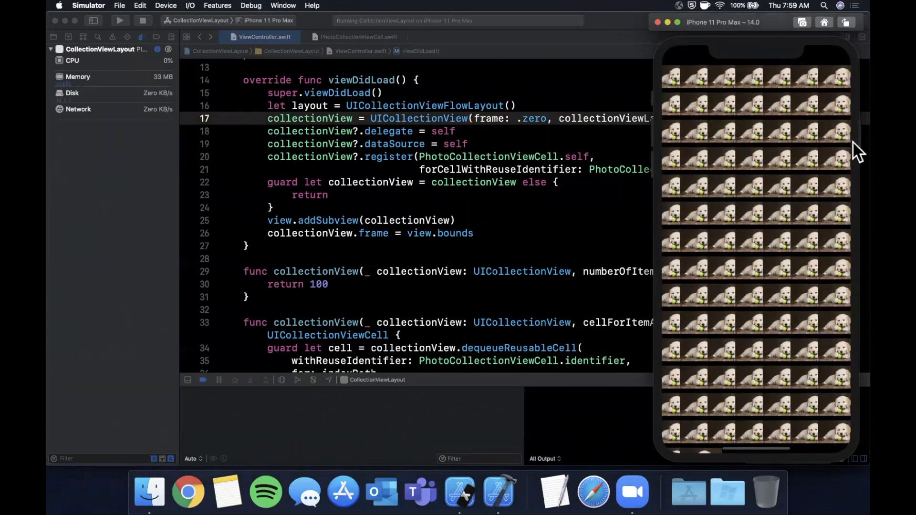
mouse_move(742, 91)
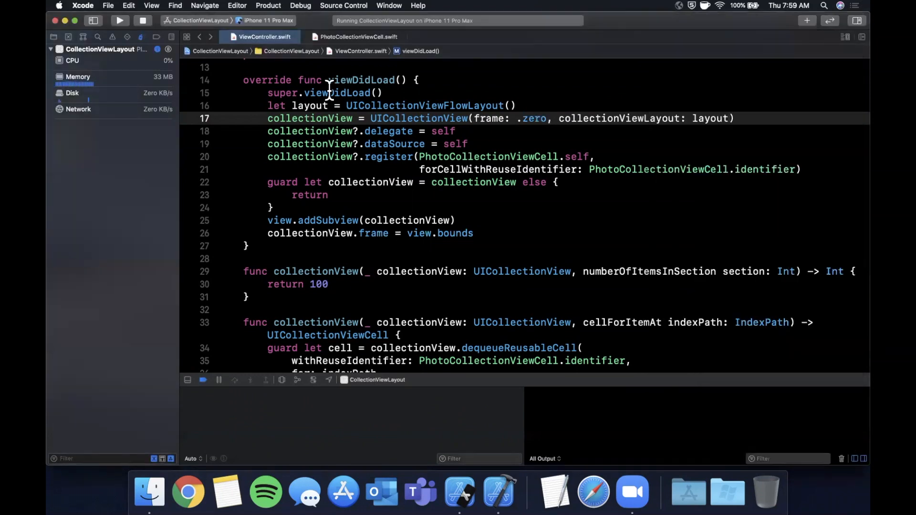
- Set layout.itemSize to CGSize with width and height view.frame.size.width/3
double_click(309, 106)
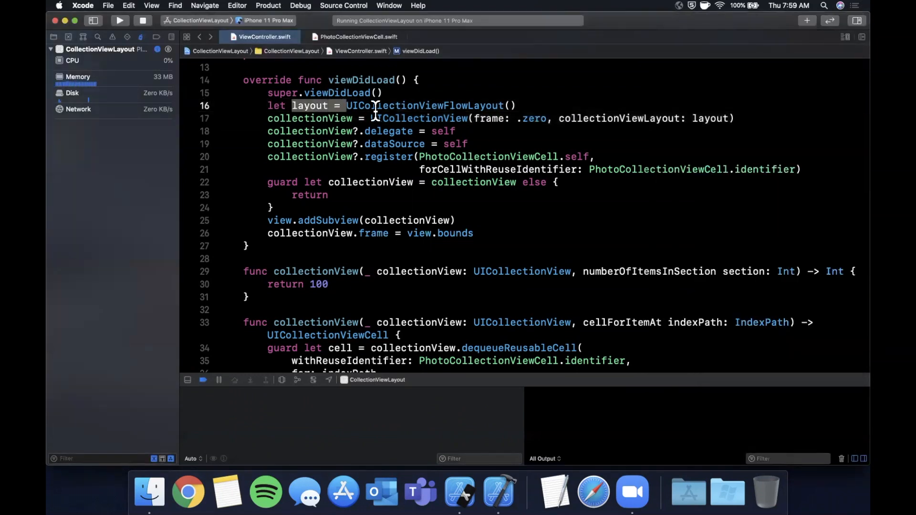
left_click(298, 131)
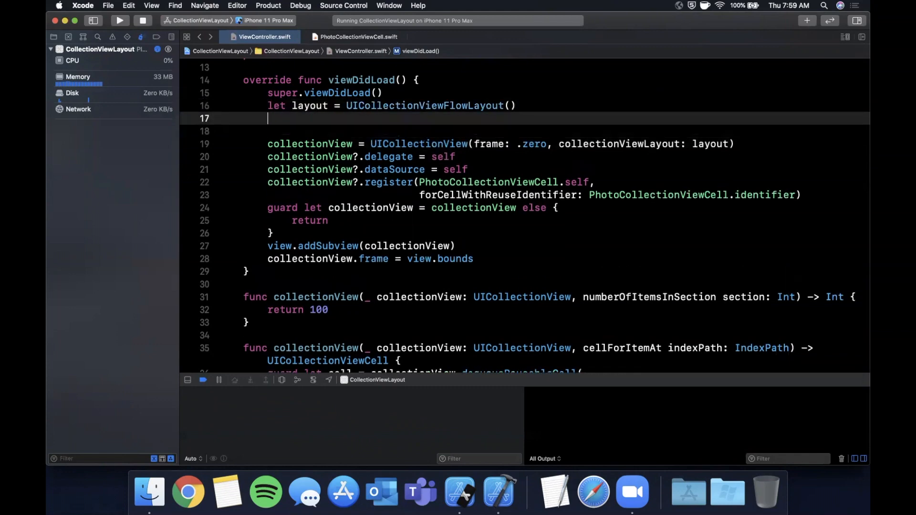
type("layout.")
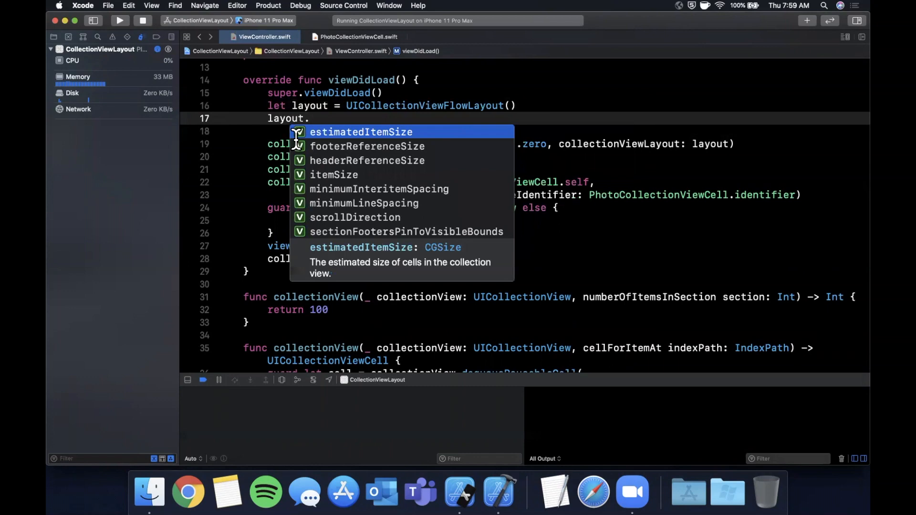
type("it")
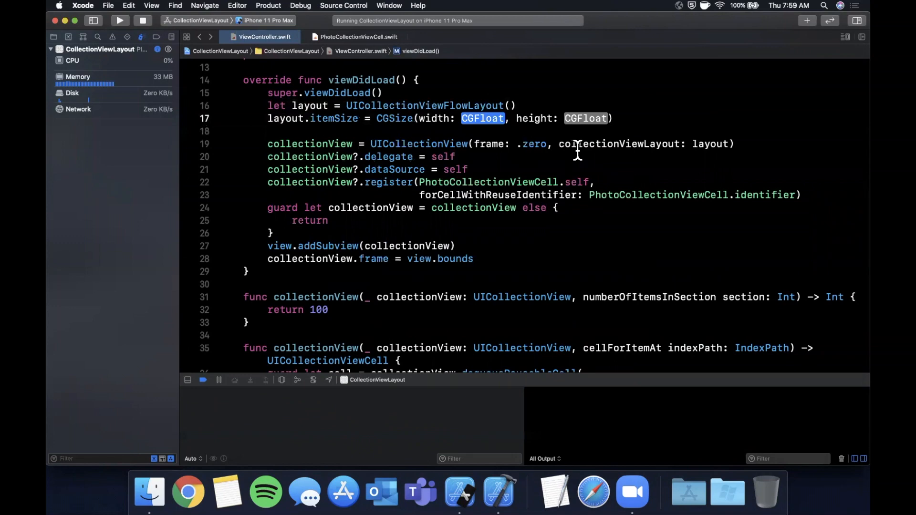
type("view.")
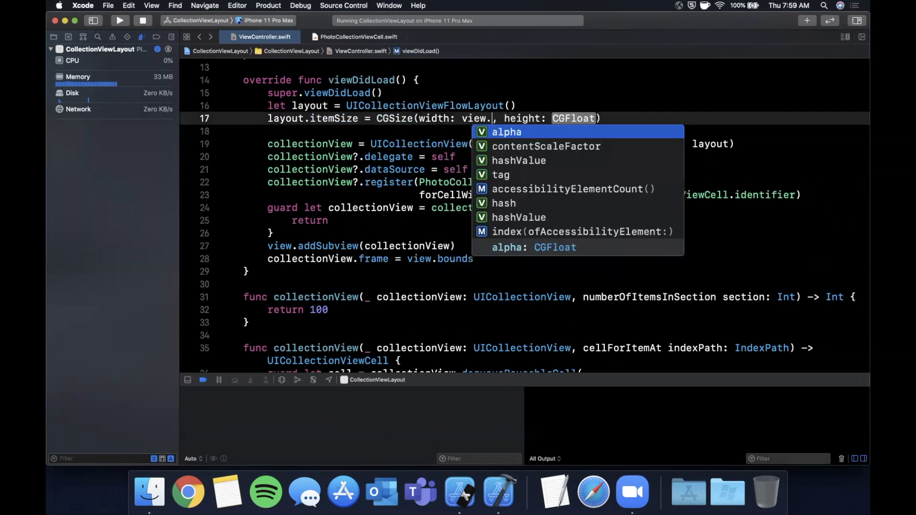
type("r")
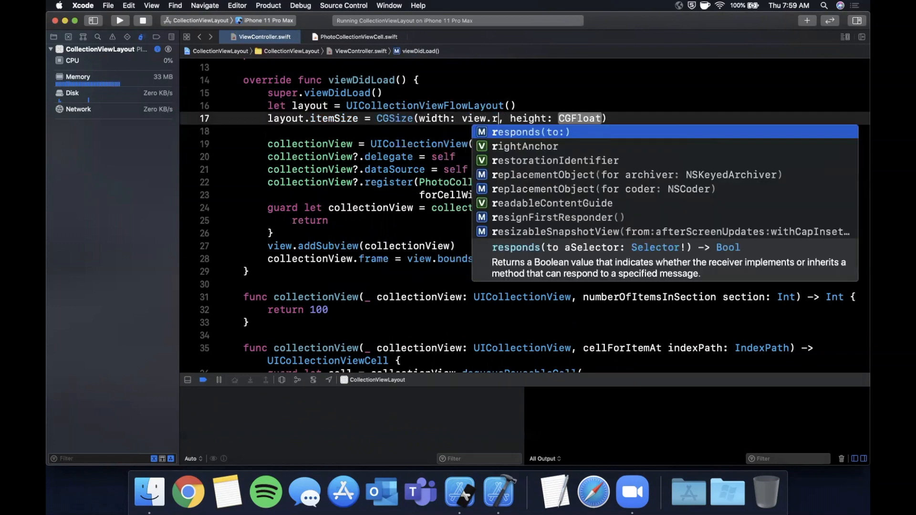
type("frame.size.width/3")
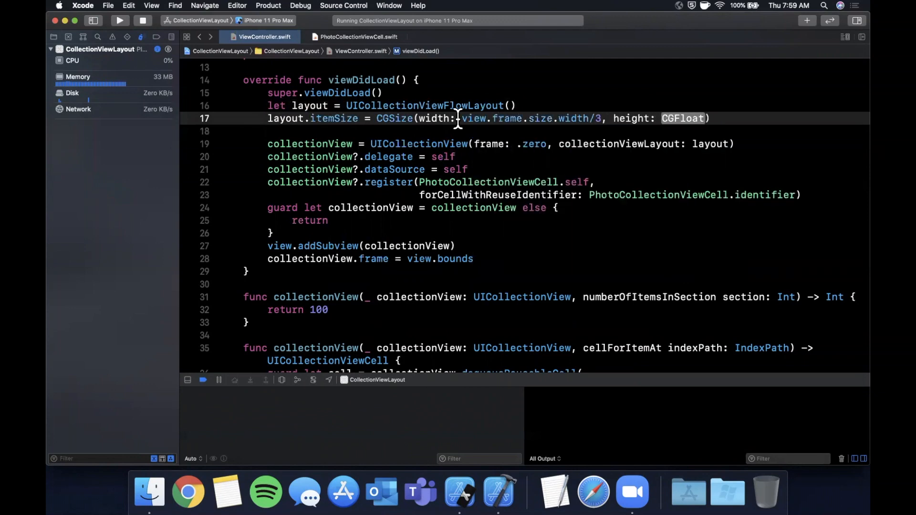
type("view.frame.size.width/3")
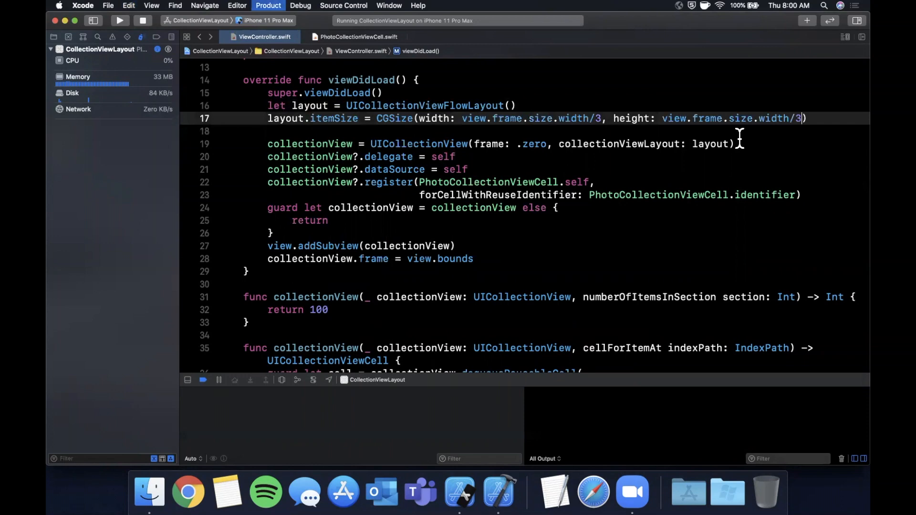
- Run the app, check the larger dog photo grid, and return to the editor
left_click(119, 20)
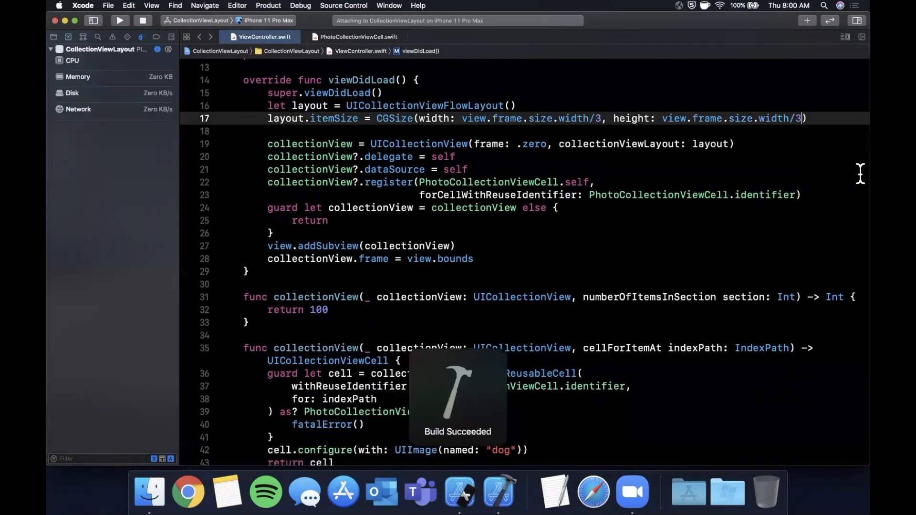
left_click(120, 20)
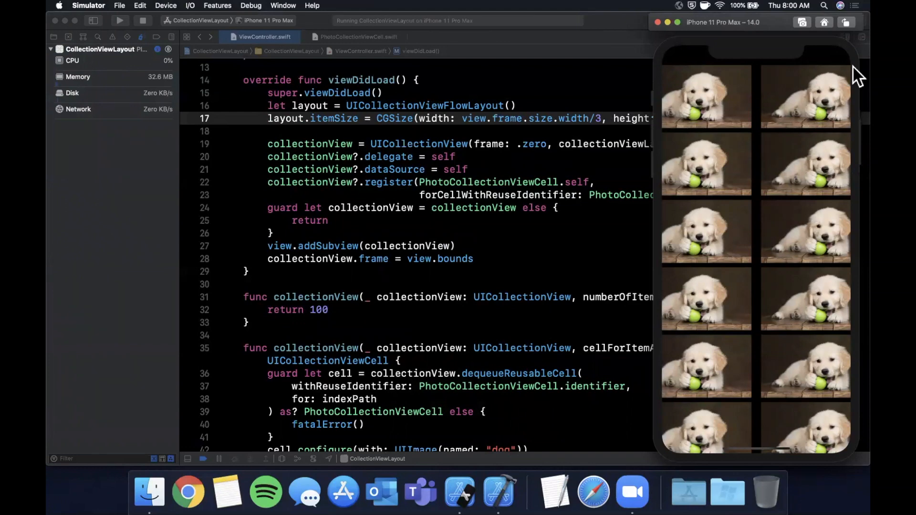
mouse_move(836, 100)
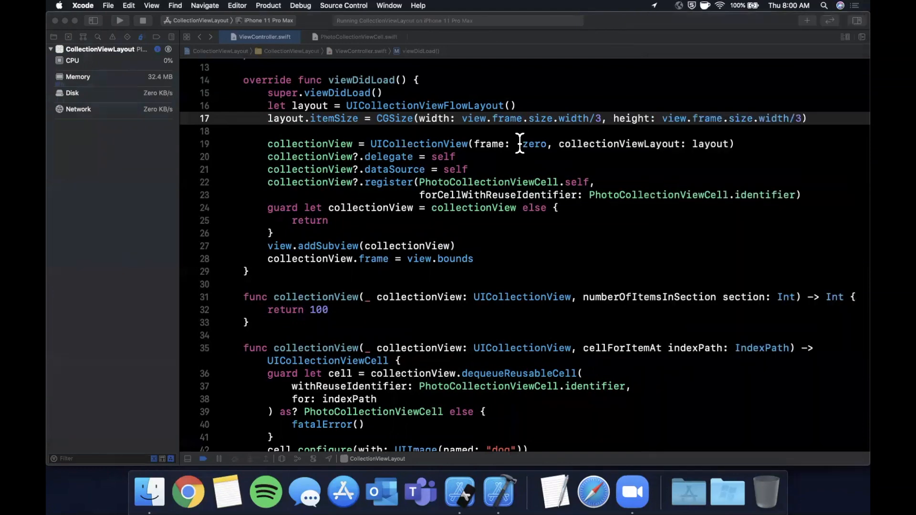
left_click(509, 144)
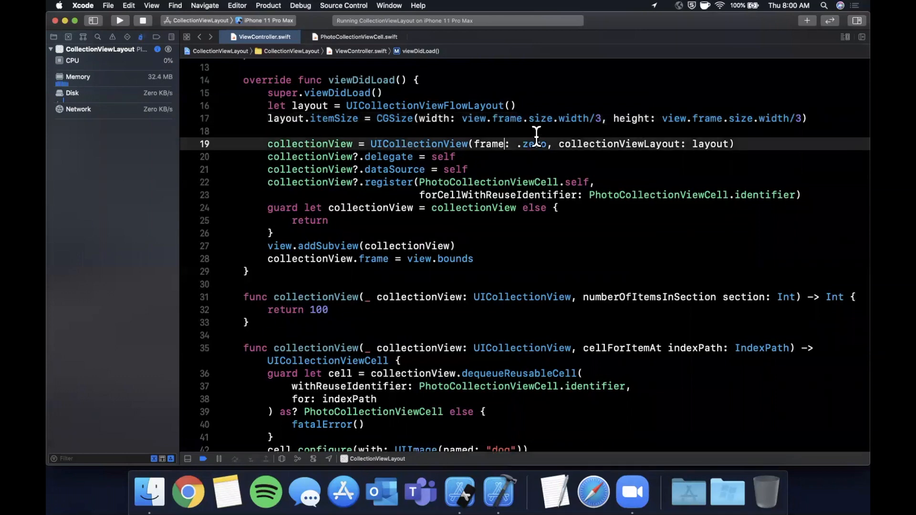
mouse_move(678, 133)
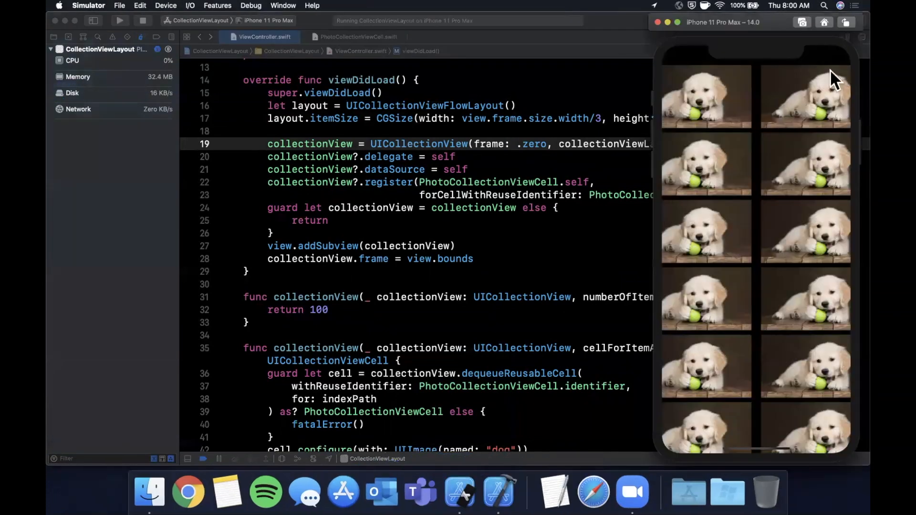
mouse_move(750, 114)
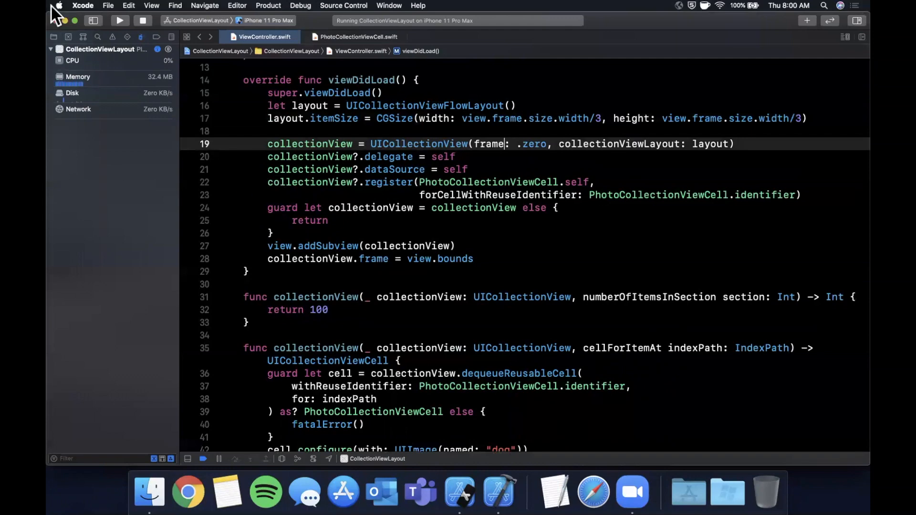
- In PhotoCollectionViewCell's init(frame:), set contentView.clipsToBounds = true, then return to ViewController.swift
left_click(53, 36)
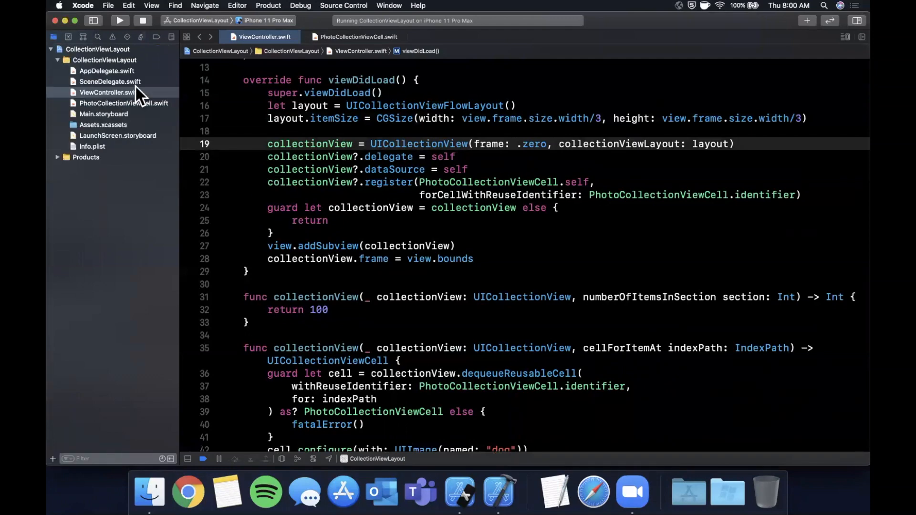
left_click(123, 103)
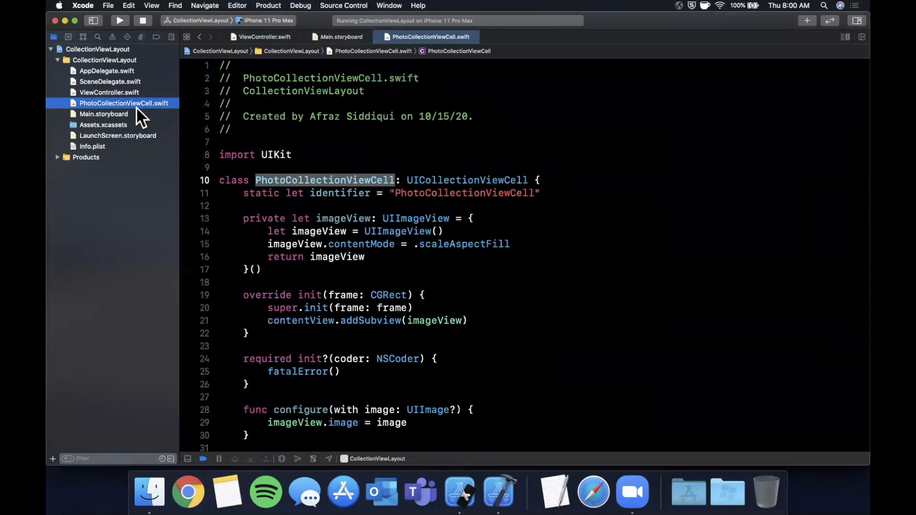
scroll("down", 3)
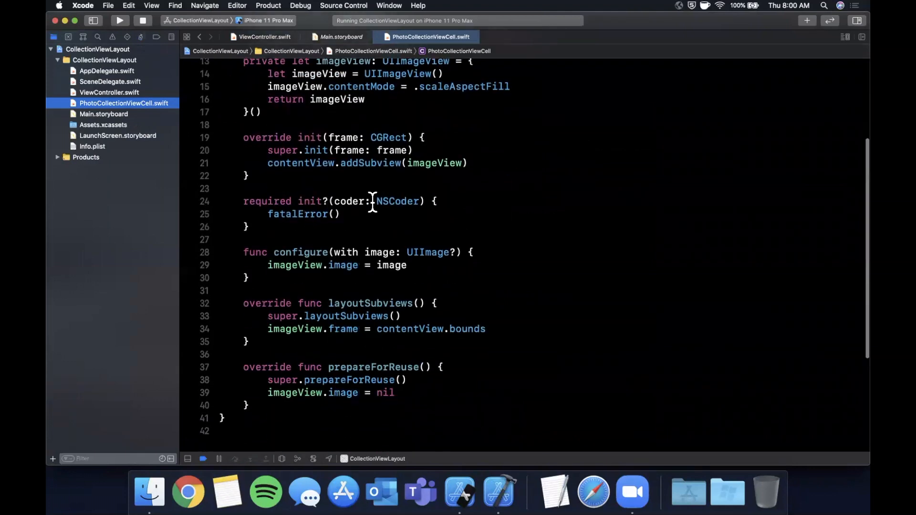
type("contentView.clipsToBounds = true")
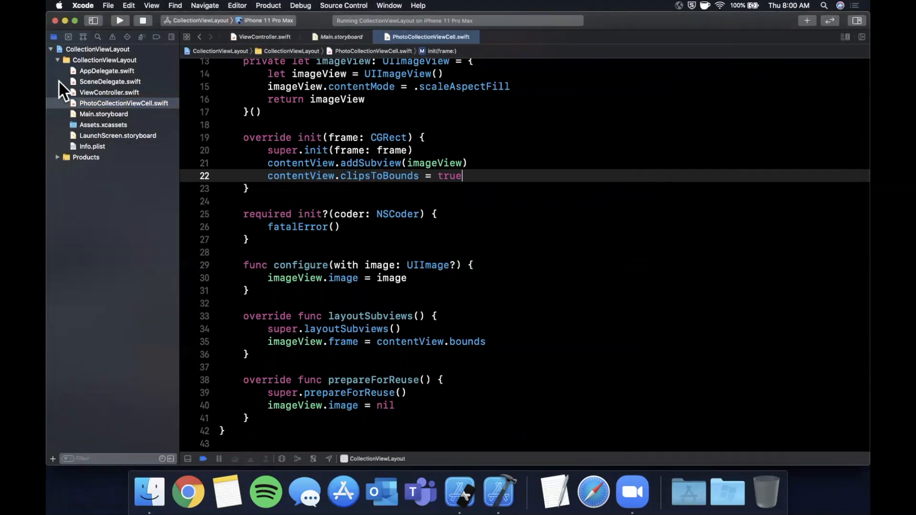
left_click(109, 93)
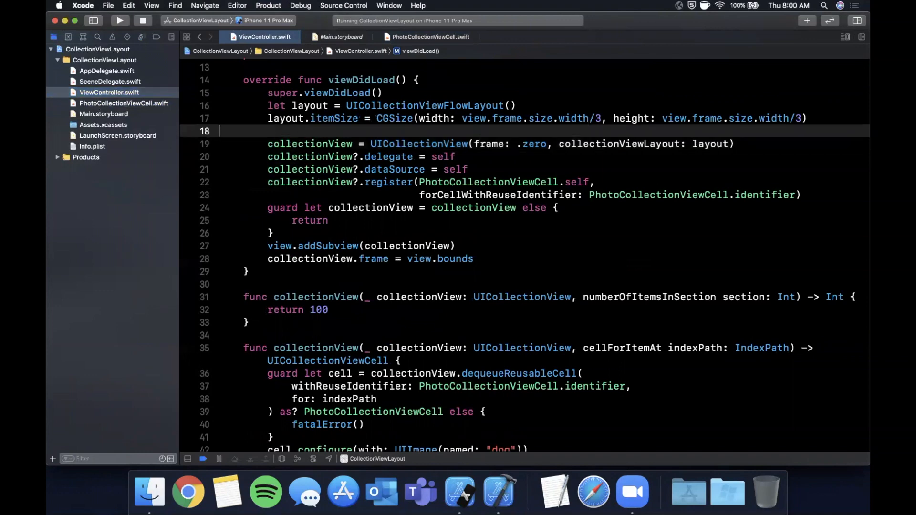
- Set layout.minimumLineSpacing and minimumInteritemSpacing to 0 and run the app
type("la")
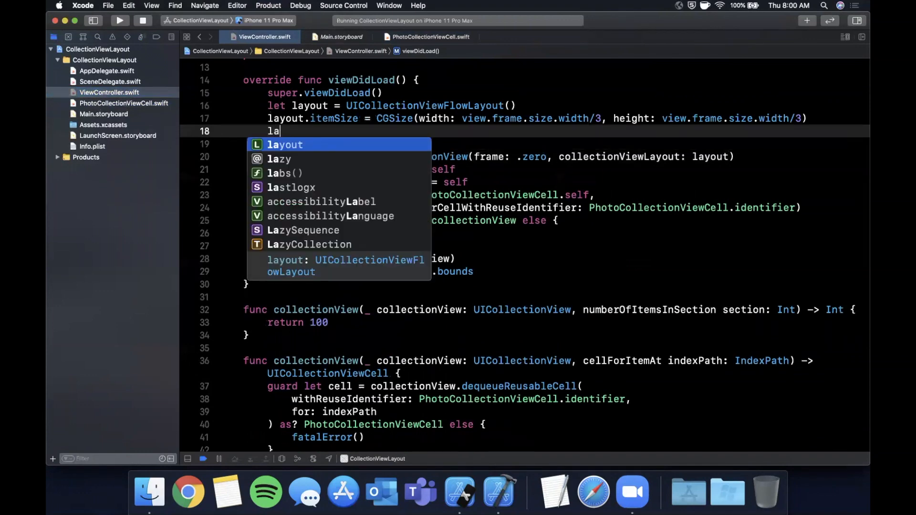
type("yout.m")
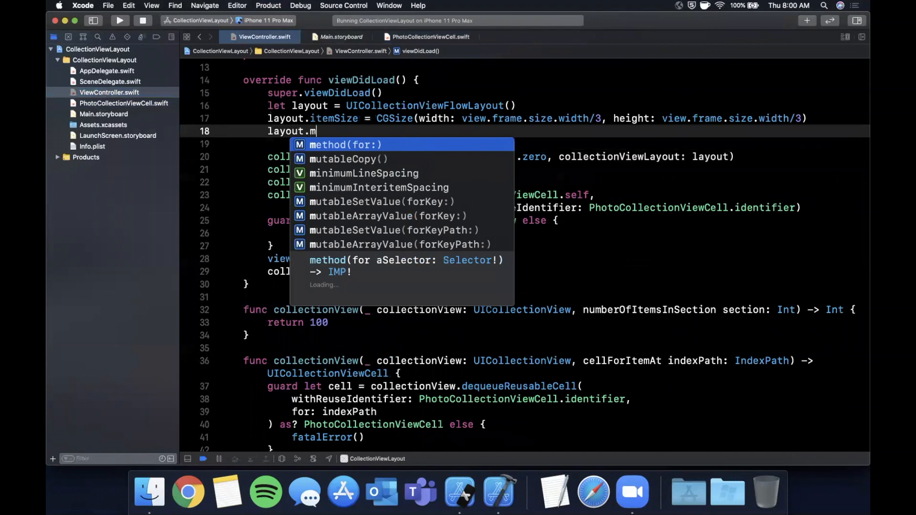
type("inimumLineSpacing = 0")
left_click(556, 144)
type("layout.minimumInteritemSpacing = 0")
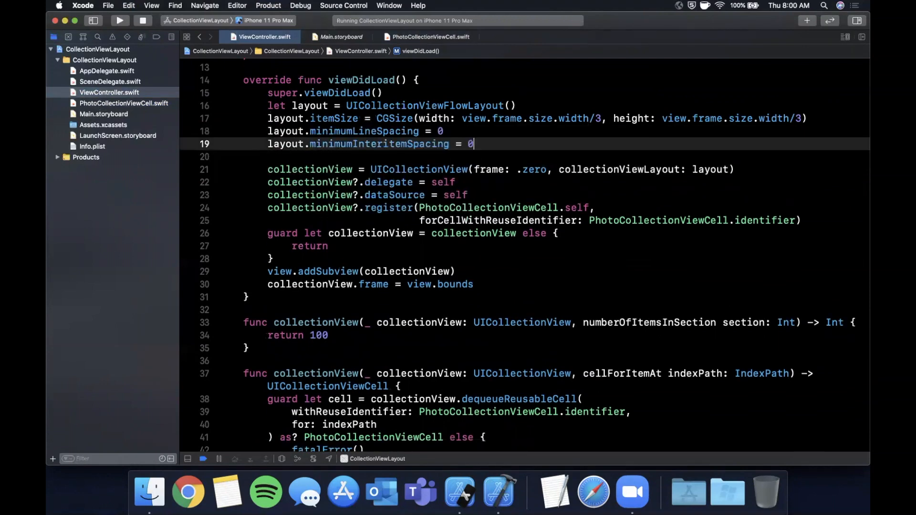
double_click(362, 144)
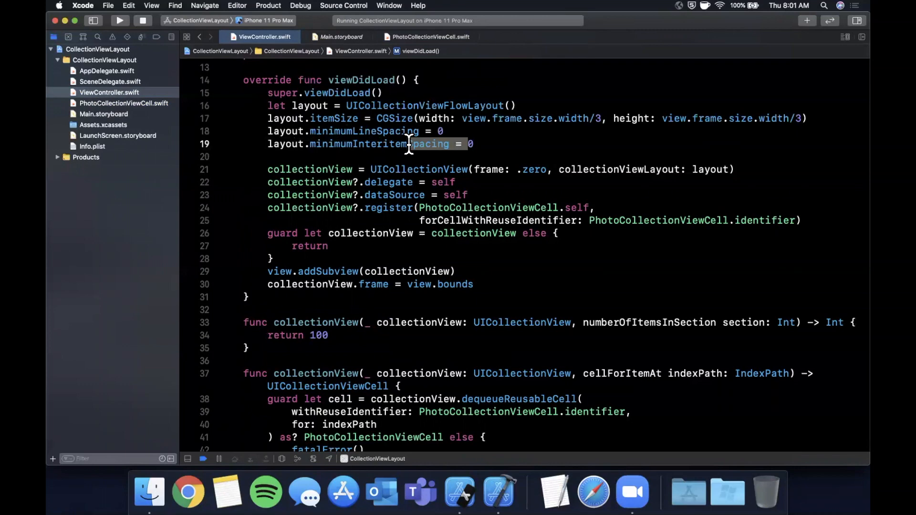
left_click(119, 20)
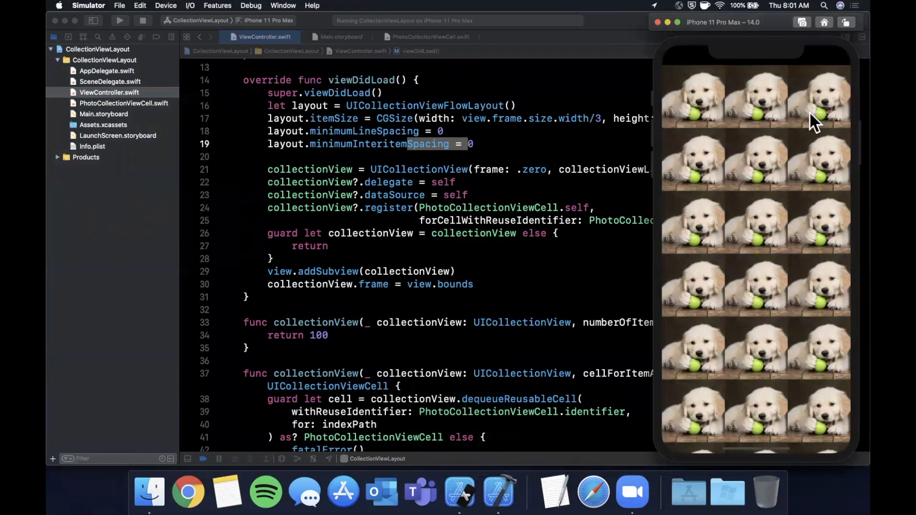
mouse_move(806, 85)
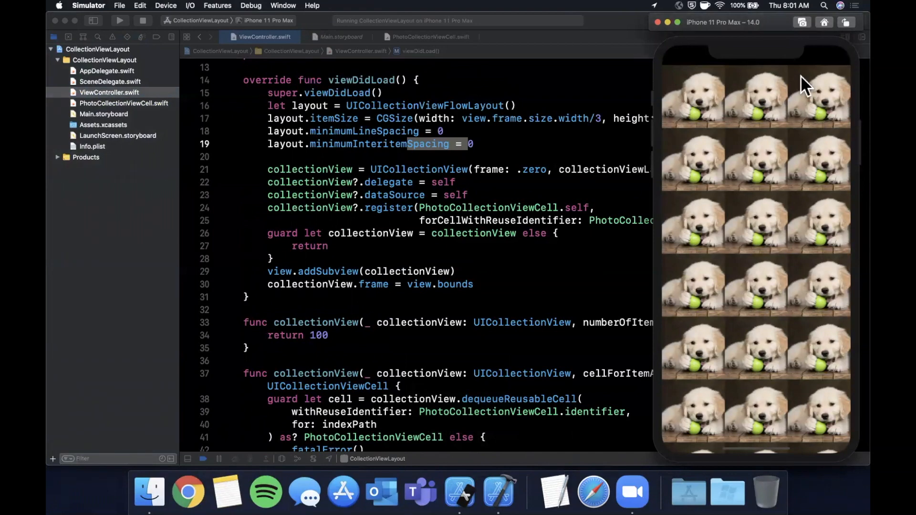
mouse_move(777, 93)
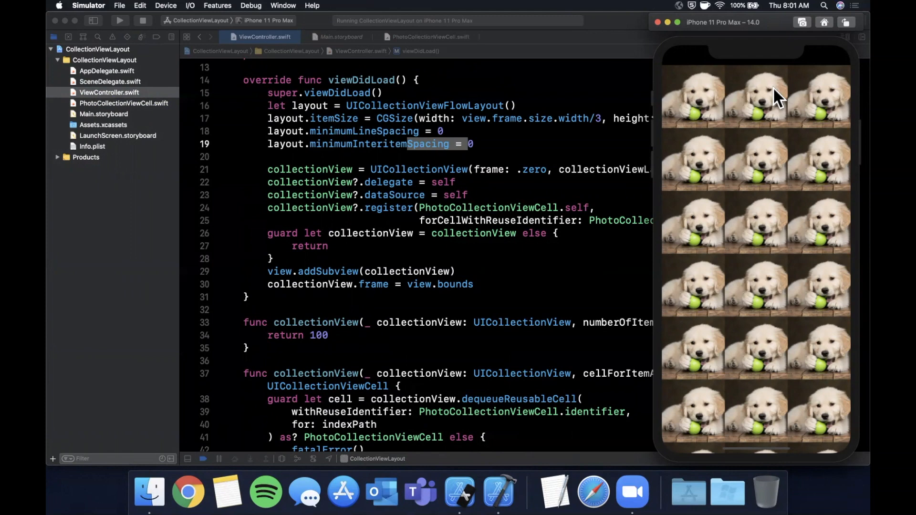
- Scroll the gapless three-column dog grid in Simulator
scroll("down", 3)
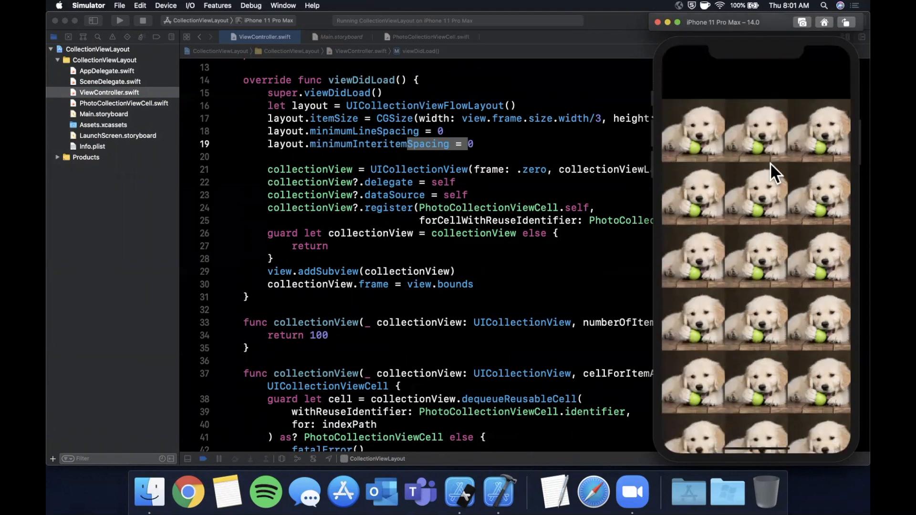
scroll("down", 3)
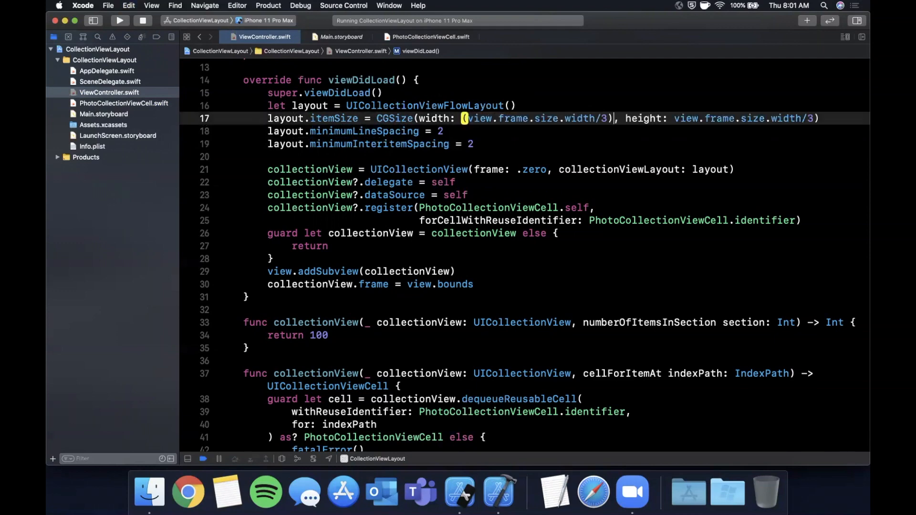
- Make itemSize width and height (view.frame.size.width/3)-2 and run the app
type("-2")
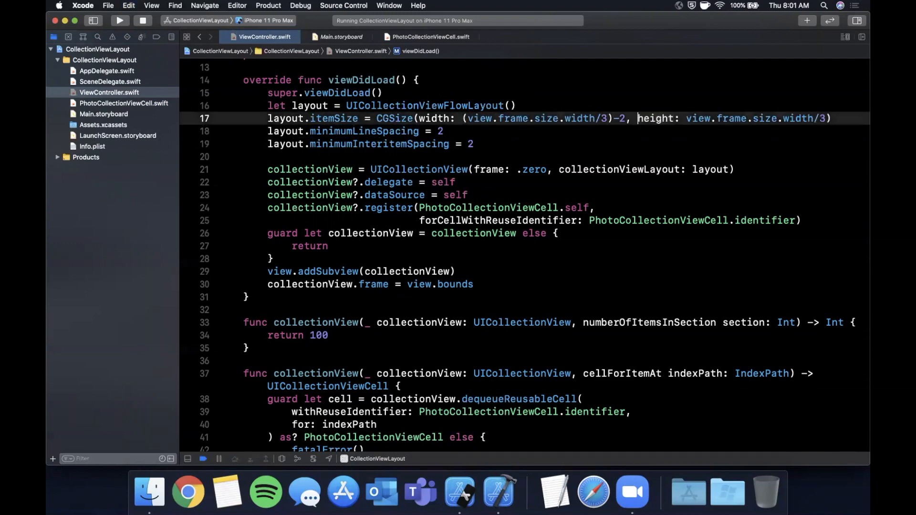
key("Return")
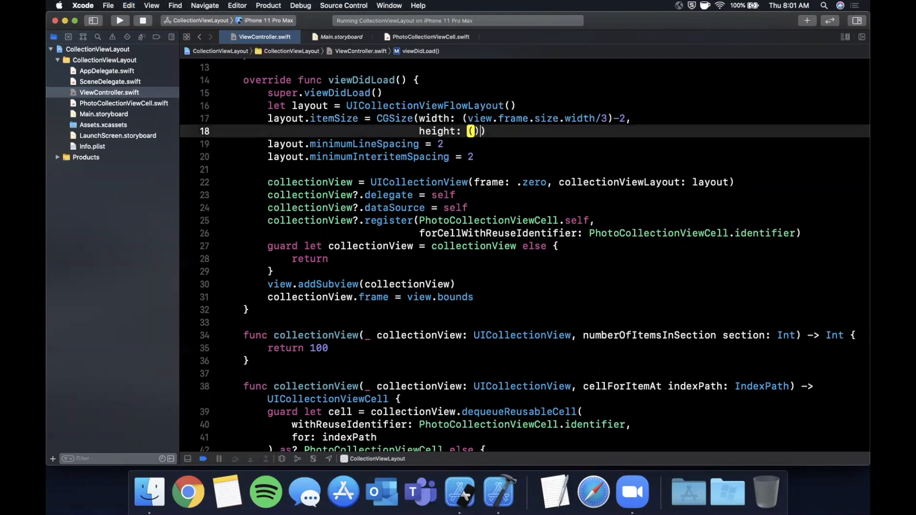
type("view.frame.size.width/3)-2")
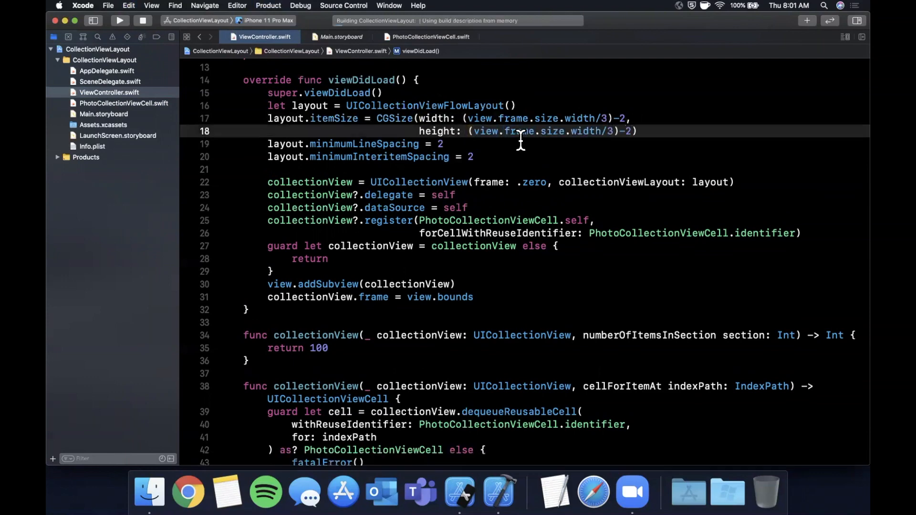
left_click(120, 20)
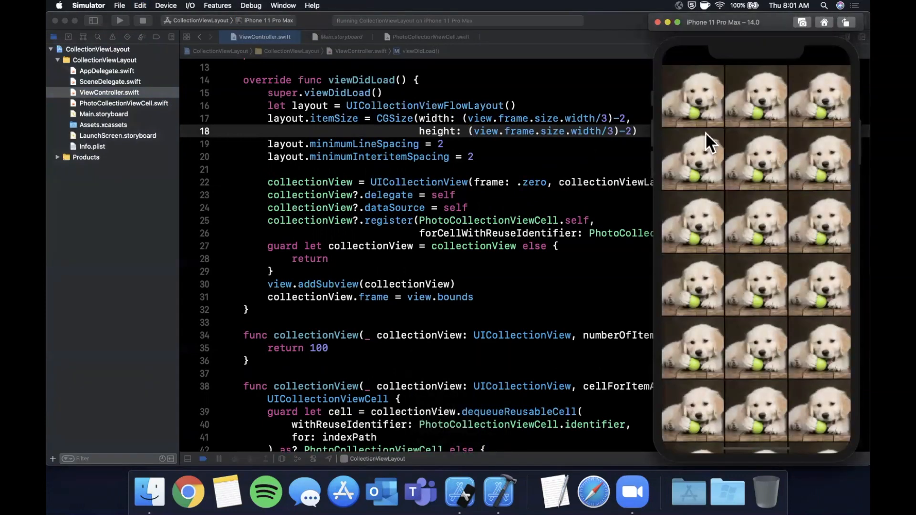
mouse_move(735, 139)
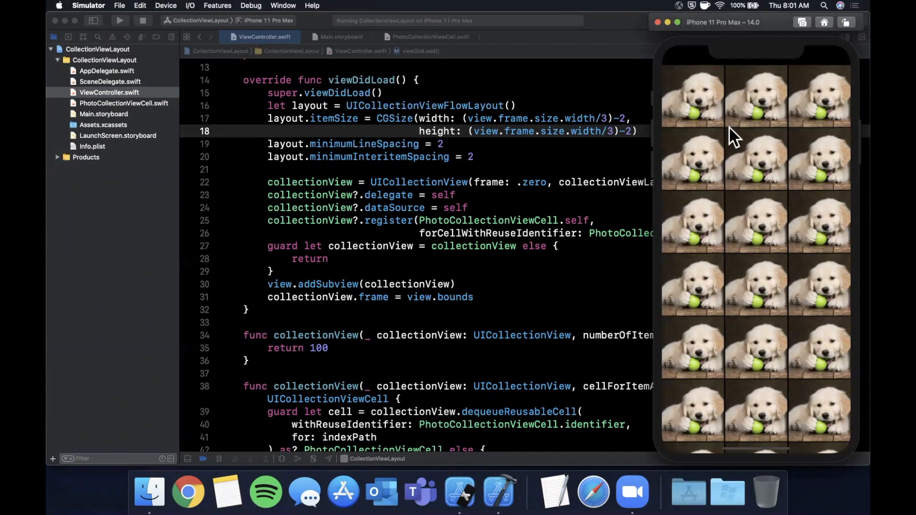
mouse_move(689, 117)
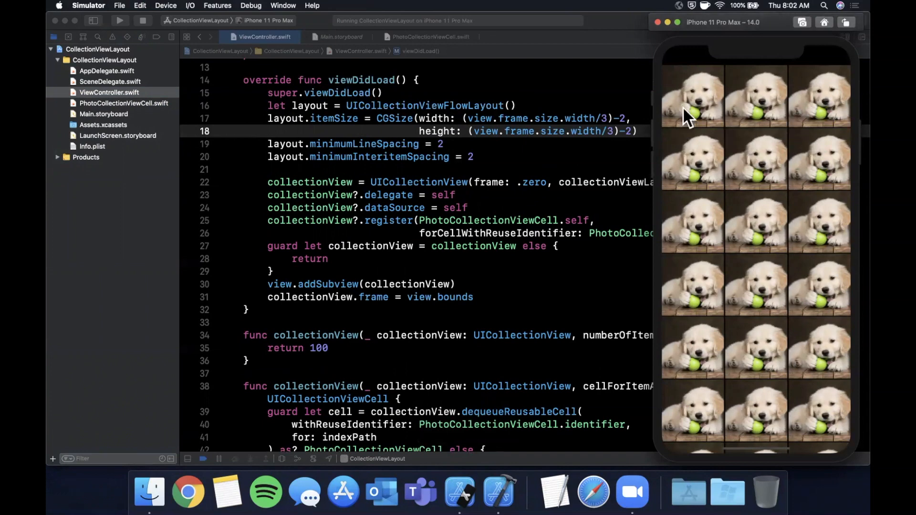
mouse_move(679, 85)
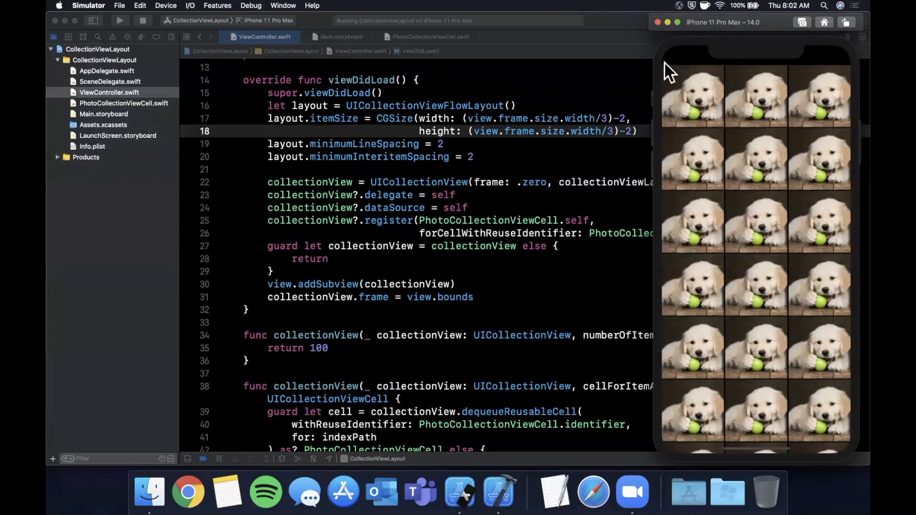
mouse_move(324, 76)
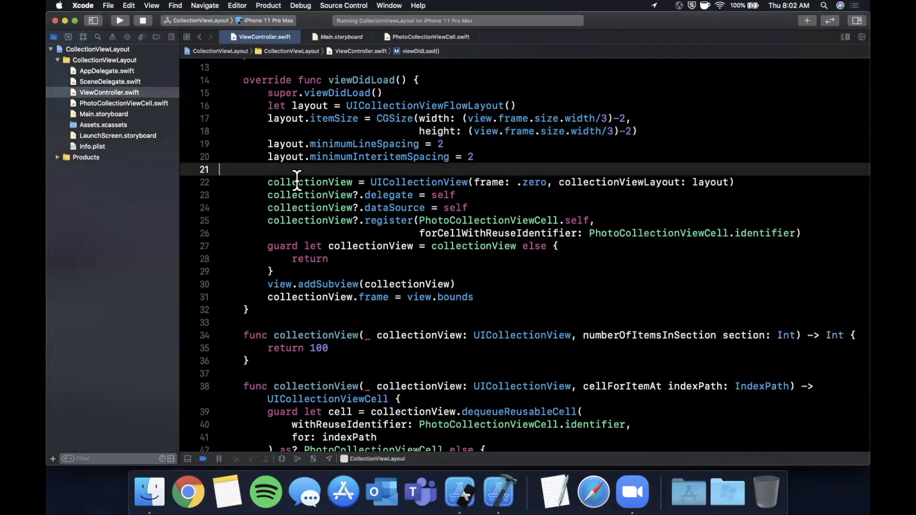
- Start a layout.sectionInset line in viewDidLoad
type("layout")
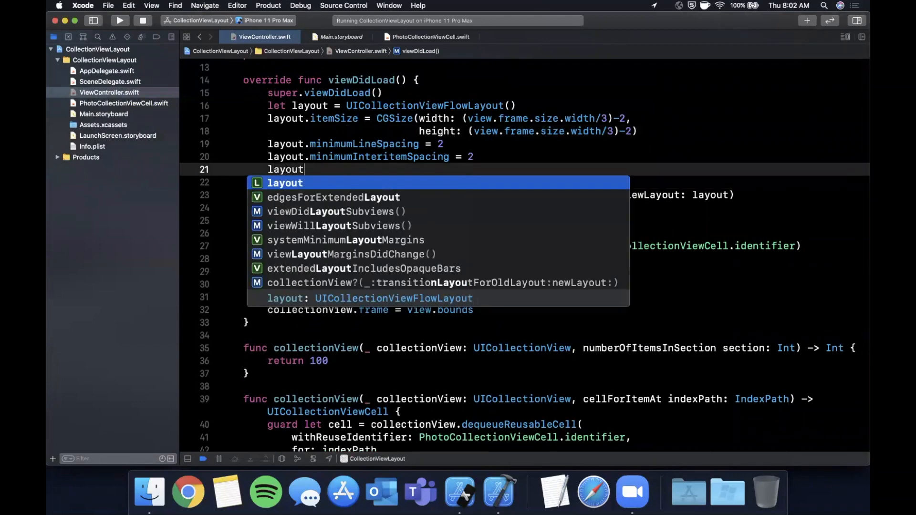
type(".sectionInset")
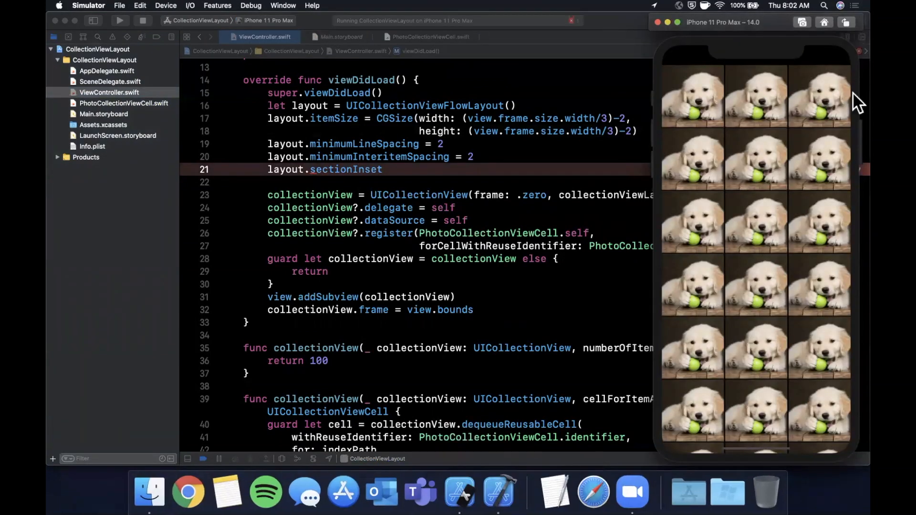
mouse_move(759, 96)
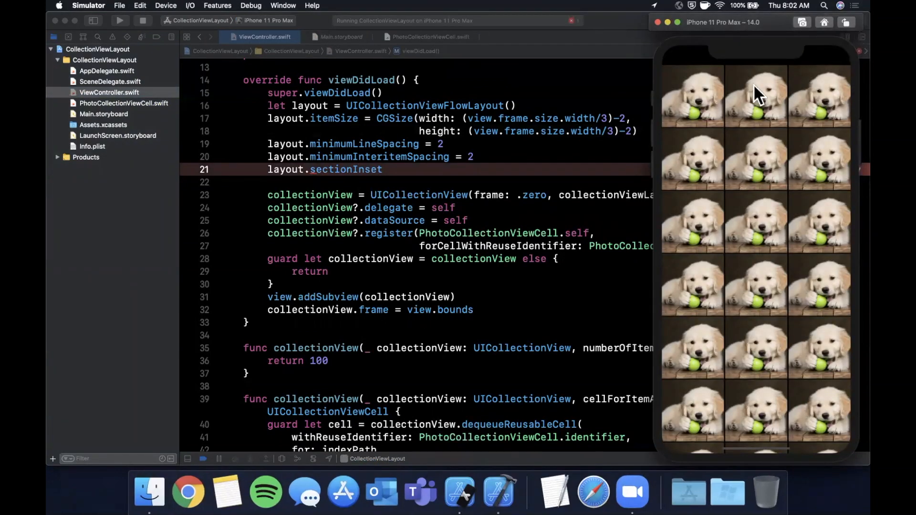
mouse_move(707, 69)
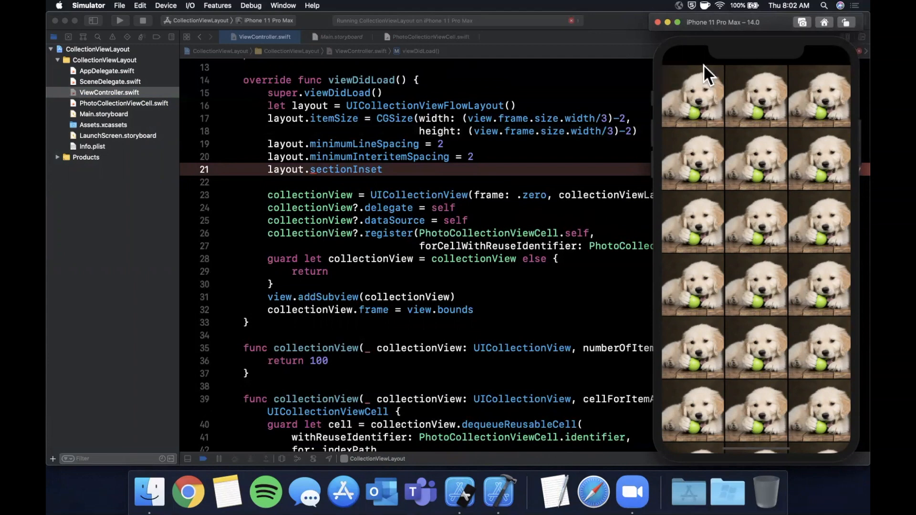
mouse_move(722, 78)
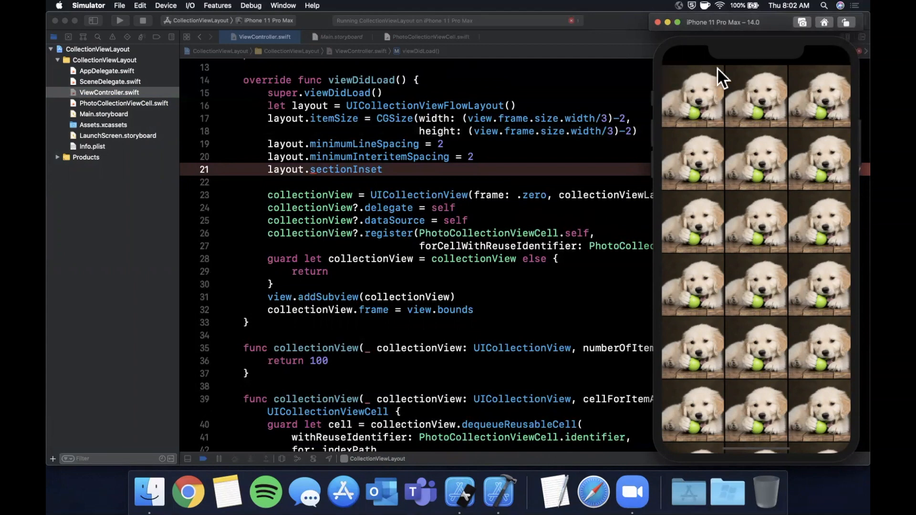
mouse_move(792, 94)
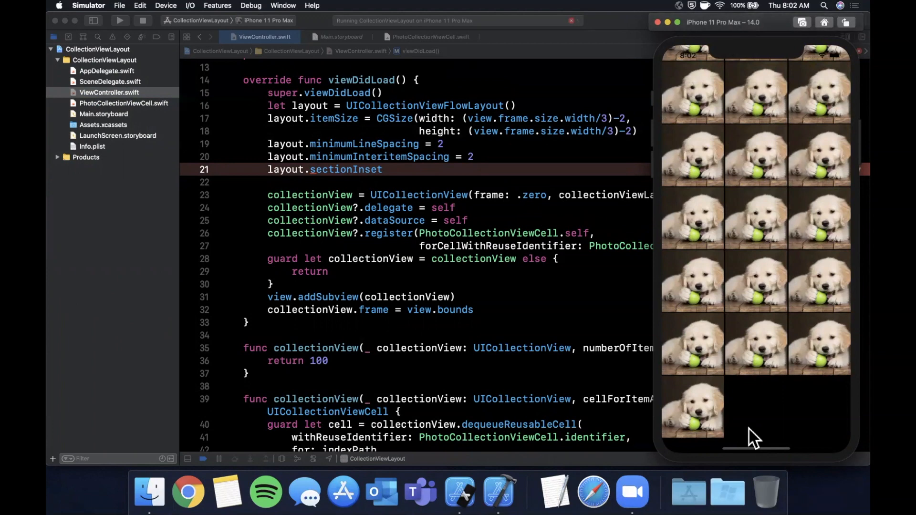
mouse_move(808, 377)
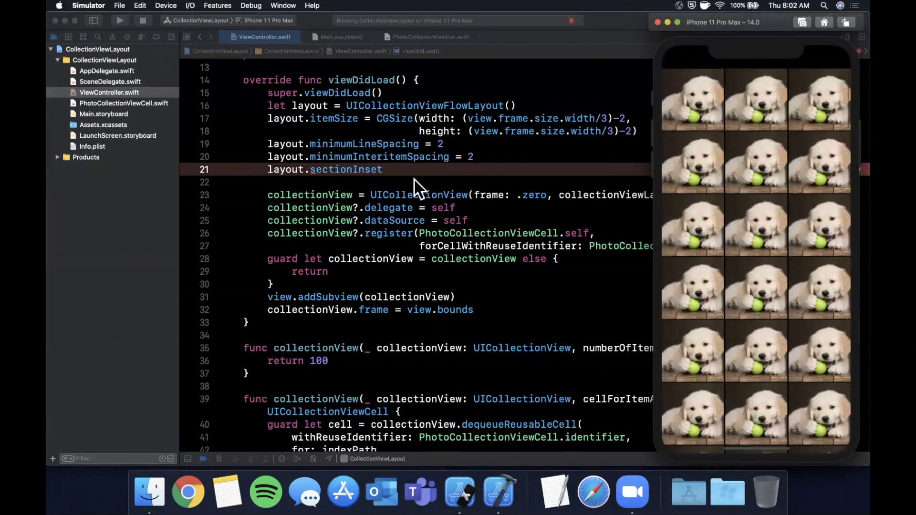
left_click(382, 170)
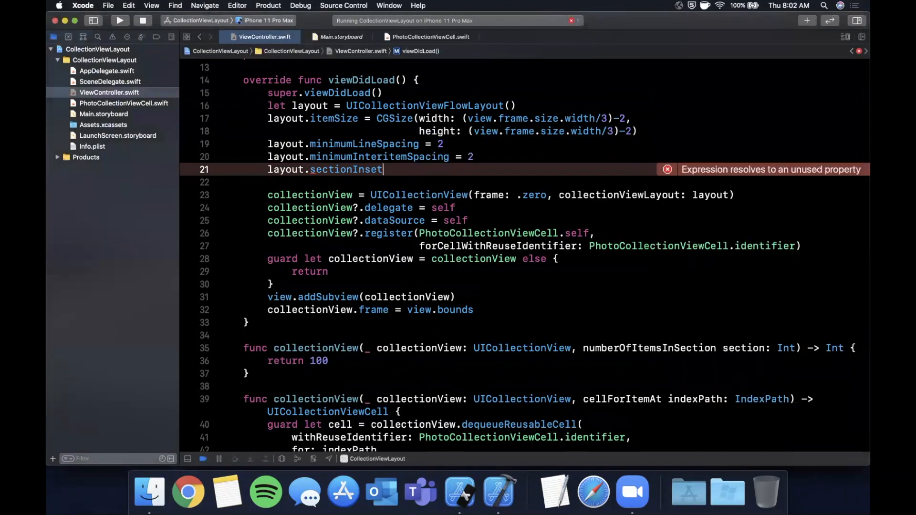
- Assign sectionInset = UIEdgeInsets(top: 0, left: 2, bottom: 0, right: 2)
type("= uiedge")
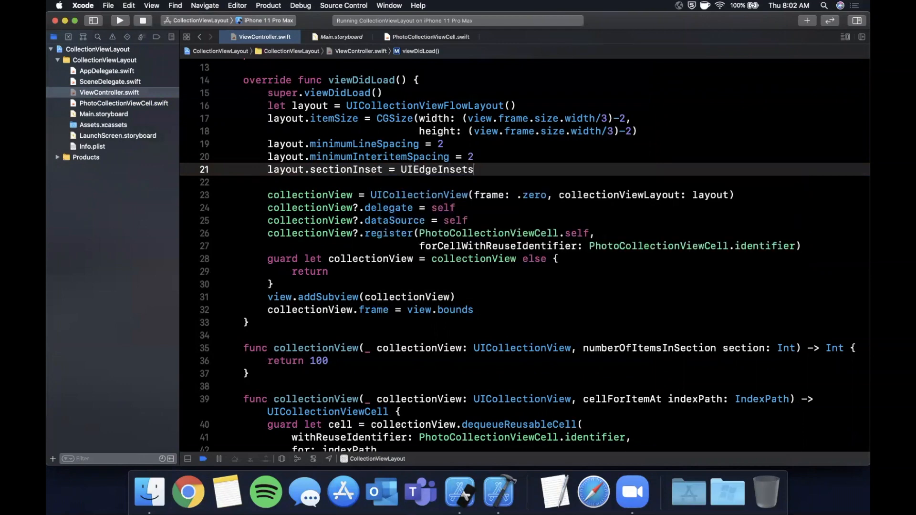
type("(")
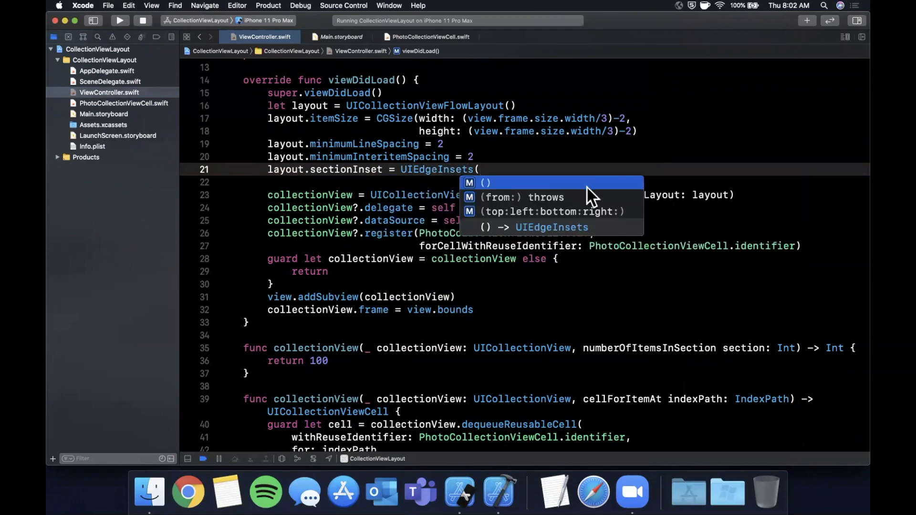
left_click(549, 212)
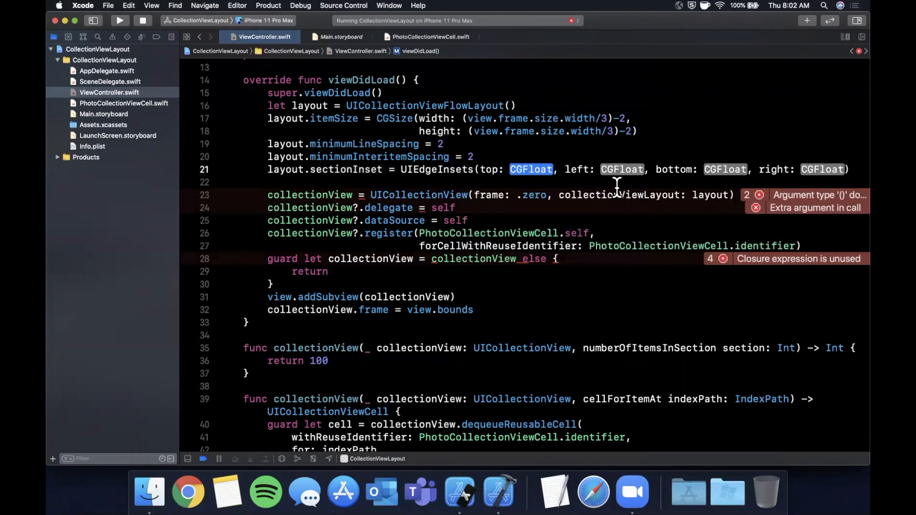
type("0")
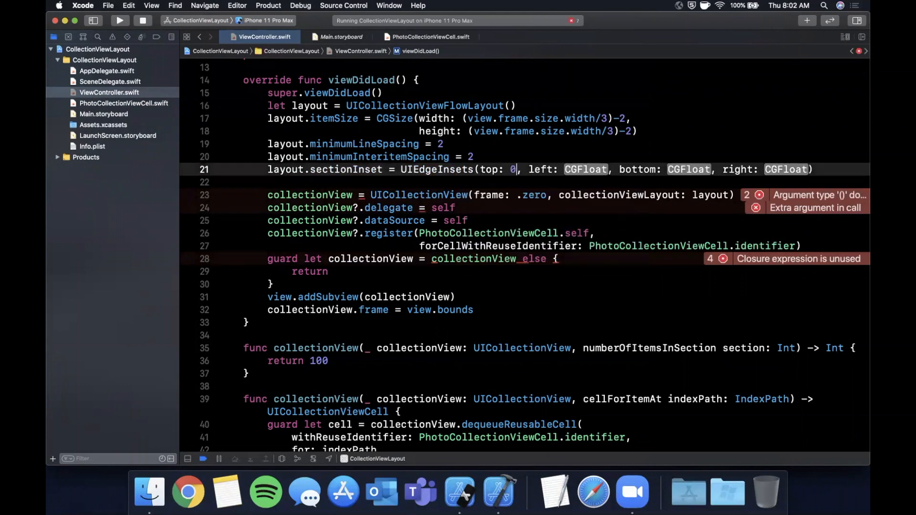
type("2")
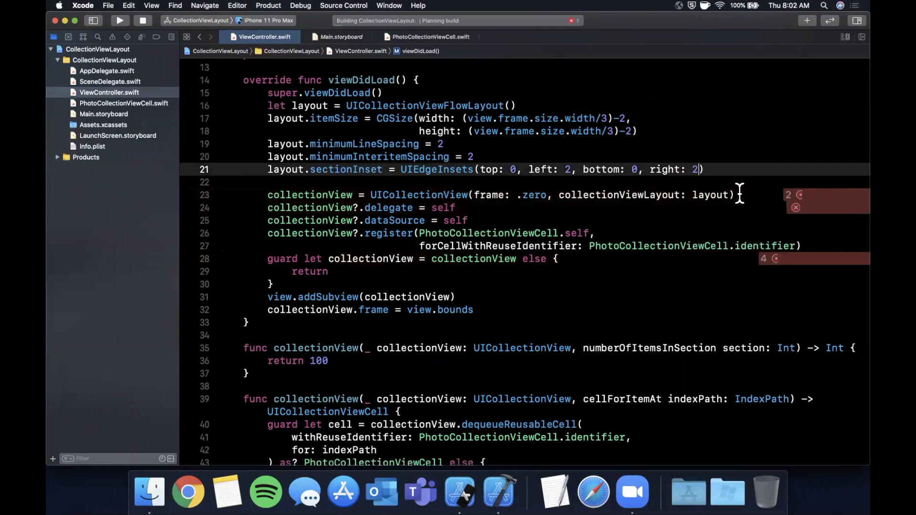
- Change the itemSize subtraction to -3 and run the app
left_click(119, 20)
type("3")
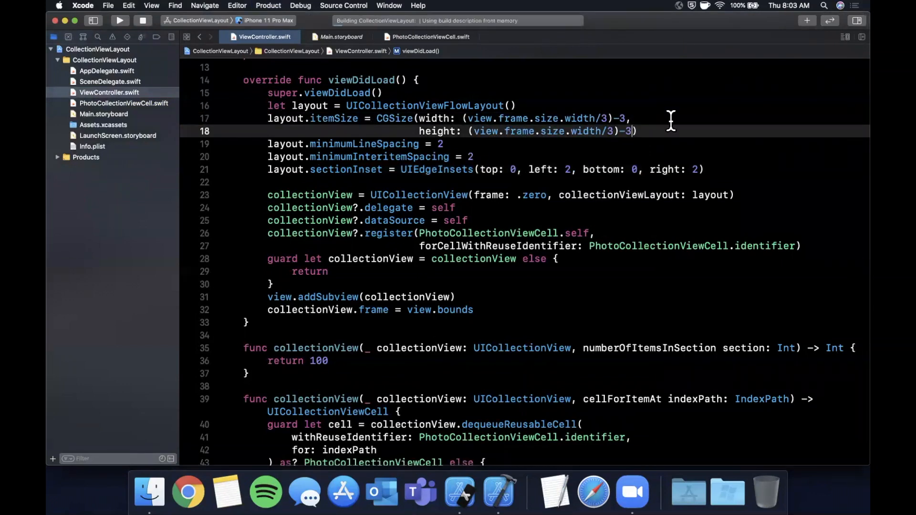
left_click(120, 20)
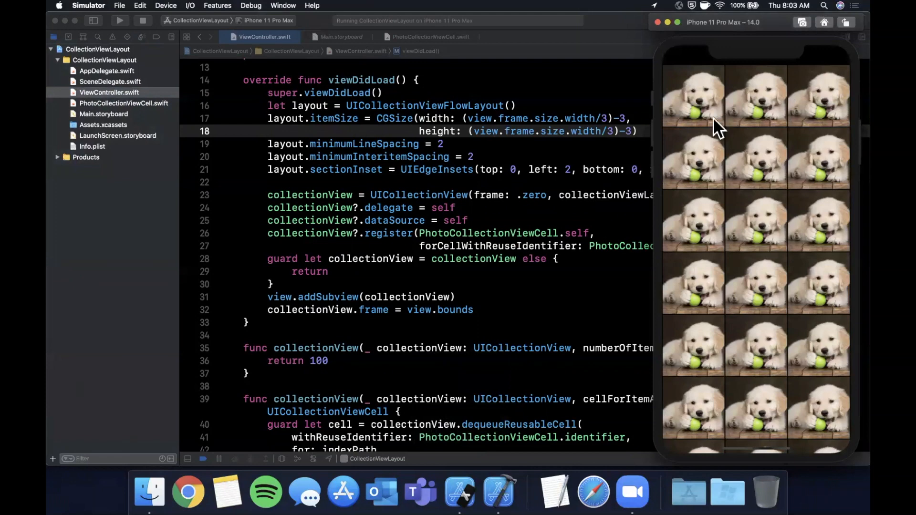
mouse_move(689, 132)
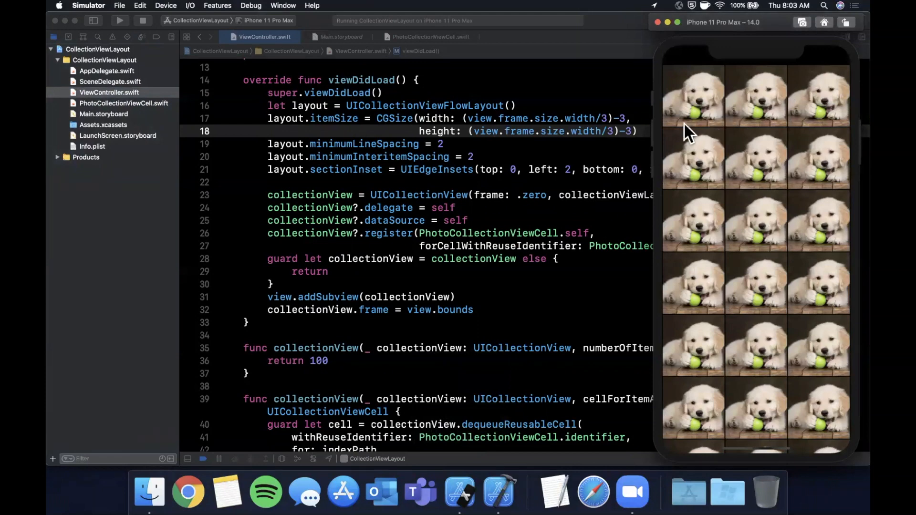
mouse_move(732, 91)
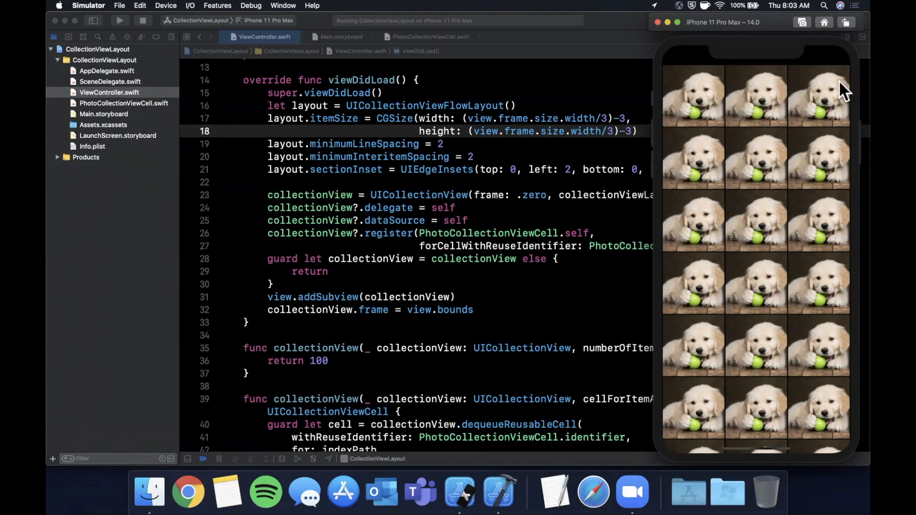
mouse_move(853, 130)
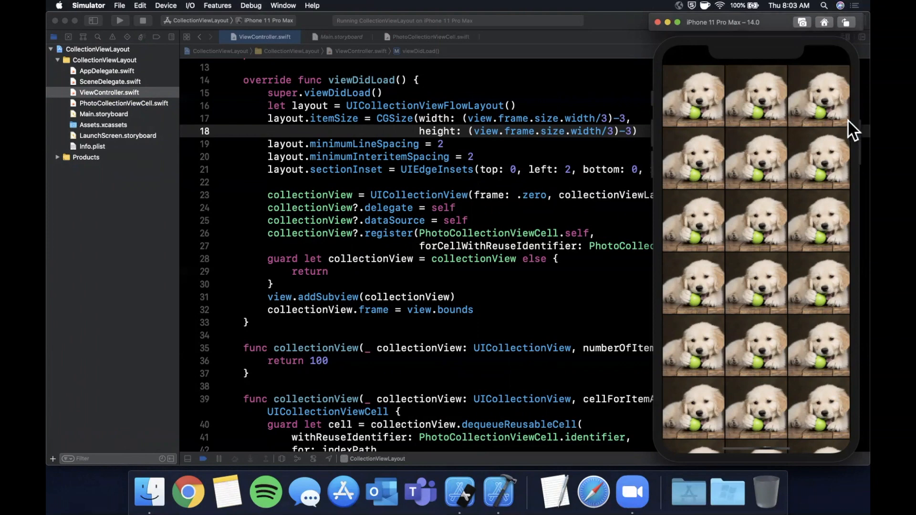
mouse_move(792, 119)
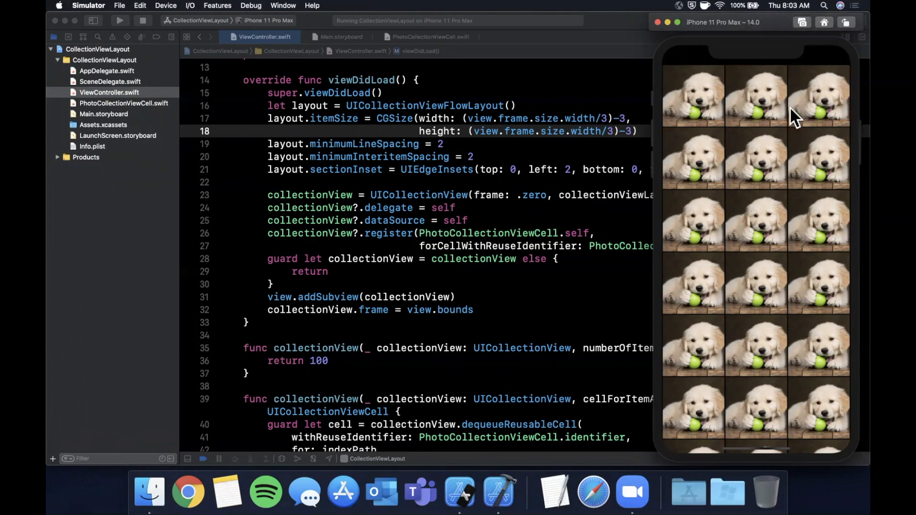
mouse_move(729, 137)
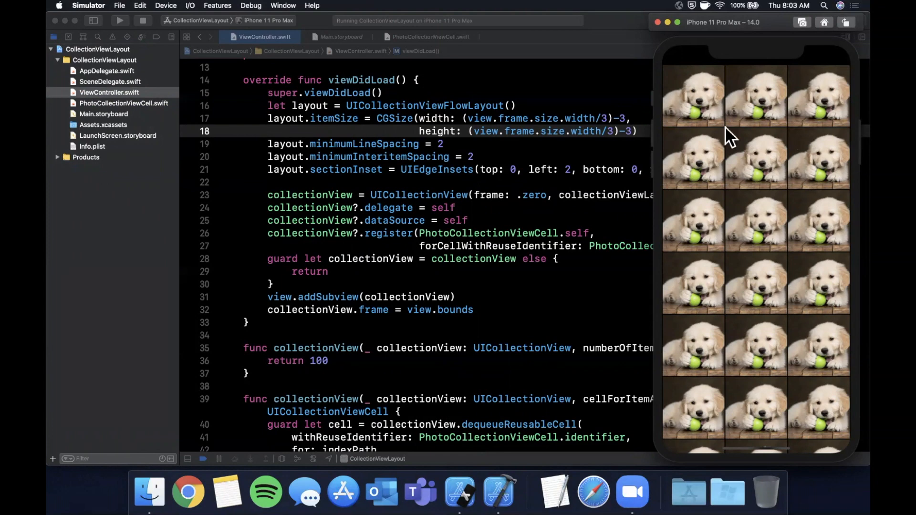
mouse_move(732, 134)
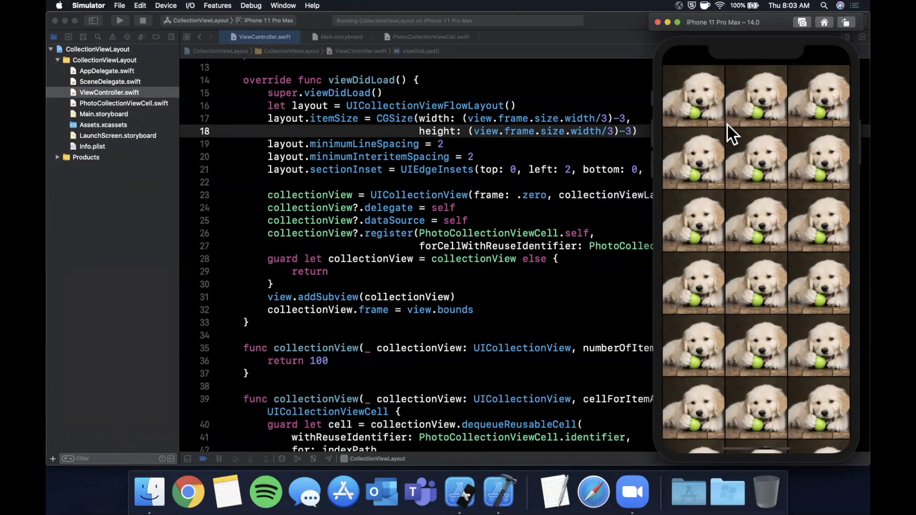
mouse_move(745, 126)
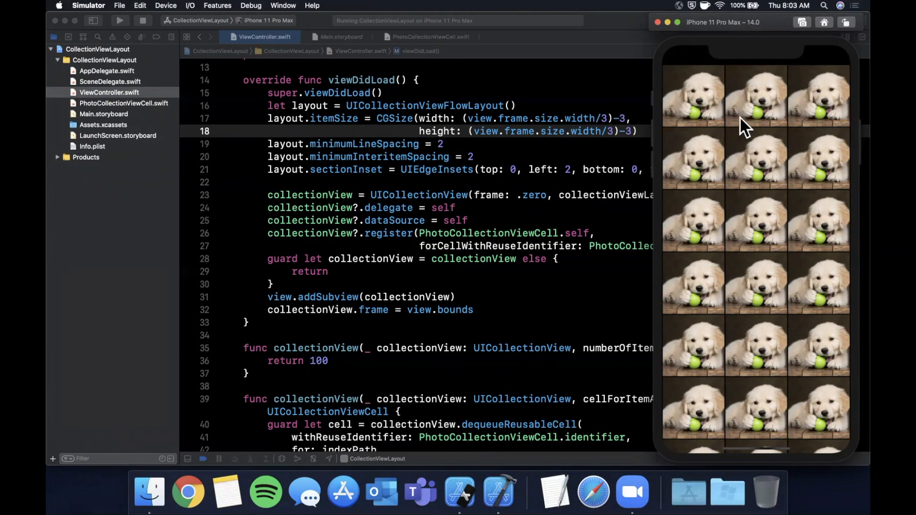
mouse_move(657, 148)
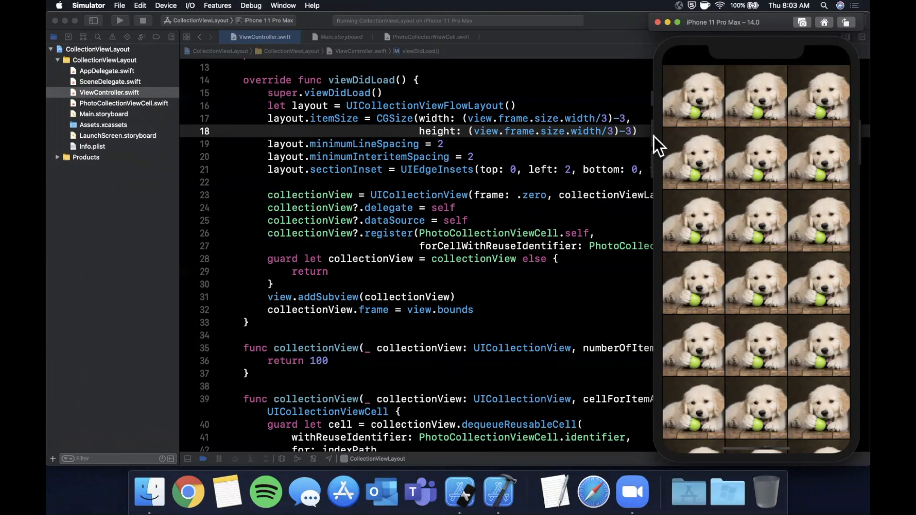
mouse_move(636, 129)
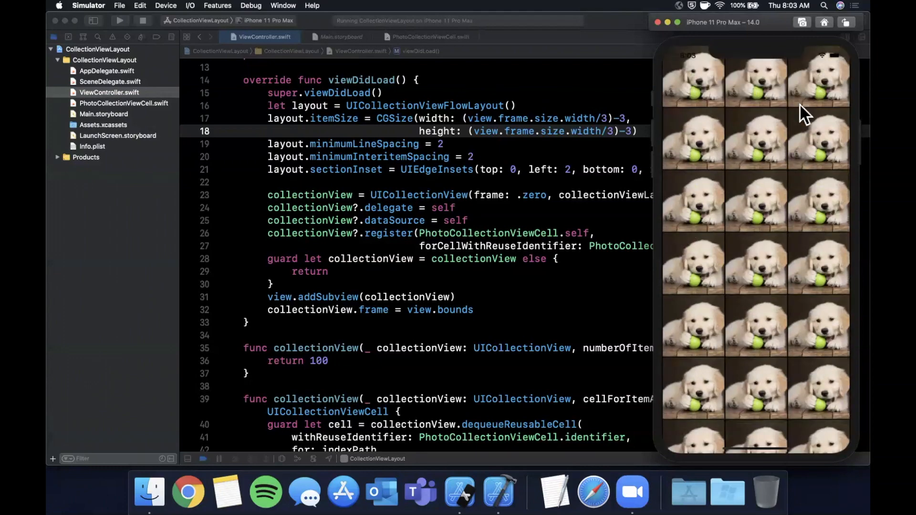
- Scroll the Simulator's three-column dog photo grid down toward the last image
scroll("down", 3)
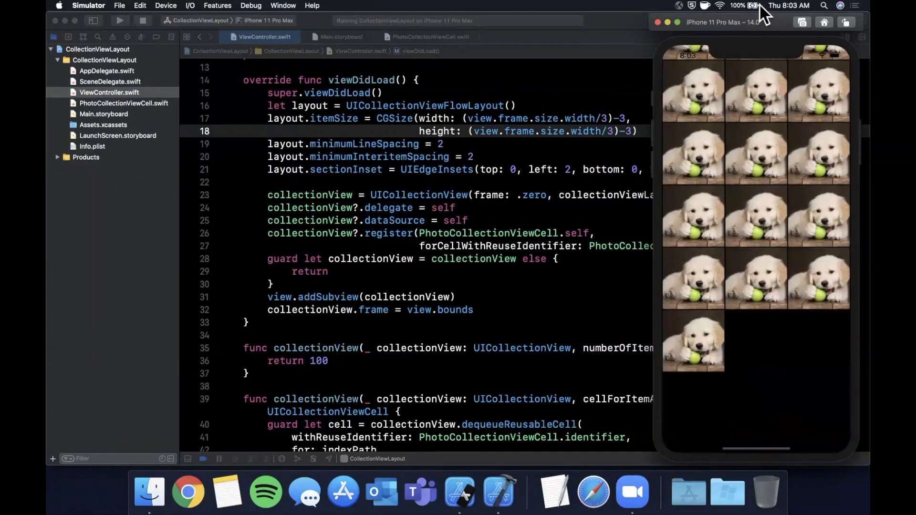
scroll("down", 3)
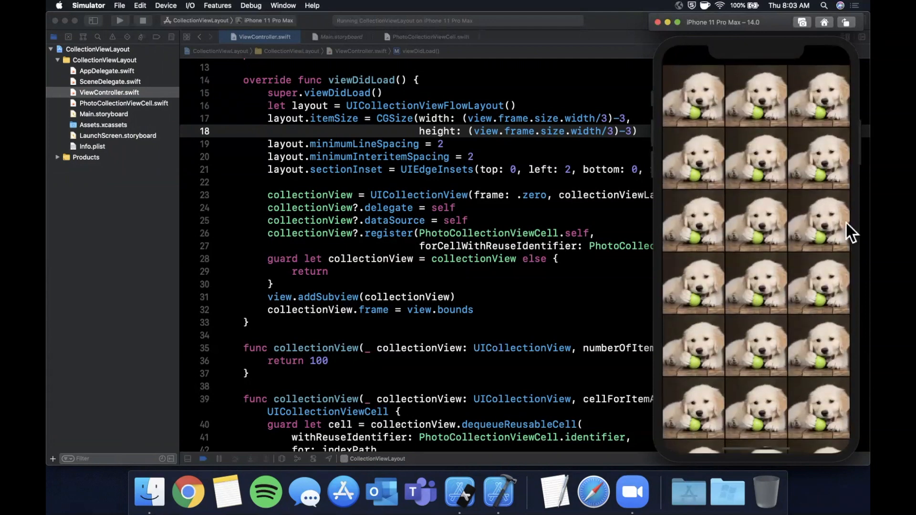
mouse_move(582, 208)
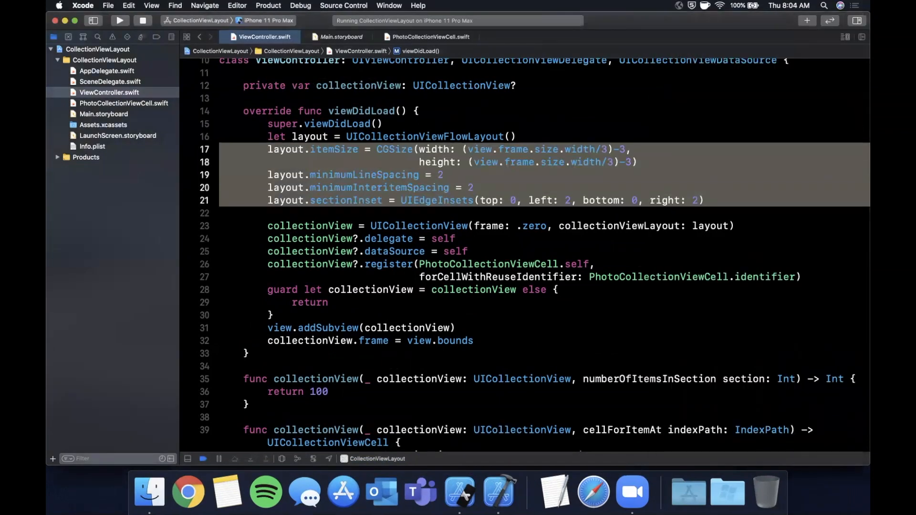
- Write 'extension ViewController: UICollectionViewDelegateFlowLayout' with an empty body at the end of ViewController.swift
scroll("down", 3)
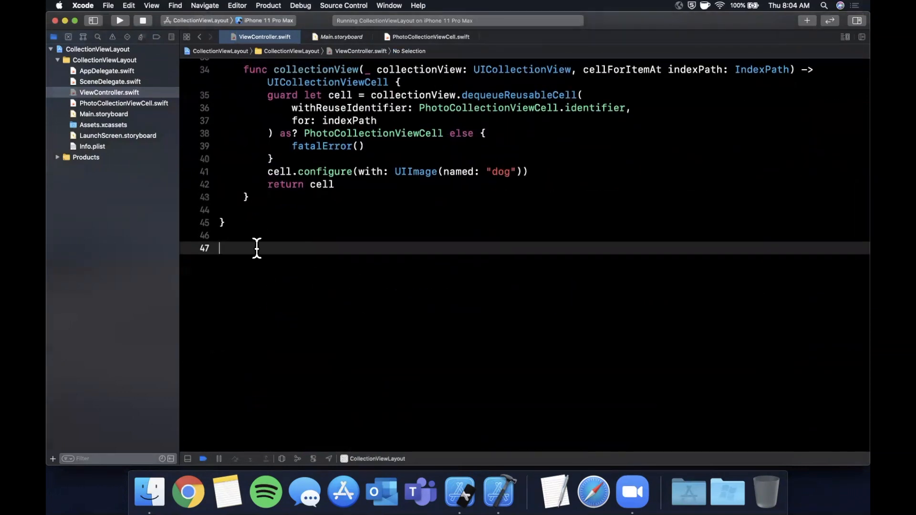
type("extension ViewController")
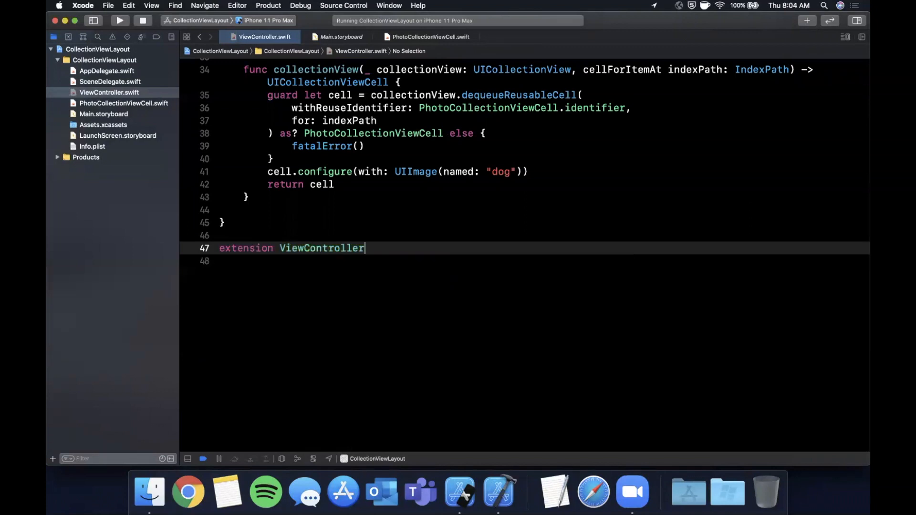
type(": U")
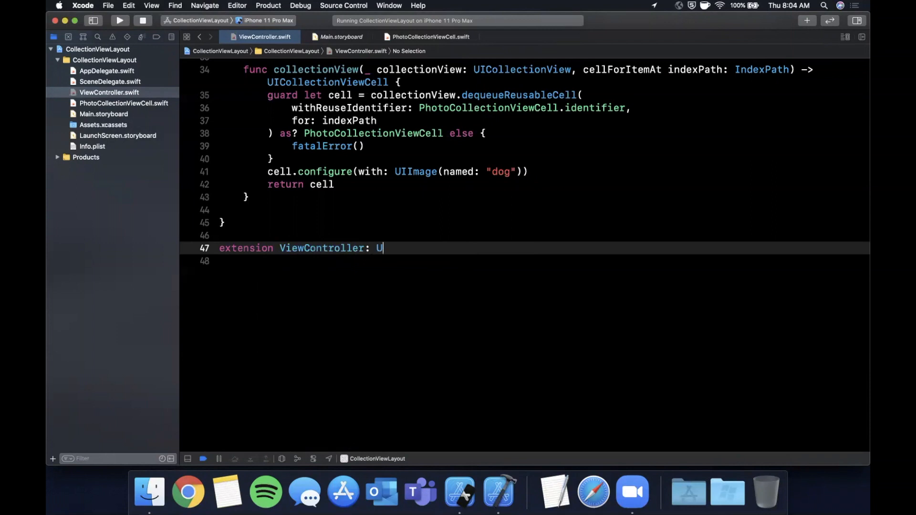
type("Icollection")
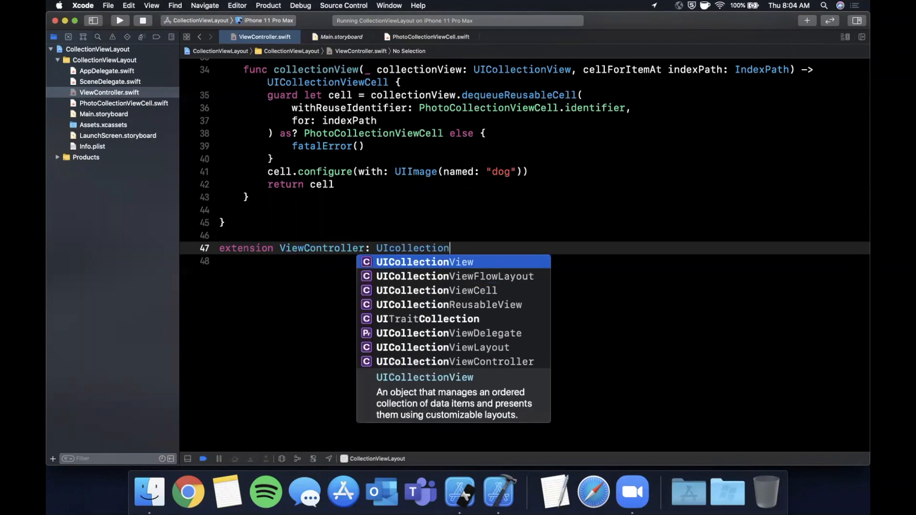
type("viewdele")
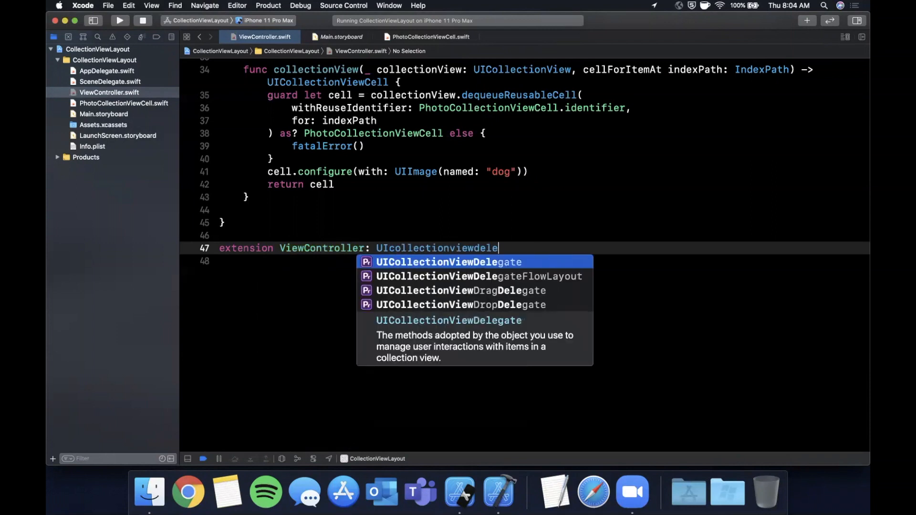
left_click(478, 276)
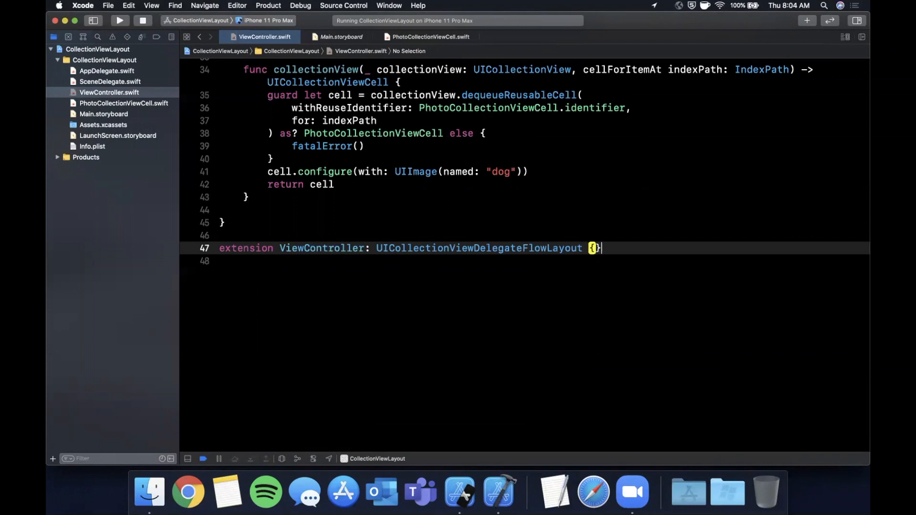
key("return")
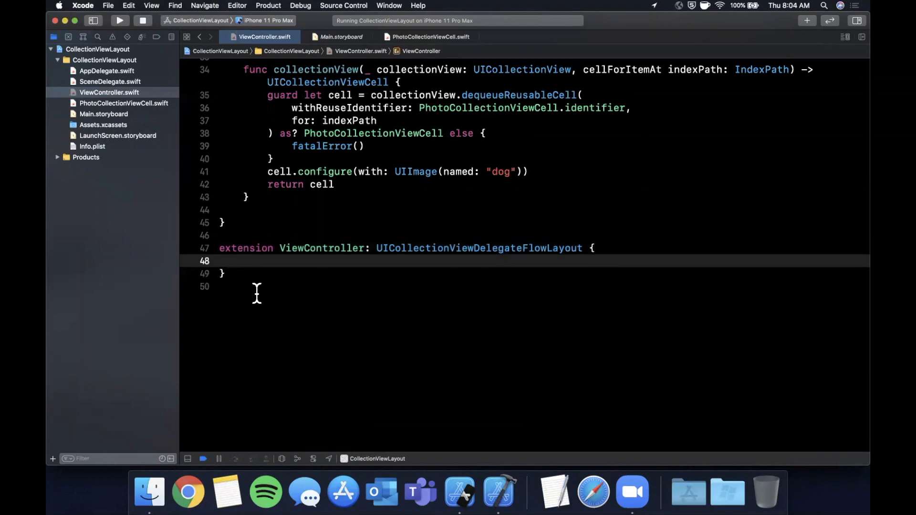
left_click(244, 261)
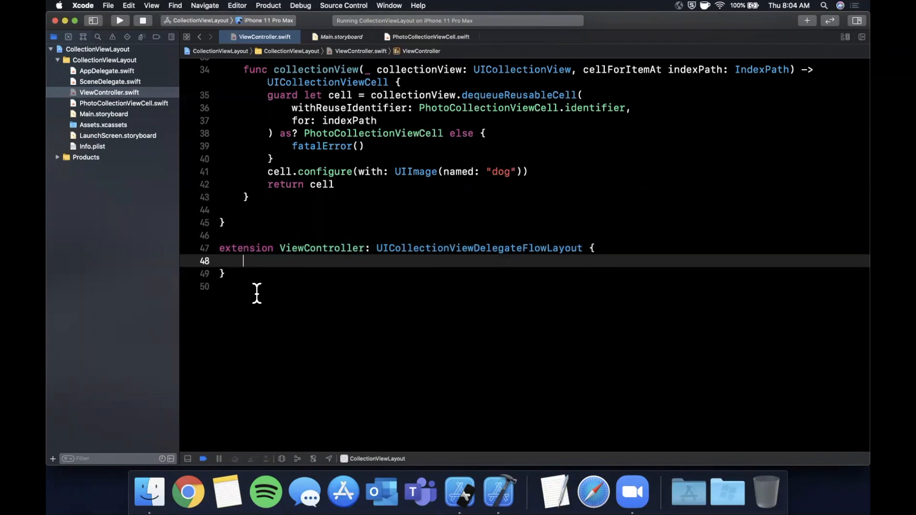
- Implement insetForSectionAt returning UIEdgeInsets(top: 0, left: 2, bottom: 0, right: 2)
type("sectin")
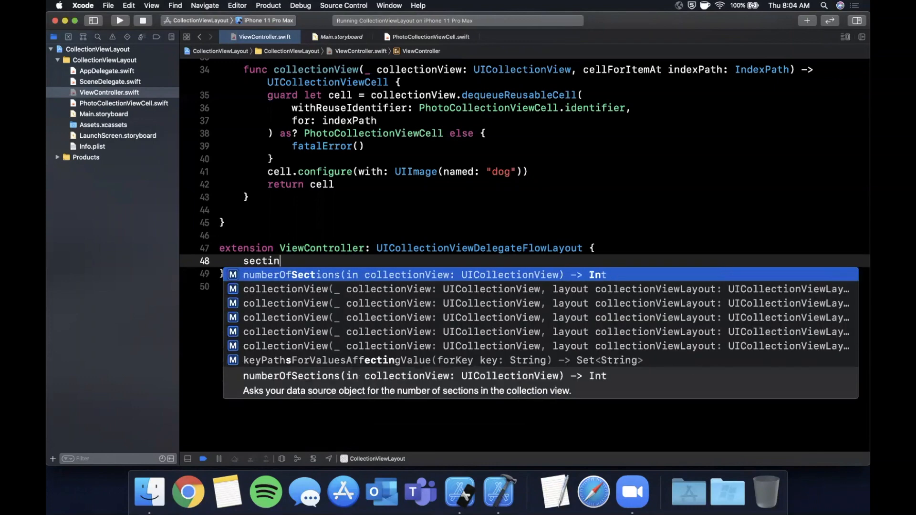
key("return")
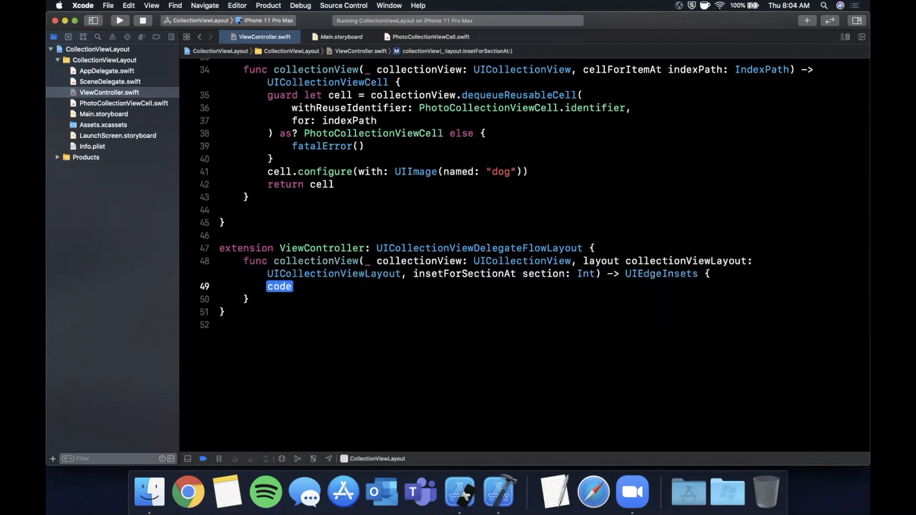
type("retu")
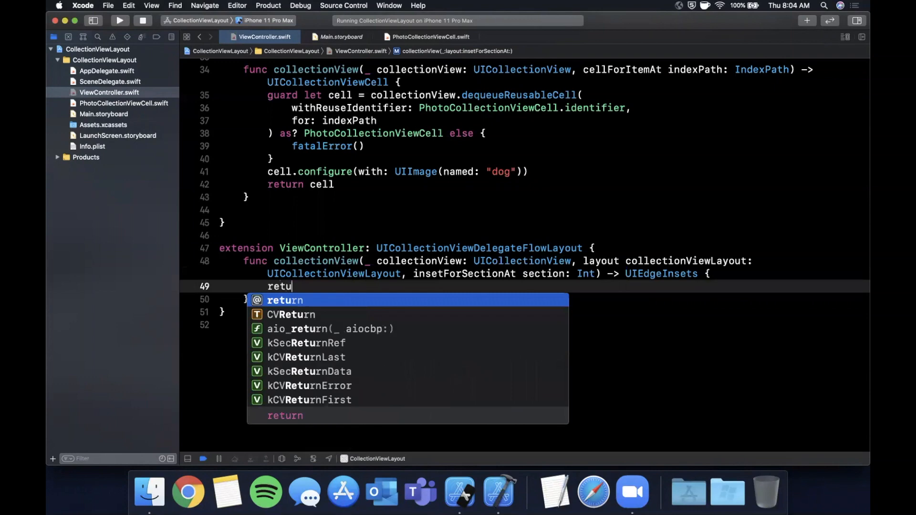
type("rn ui")
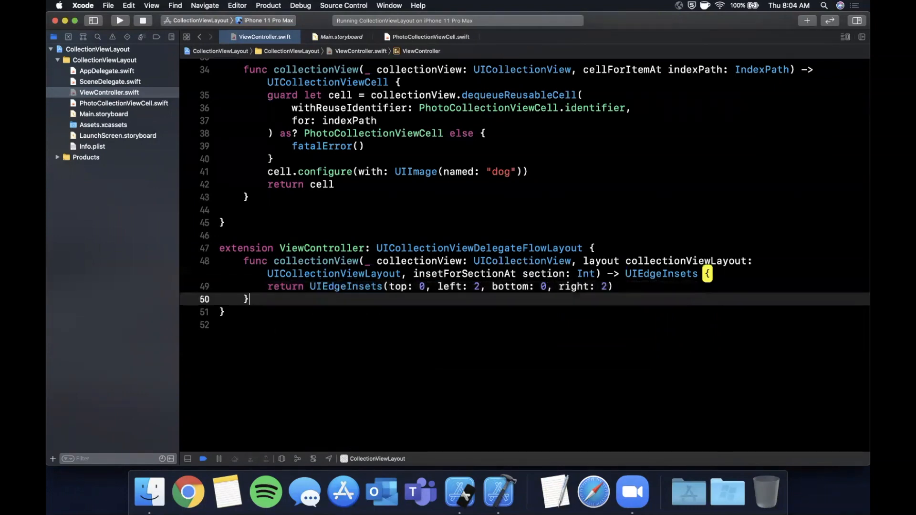
- Implement minimumLineSpacingForSectionAt and minimumInteritemSpacingForSectionAt, each returning 2
type("lines")
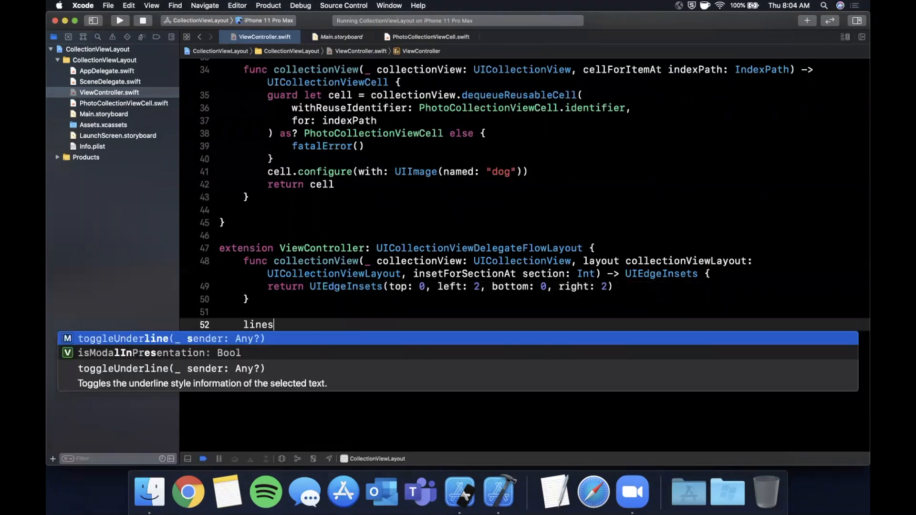
type("spacingForSectionAt section: Int) -> CGFloat {")
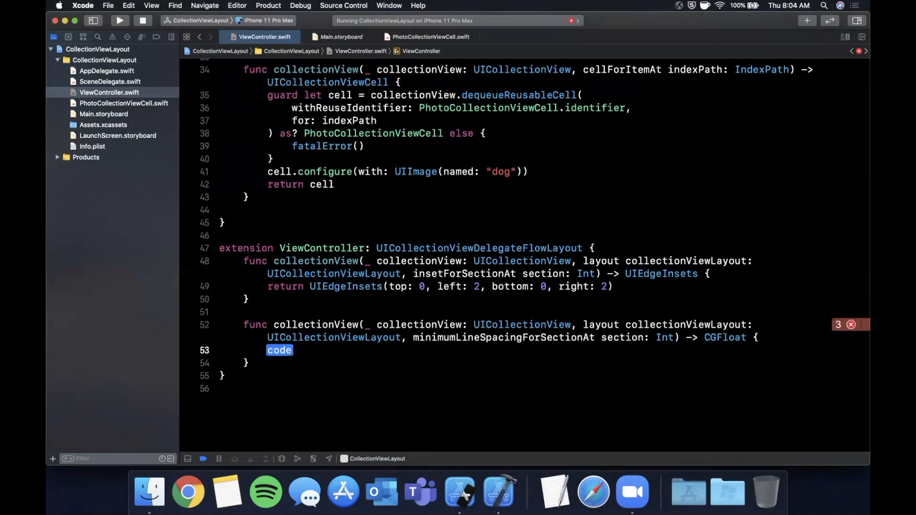
type("re")
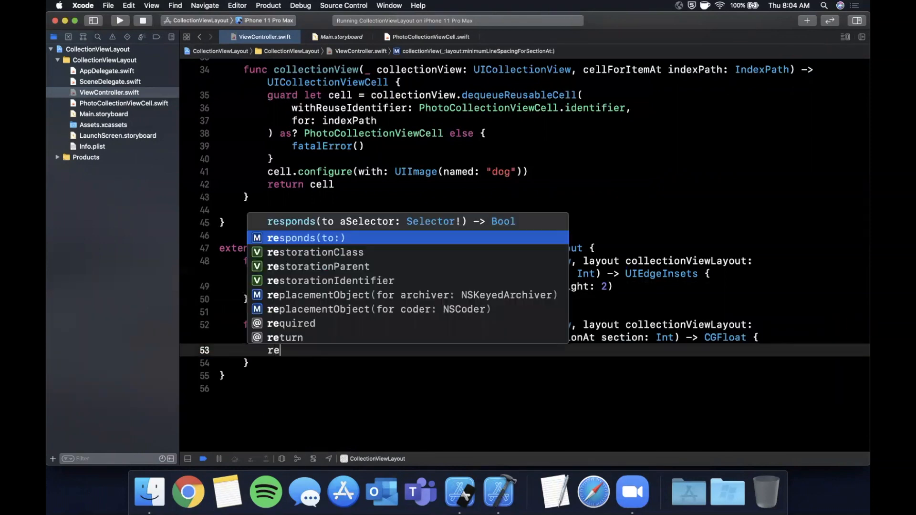
type("interitemspacing")
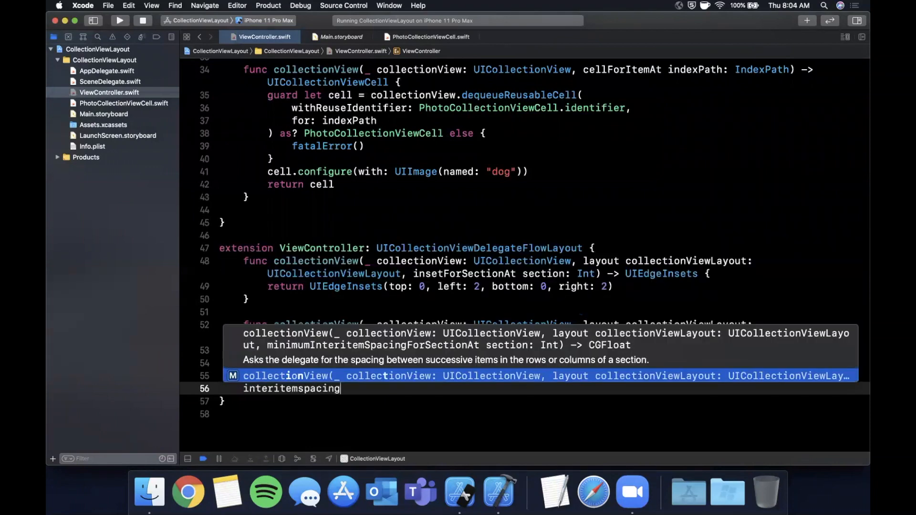
key("return")
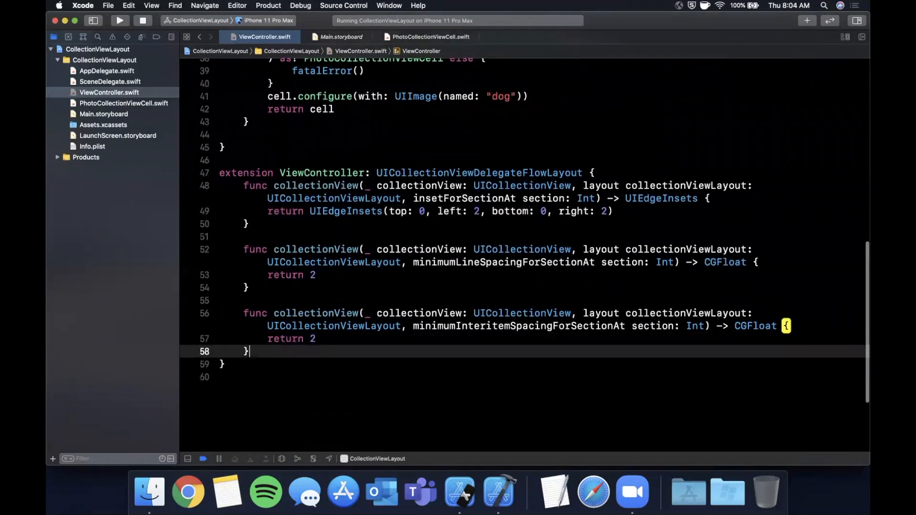
key("Return")
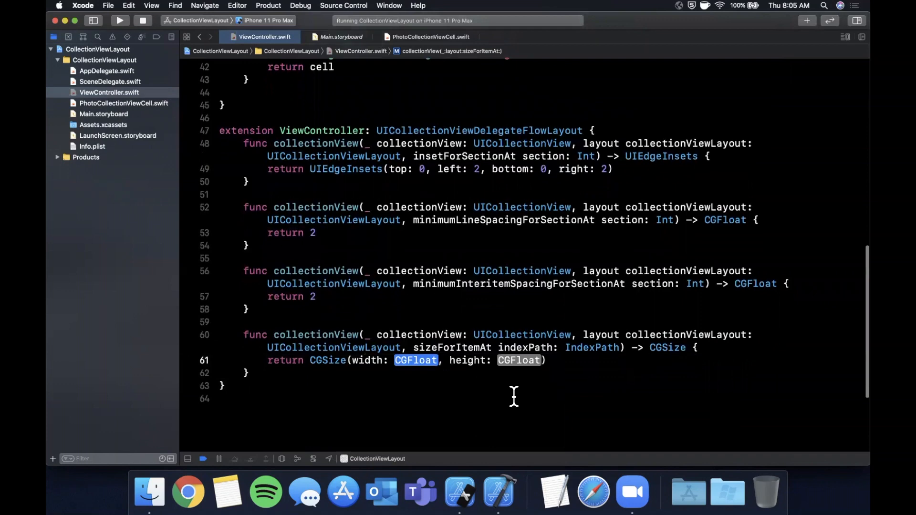
mouse_move(561, 396)
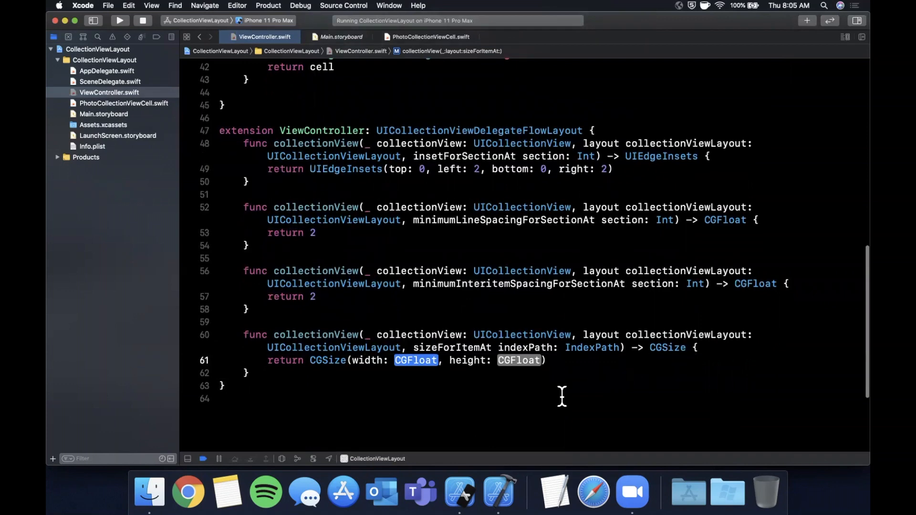
- Return CGSize with width and height (view.frame.size.width/3)-3 from sizeForItemAt
type("view.fr")
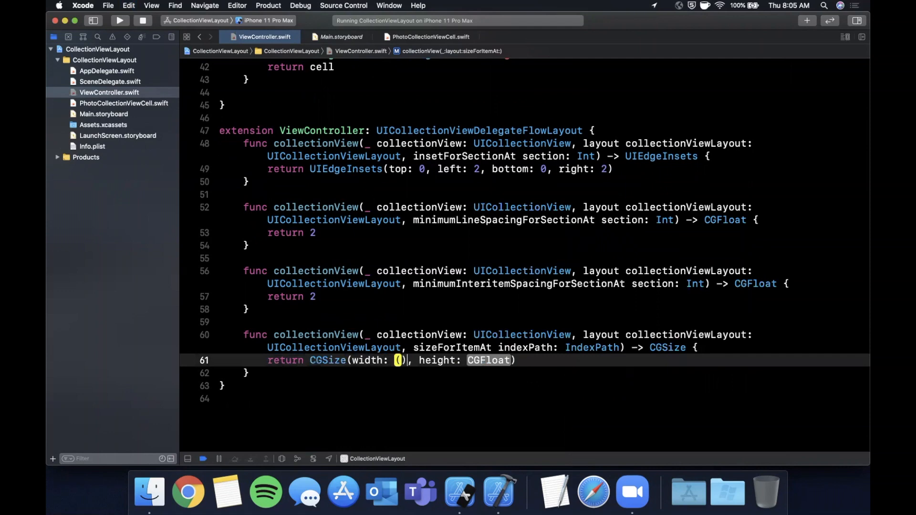
type("view.frame.size.width/3)-3")
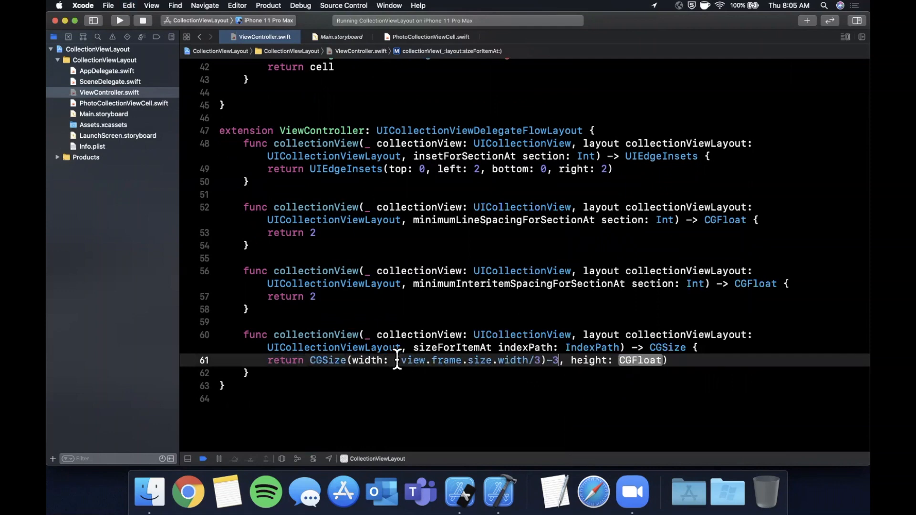
type("(view.frame.size.width/3)-3)")
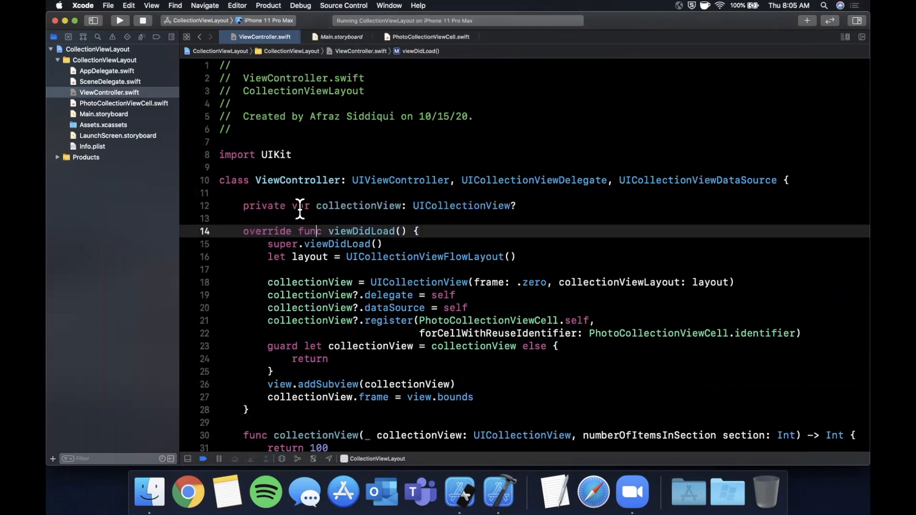
- Make collectionView a let initialised as a UICollectionView with a flow layout in viewDidLoad
double_click(300, 206)
type("let")
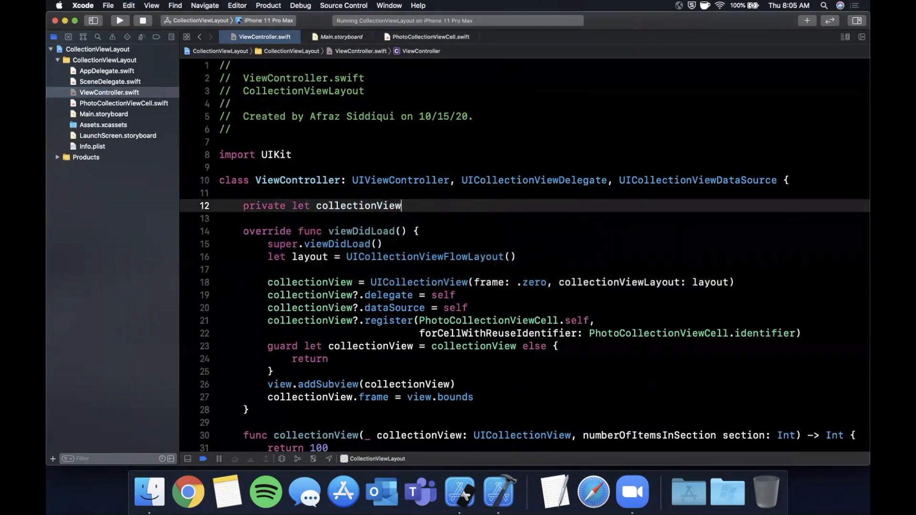
type("= UICollectionView(frame: .zero, collectionViewLayout: UICollectionViewLayout")
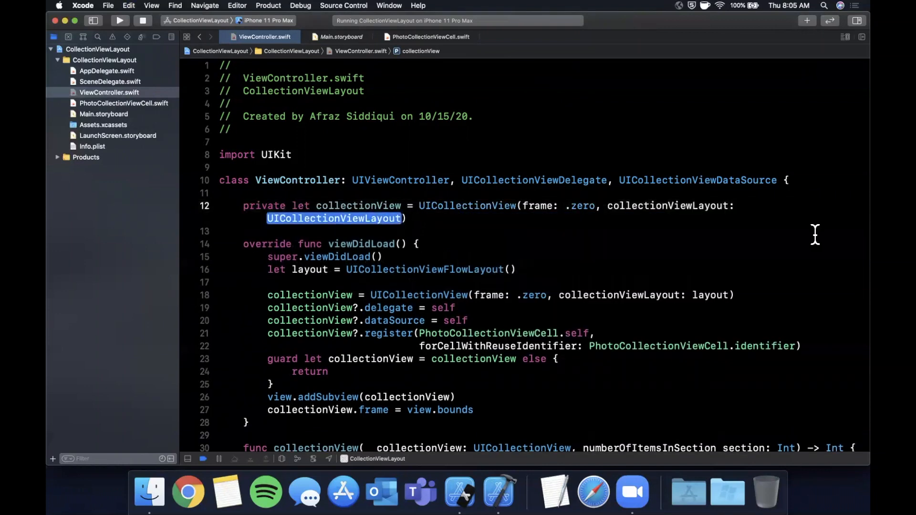
type("uicolle")
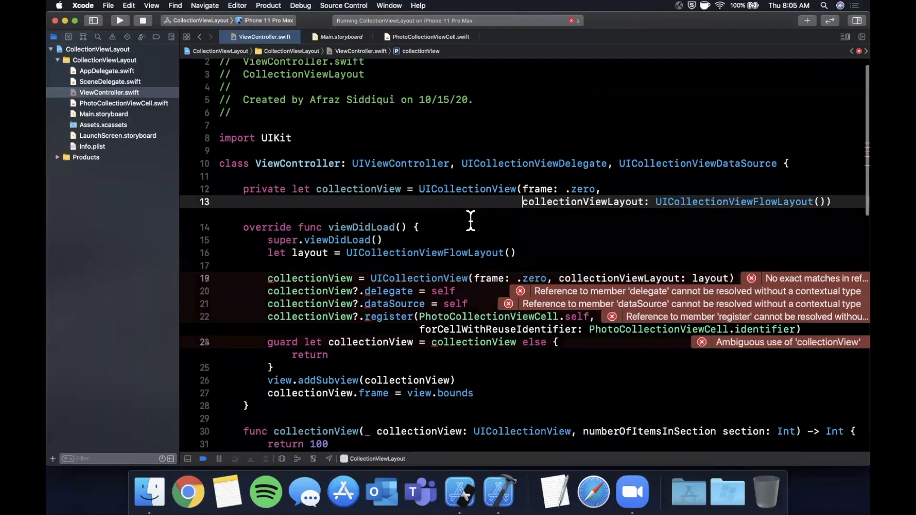
scroll("down", 3)
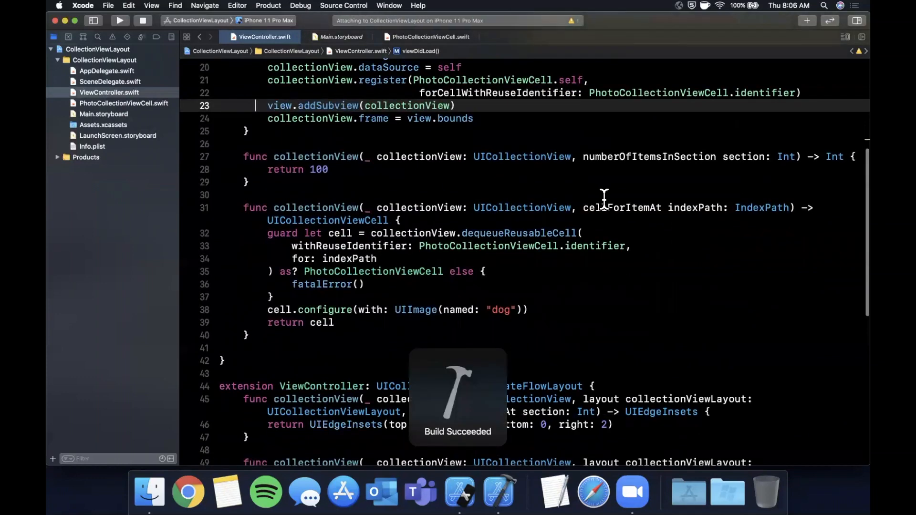
- Build and run the app and scroll the three-column dog grid in Simulator
left_click(120, 20)
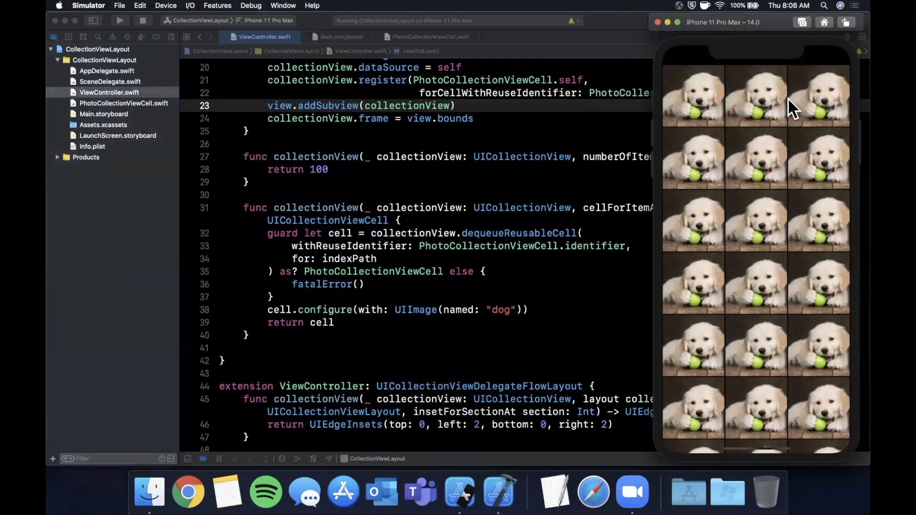
scroll("down", 3)
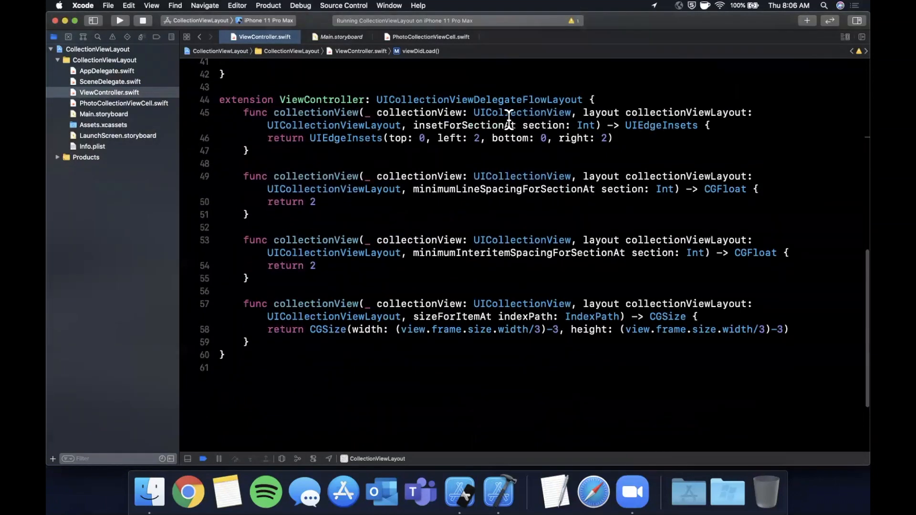
mouse_move(674, 116)
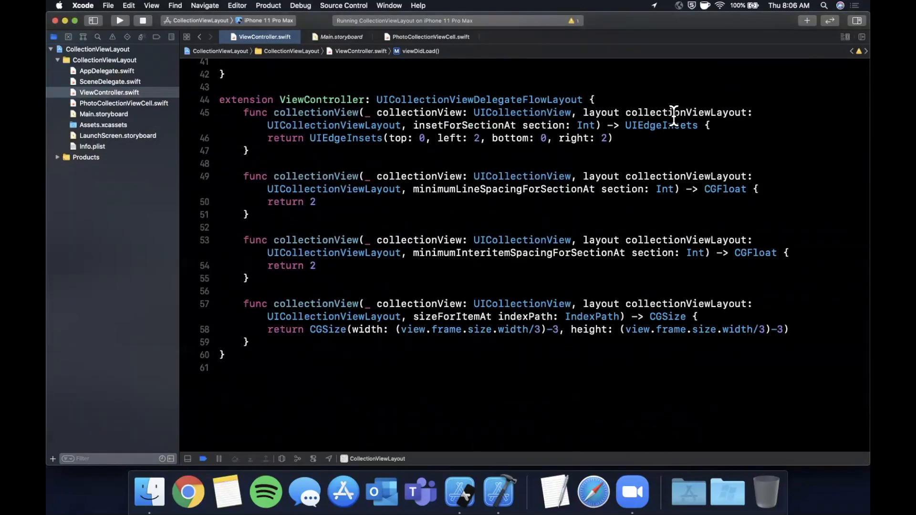
double_click(540, 125)
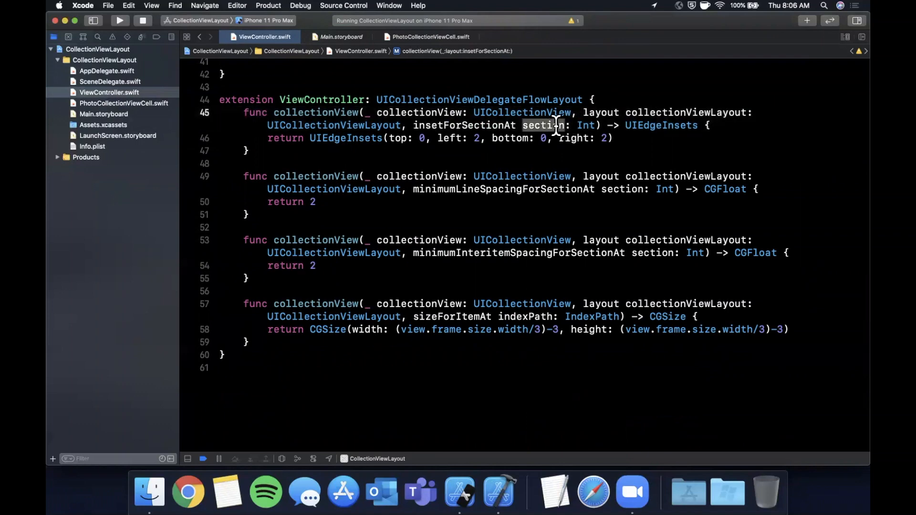
scroll("down", 3)
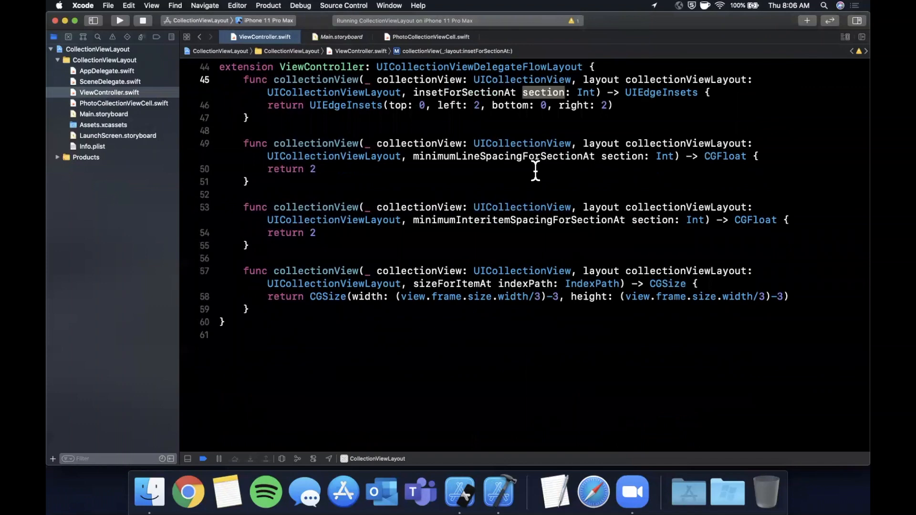
mouse_move(607, 157)
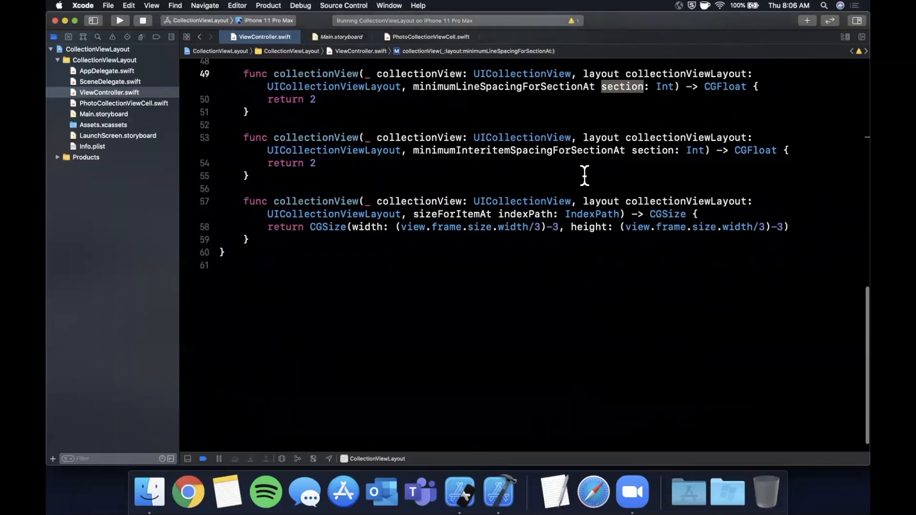
mouse_move(657, 150)
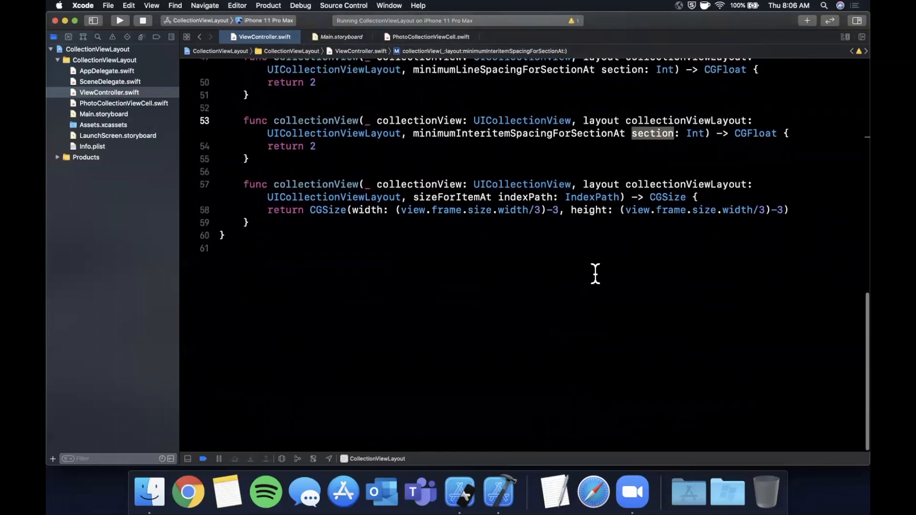
left_click(275, 234)
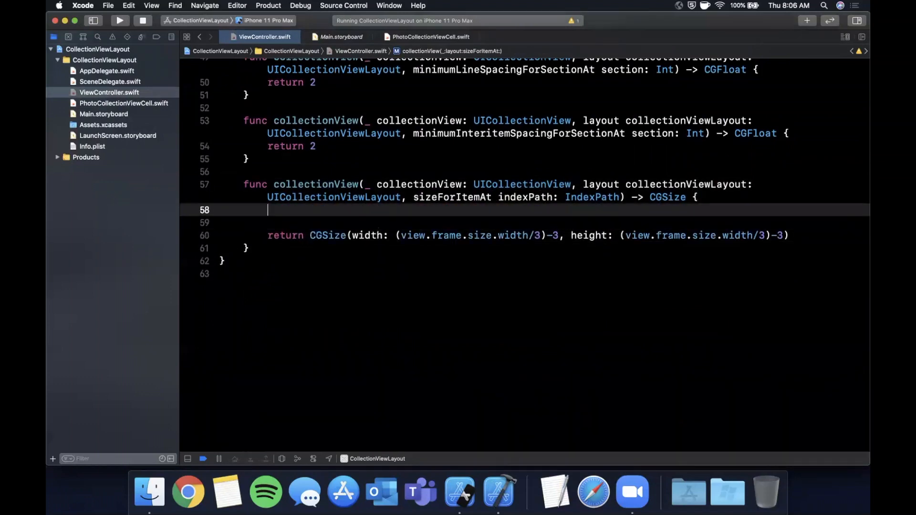
- Return (view.frame.size.width/5)-3 square cells when indexPath.row < 50, then rerun the app
type("if indexPath.row <")
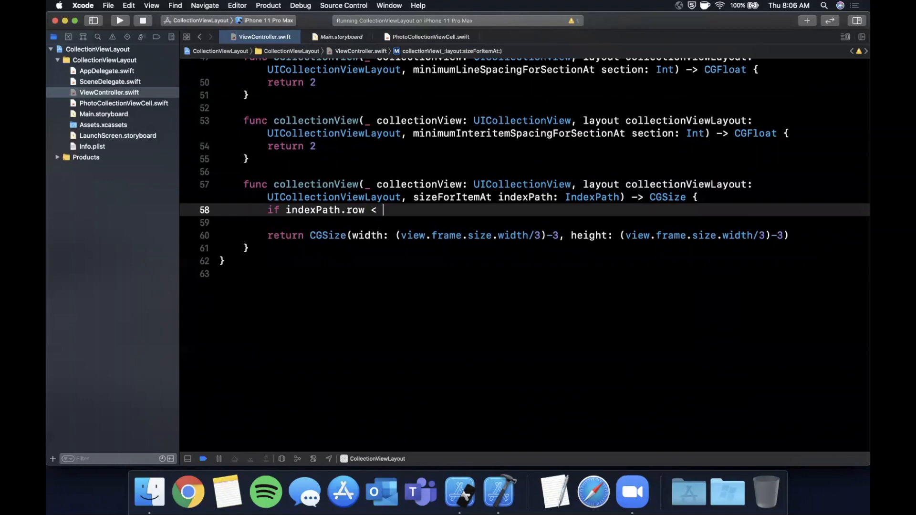
type("50 {")
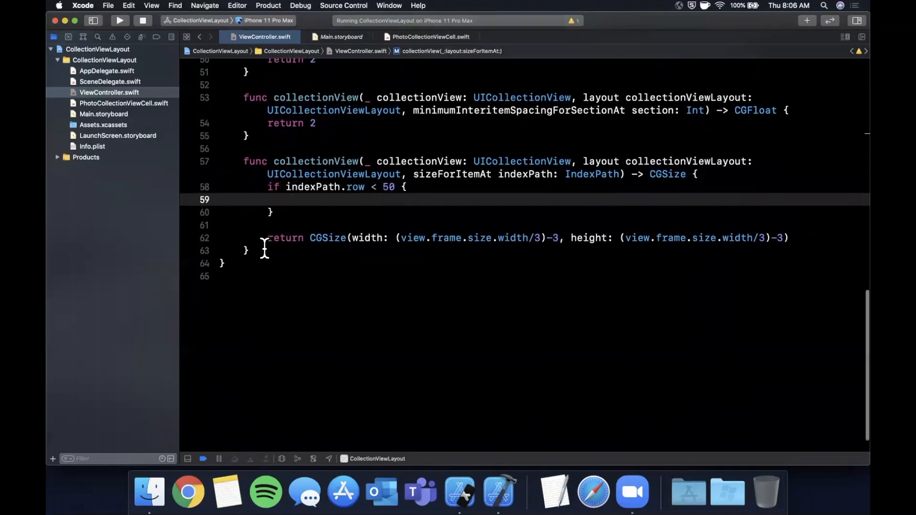
type("return CGSize(width: (view.frame.size.width/3)-3, height: (view.frame.size.width/3)-3)")
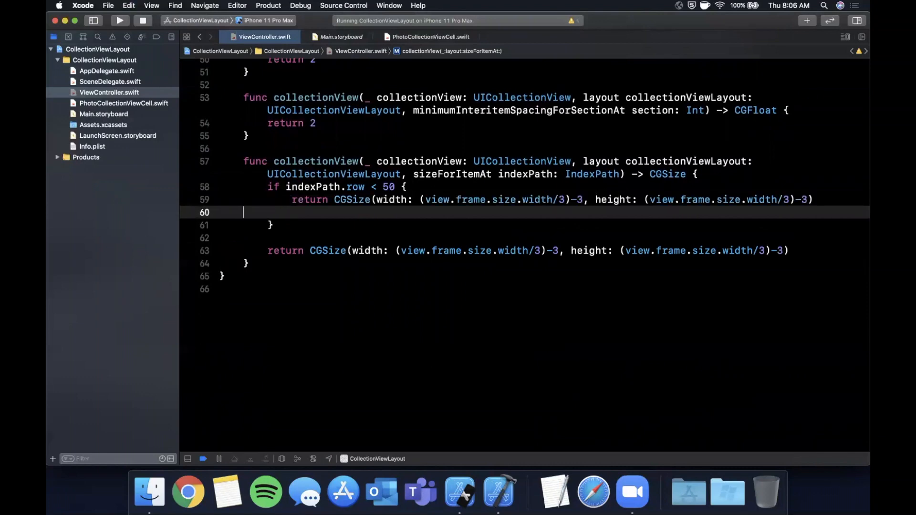
key("Backspace")
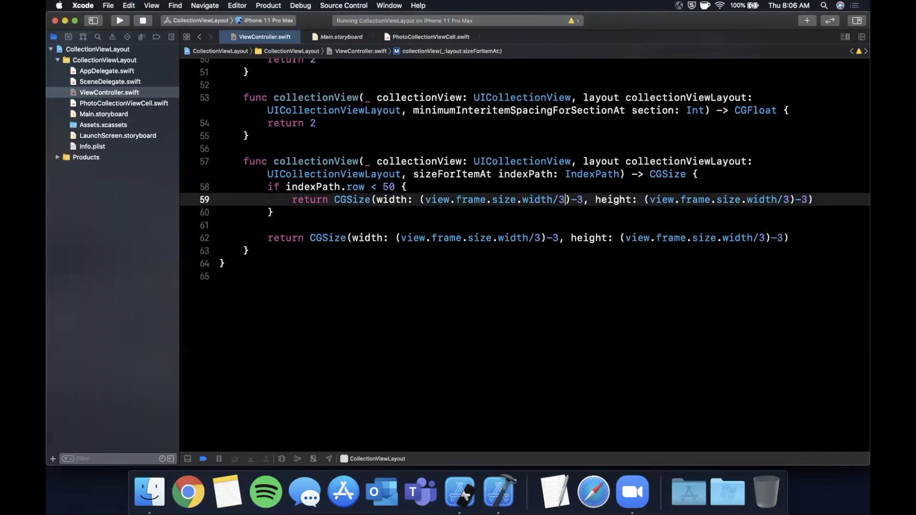
type("5)-3)")
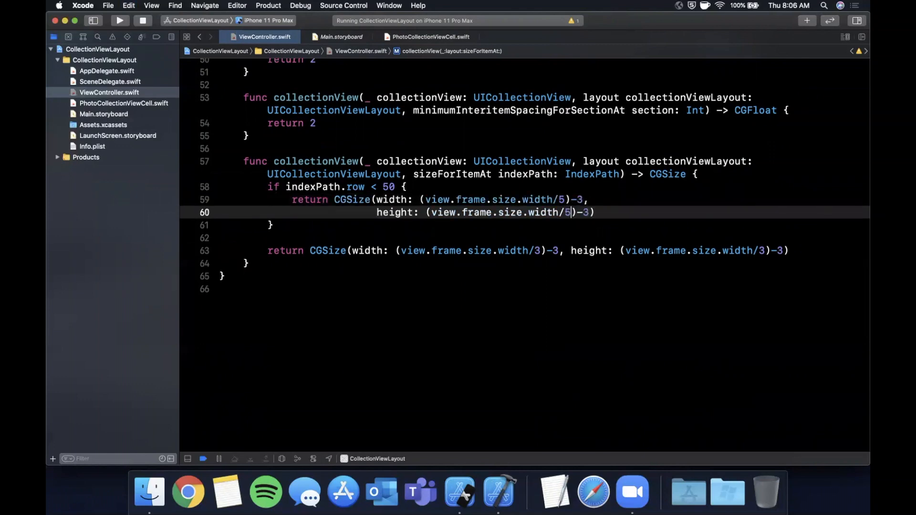
left_click(119, 20)
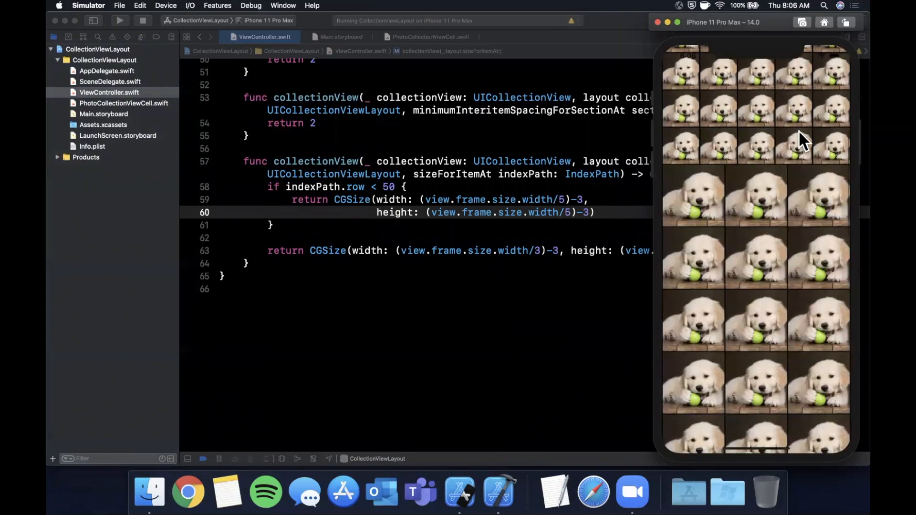
mouse_move(760, 204)
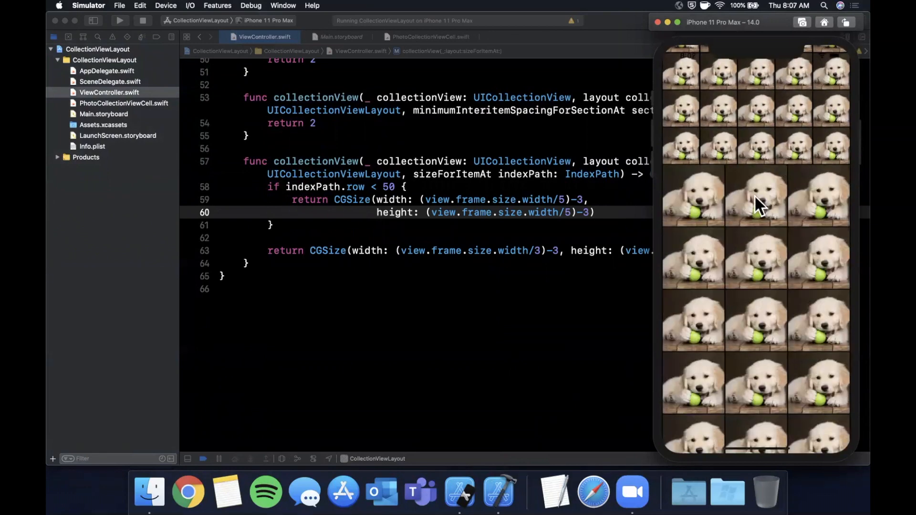
mouse_move(763, 143)
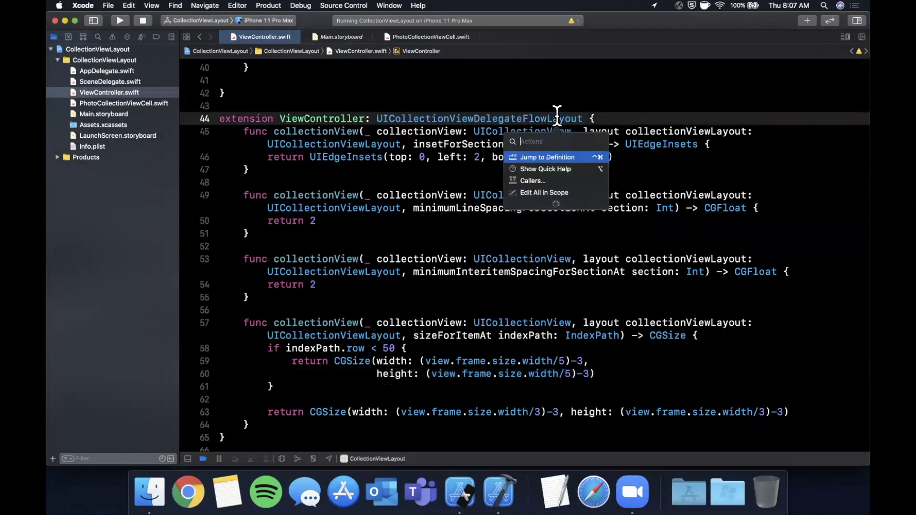
- Jump to UIKit's UICollectionViewDelegateFlowLayout definition, scroll through its optional methods, and return to ViewController.swift
left_click(547, 157)
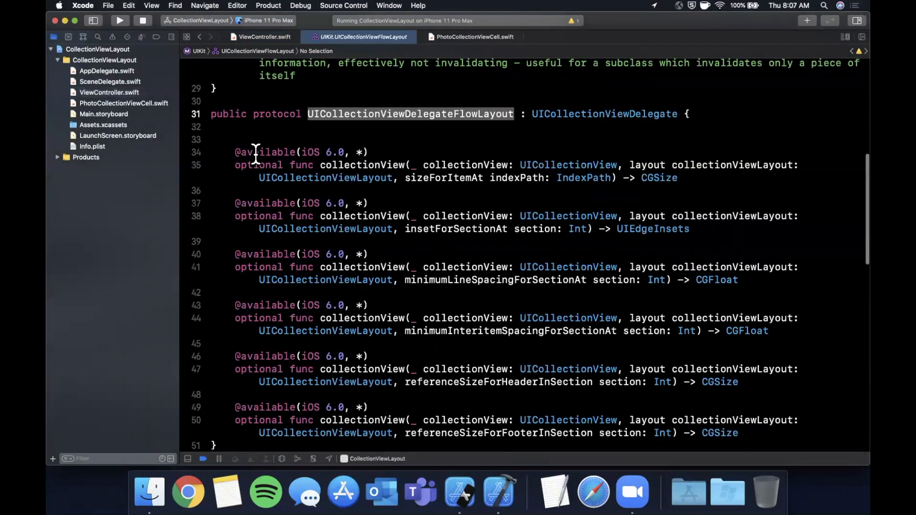
scroll("down", 3)
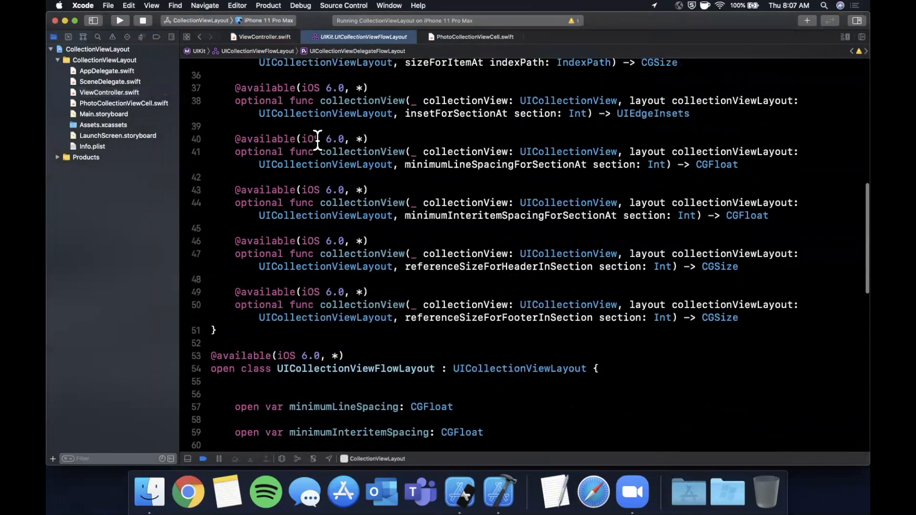
scroll("up", 3)
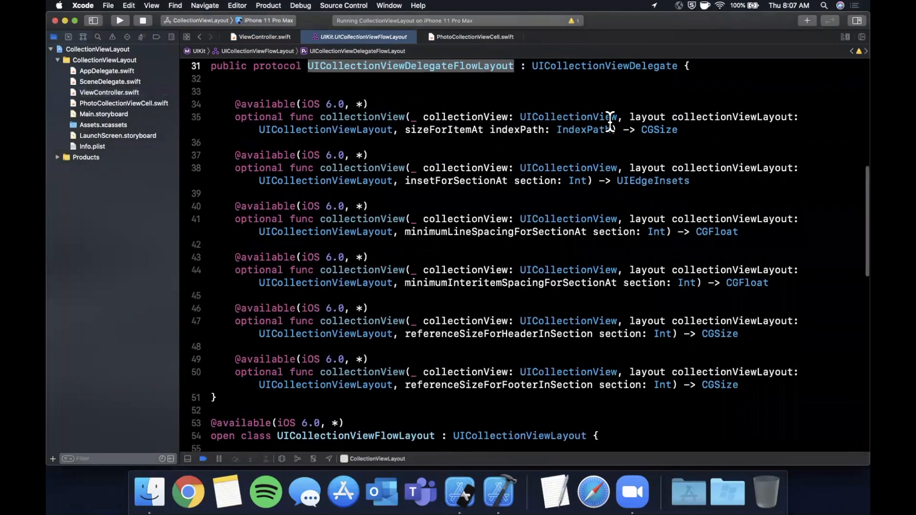
mouse_move(743, 123)
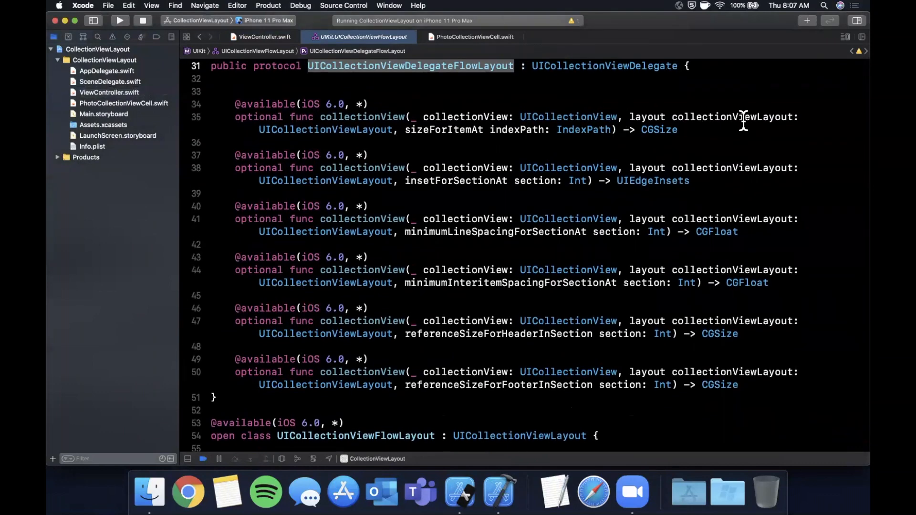
mouse_move(380, 155)
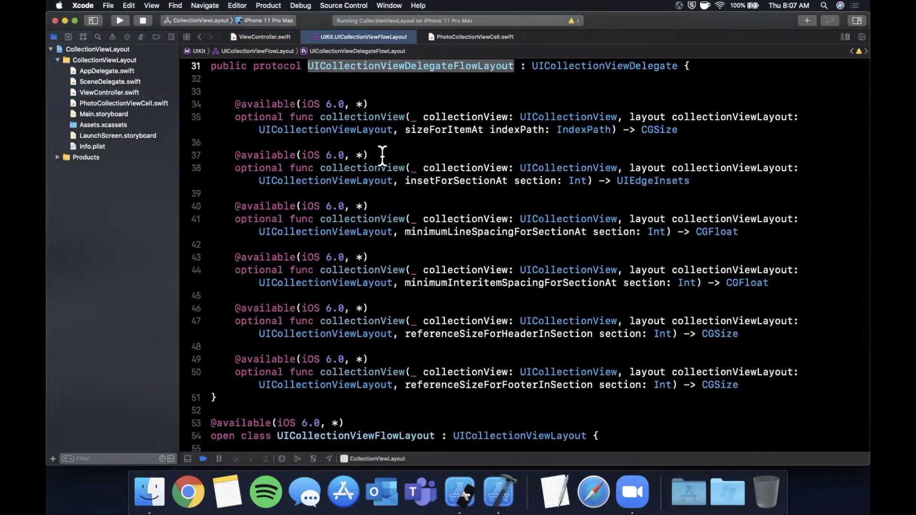
scroll("down", 3)
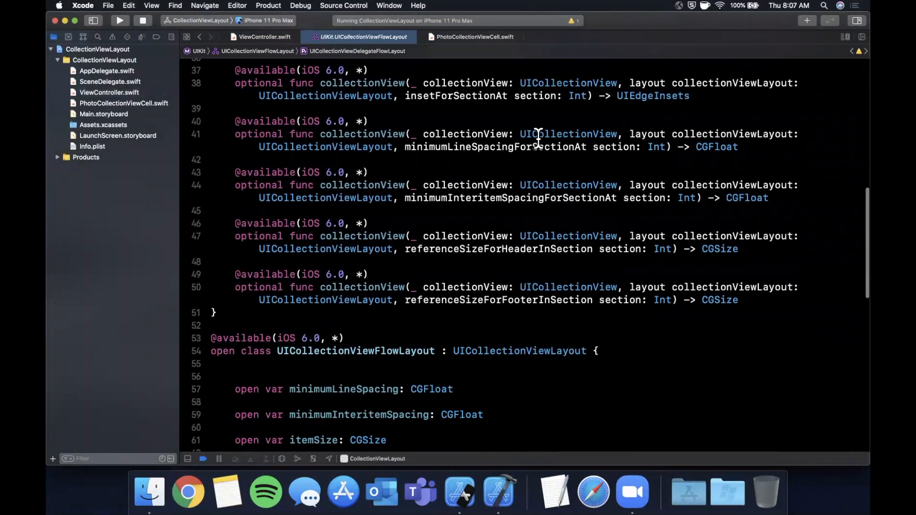
scroll("down", 3)
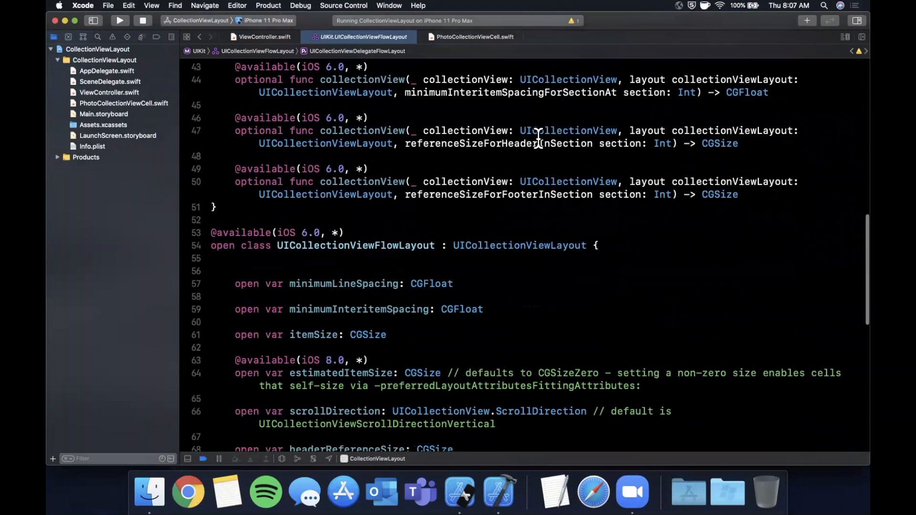
scroll("down", 3)
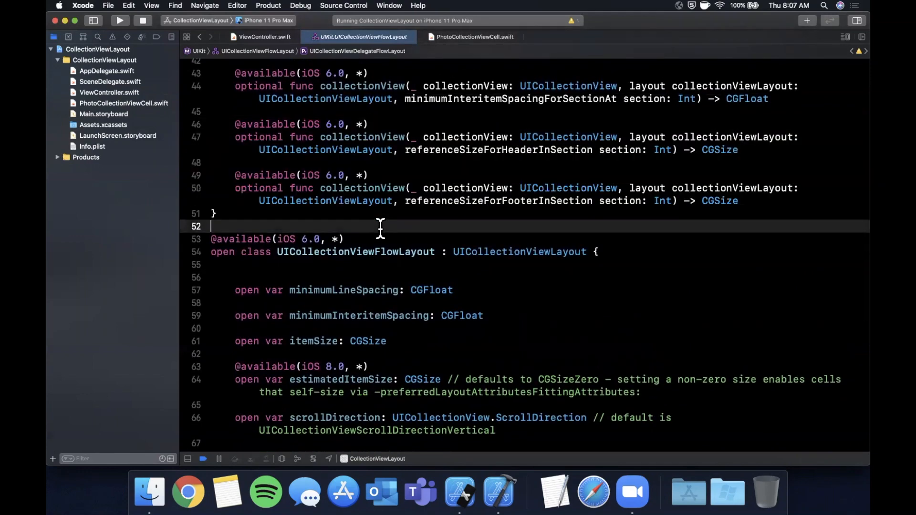
left_click(262, 36)
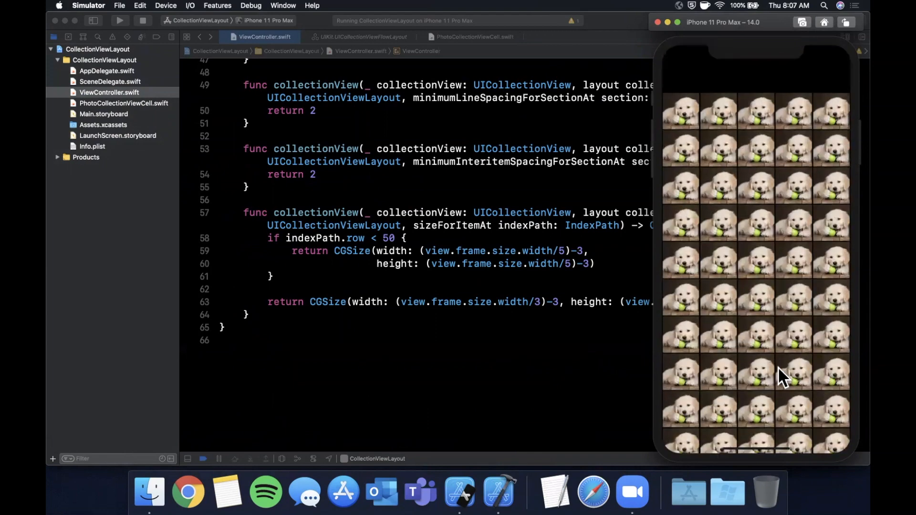
- Scroll the Simulator's five-column dog photo grid down slightly
scroll("down", 3)
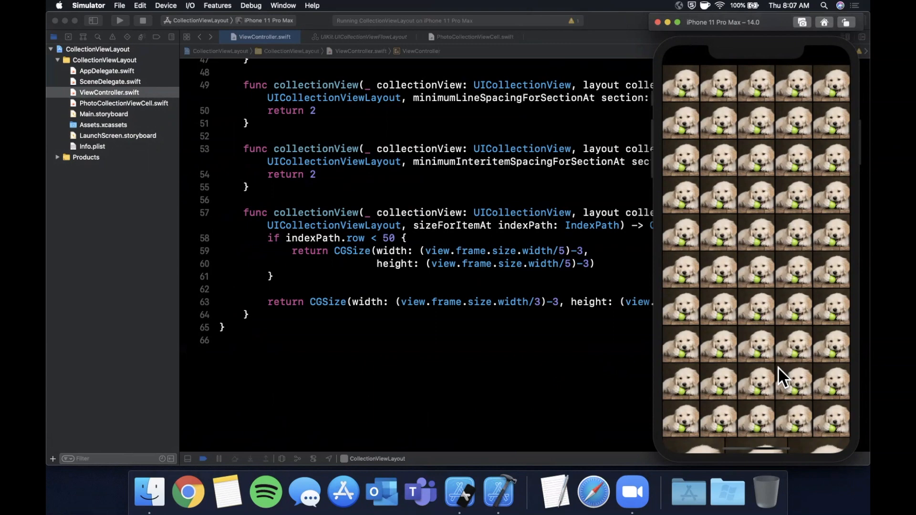
mouse_move(615, 297)
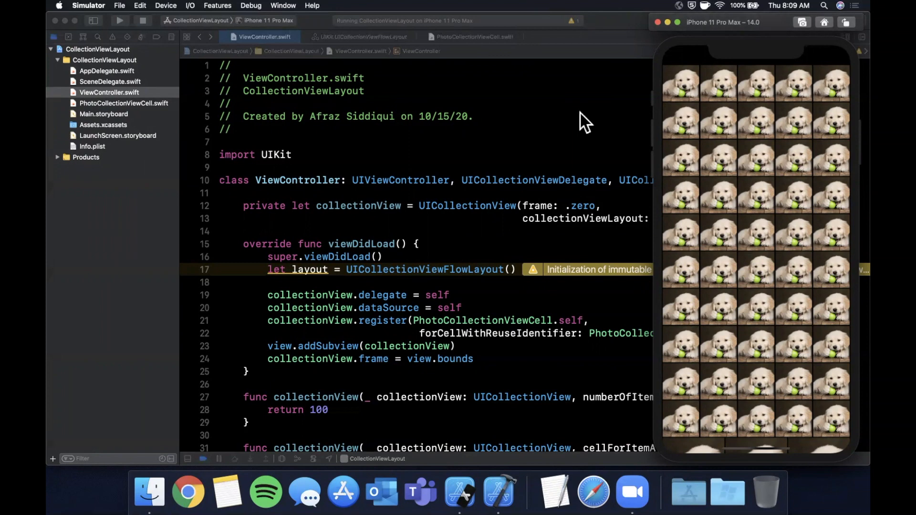
mouse_move(432, 108)
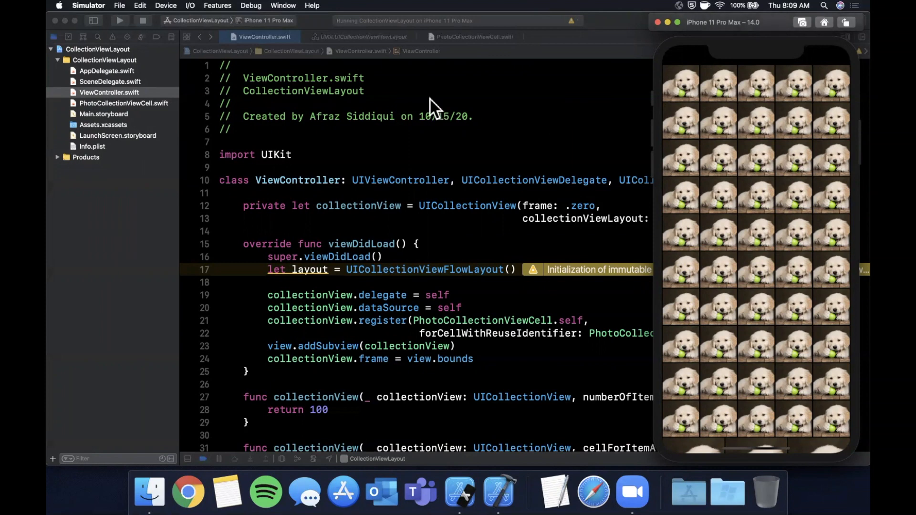